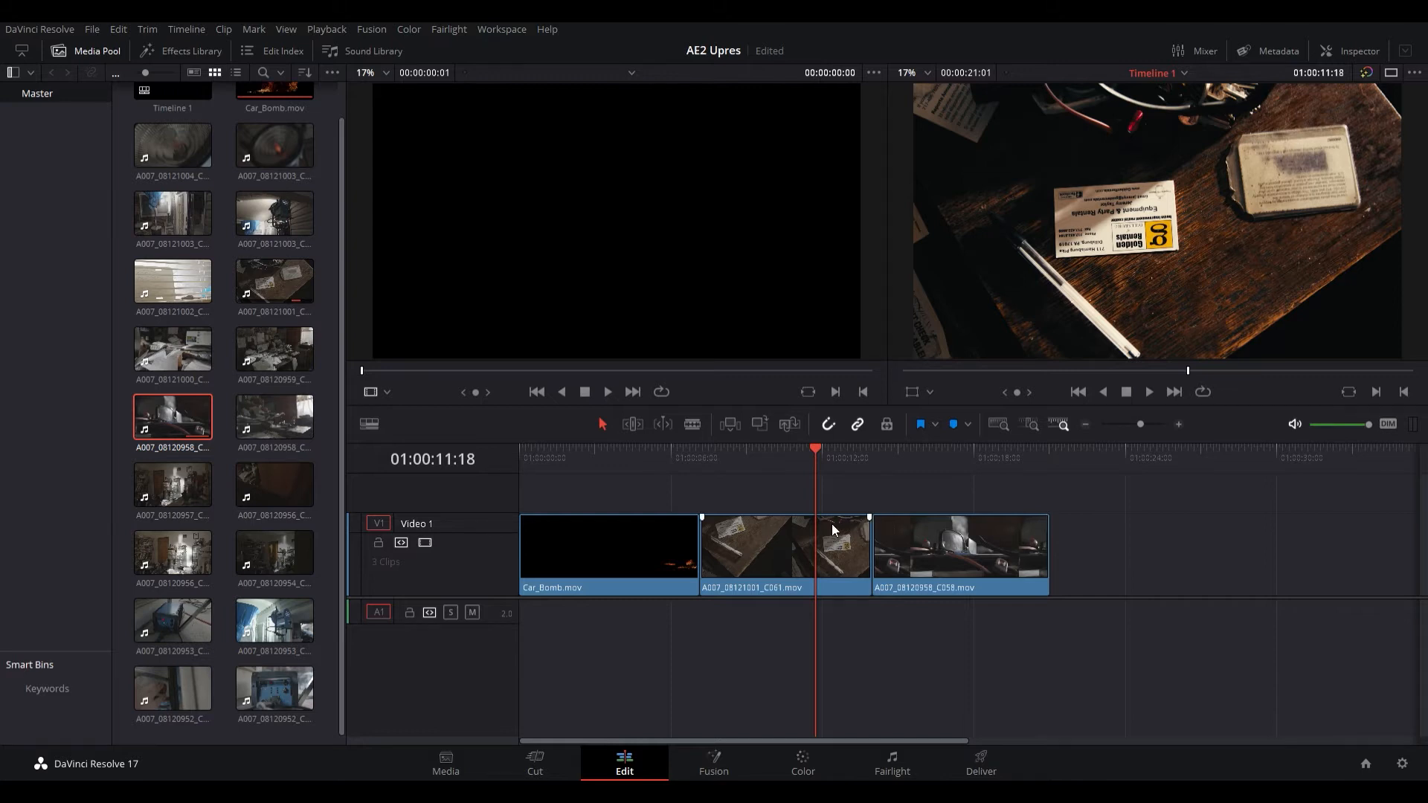
mouse_move(838, 545)
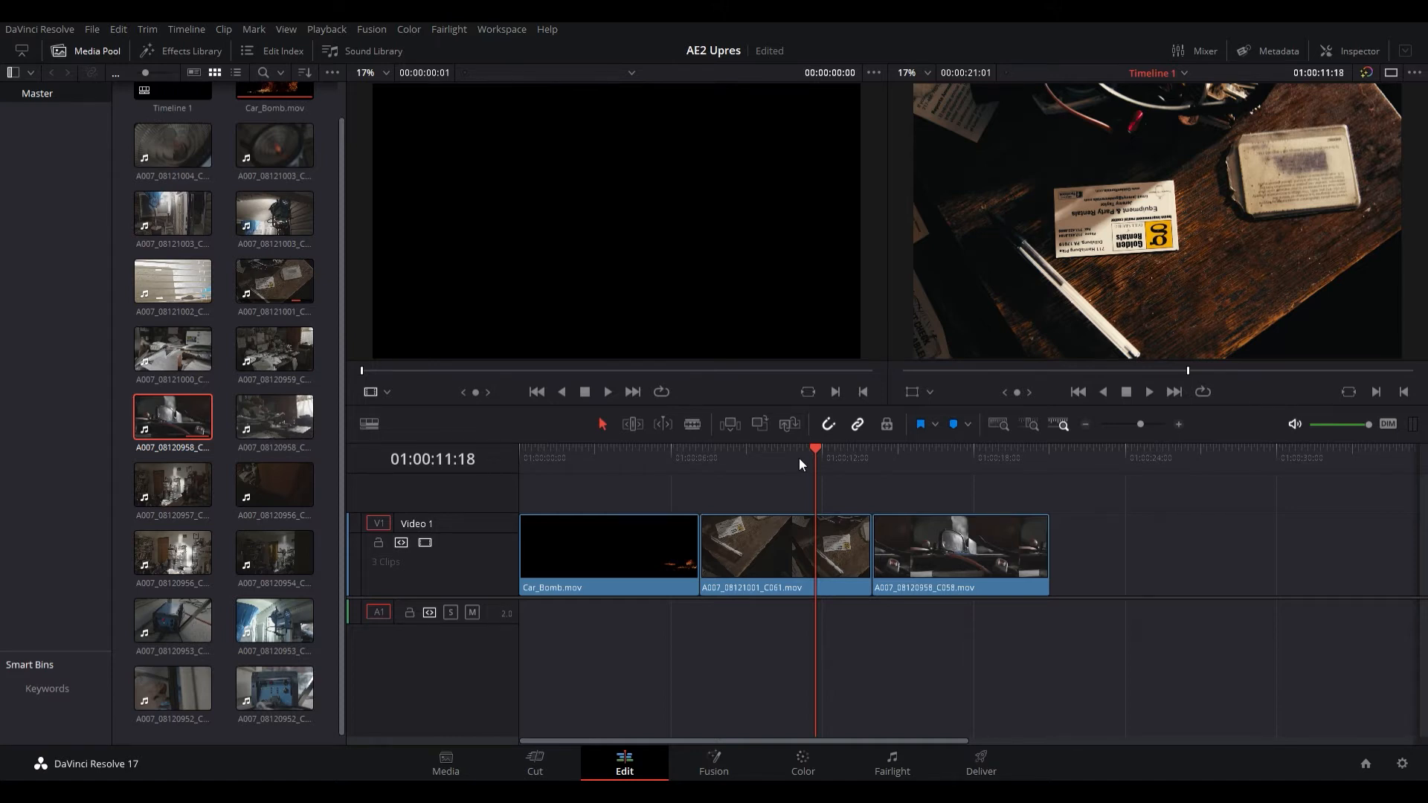
mouse_move(790, 460)
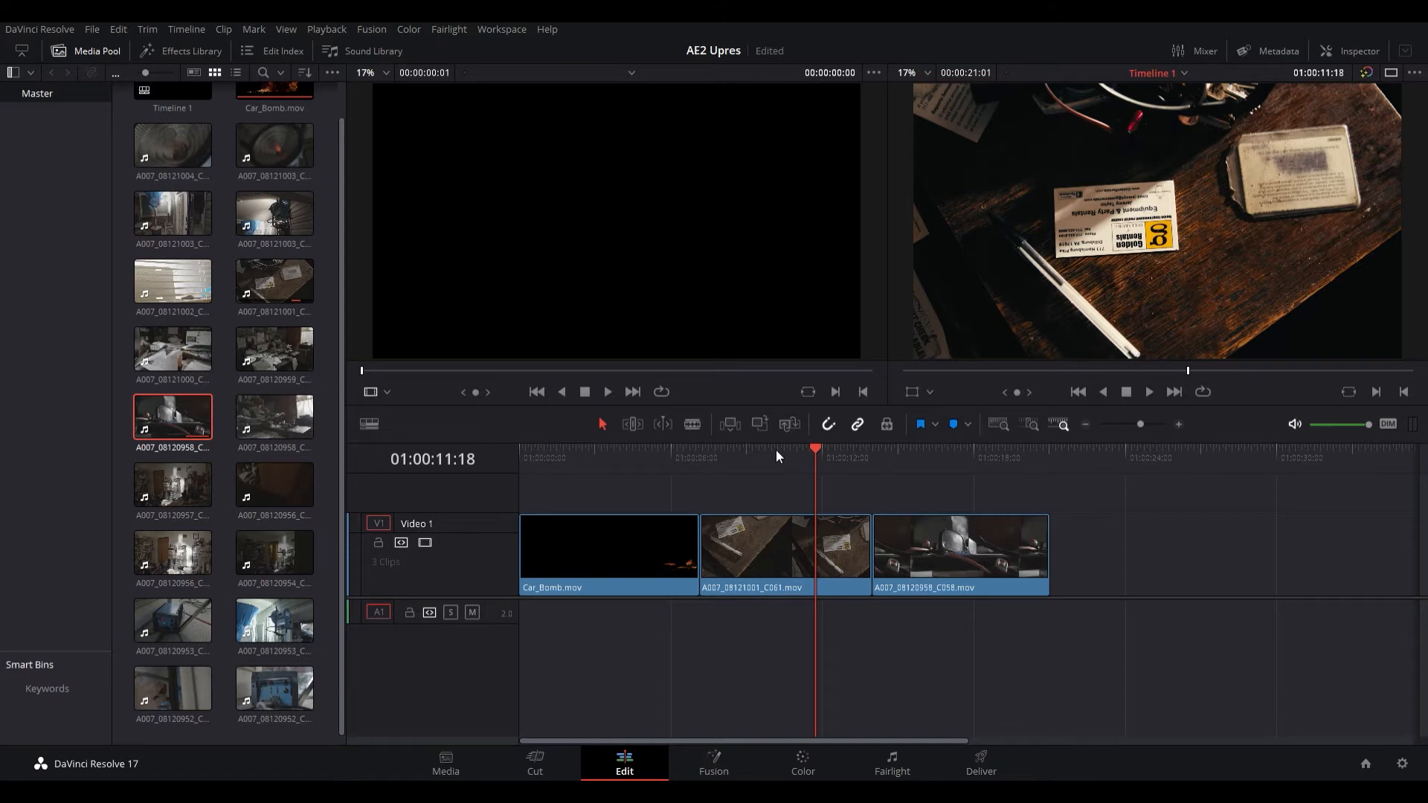
mouse_move(802, 467)
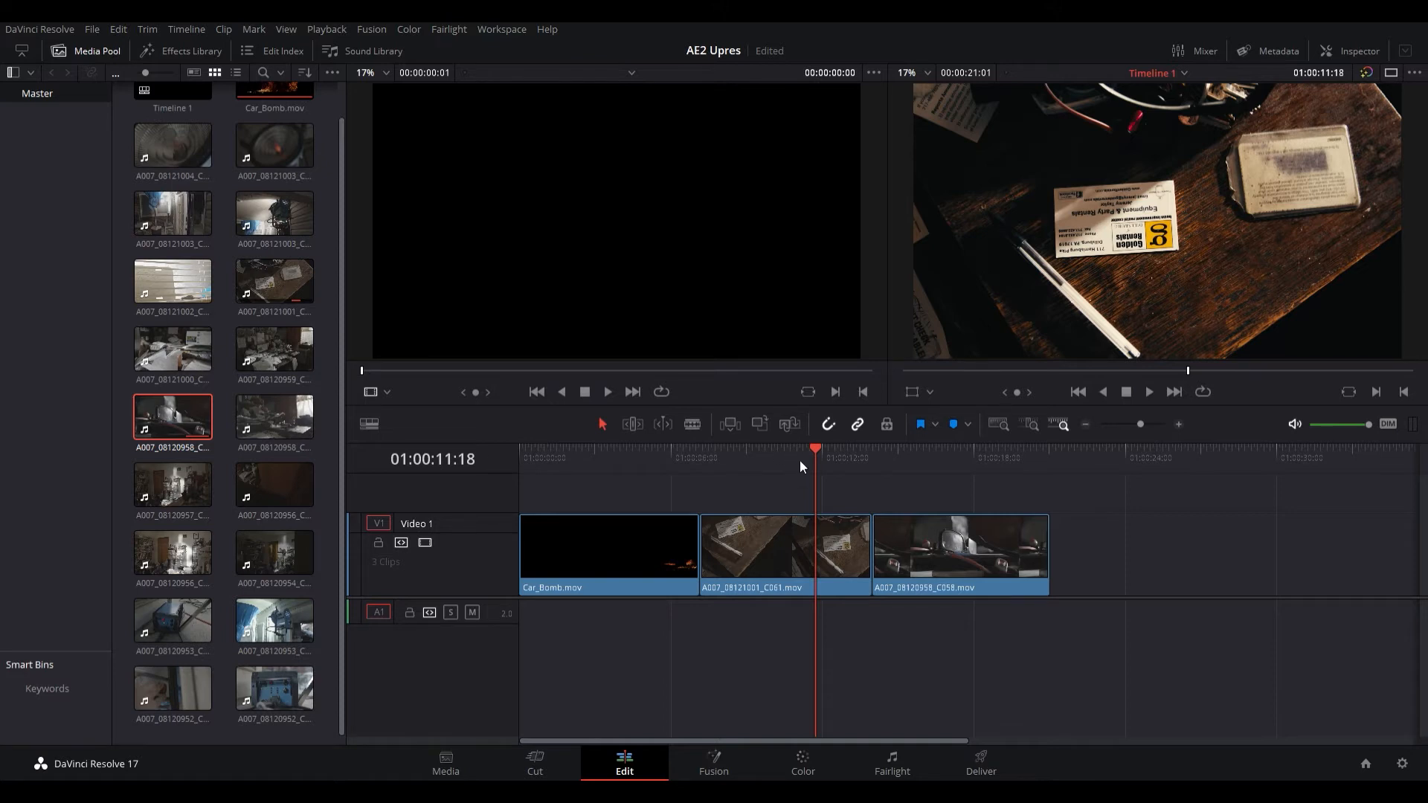
mouse_move(821, 513)
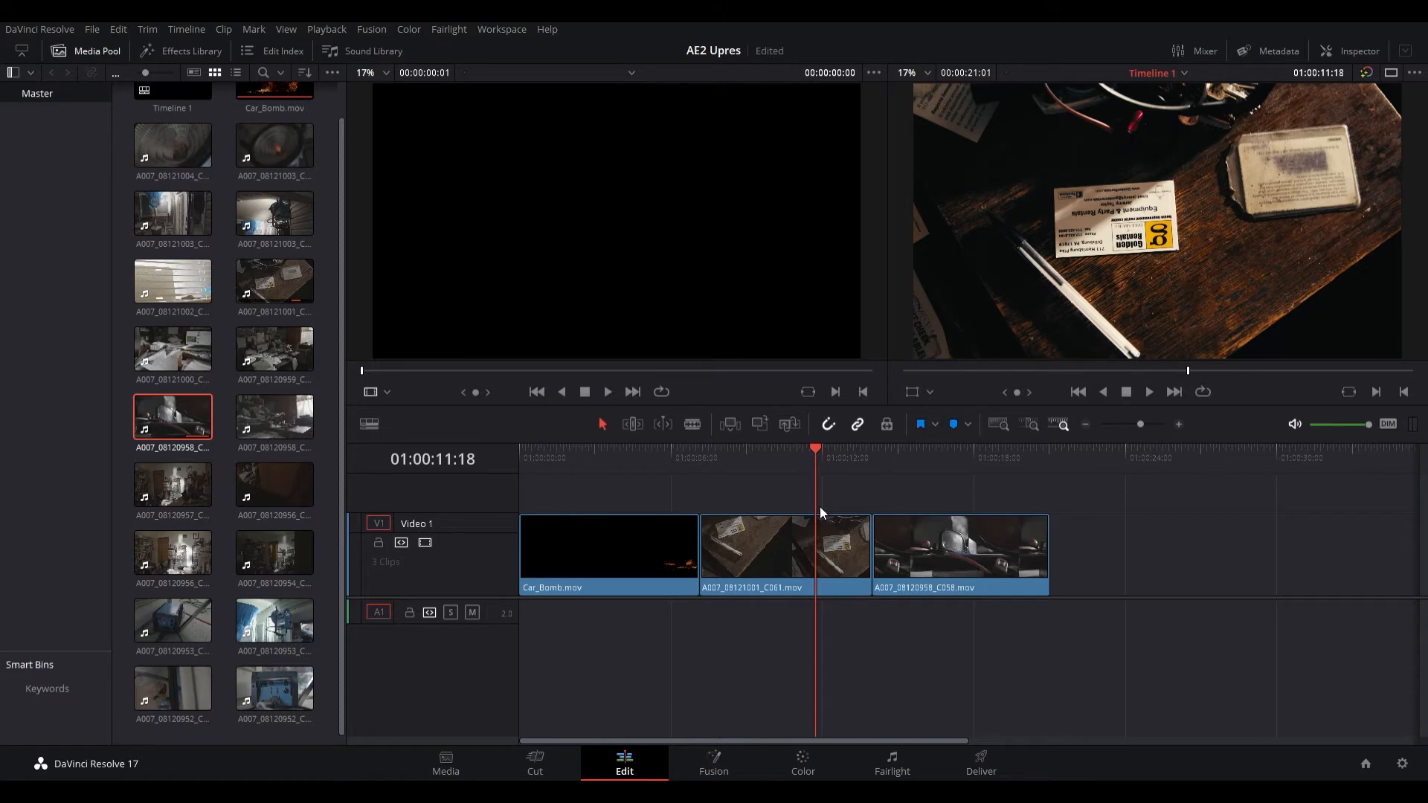
mouse_move(995, 484)
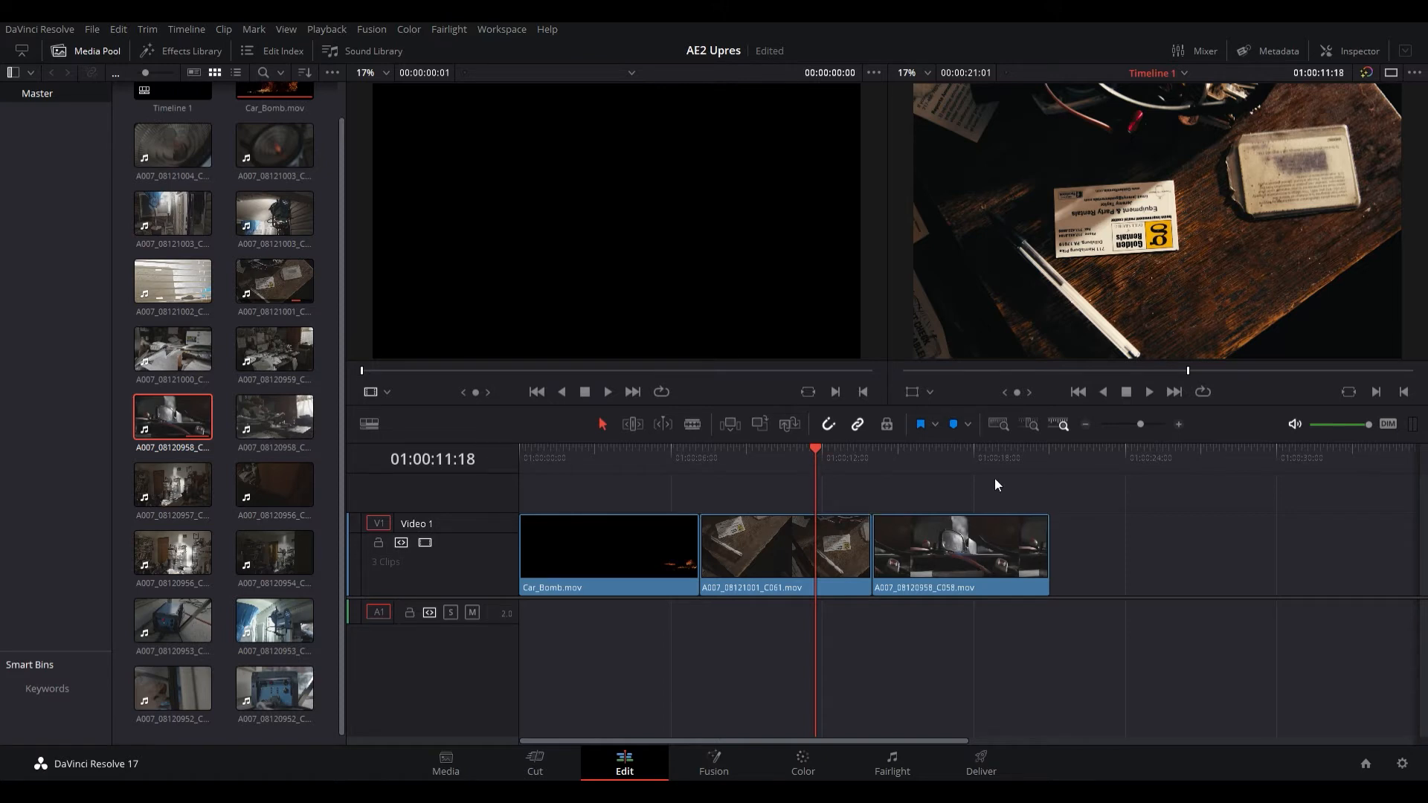
mouse_move(979, 487)
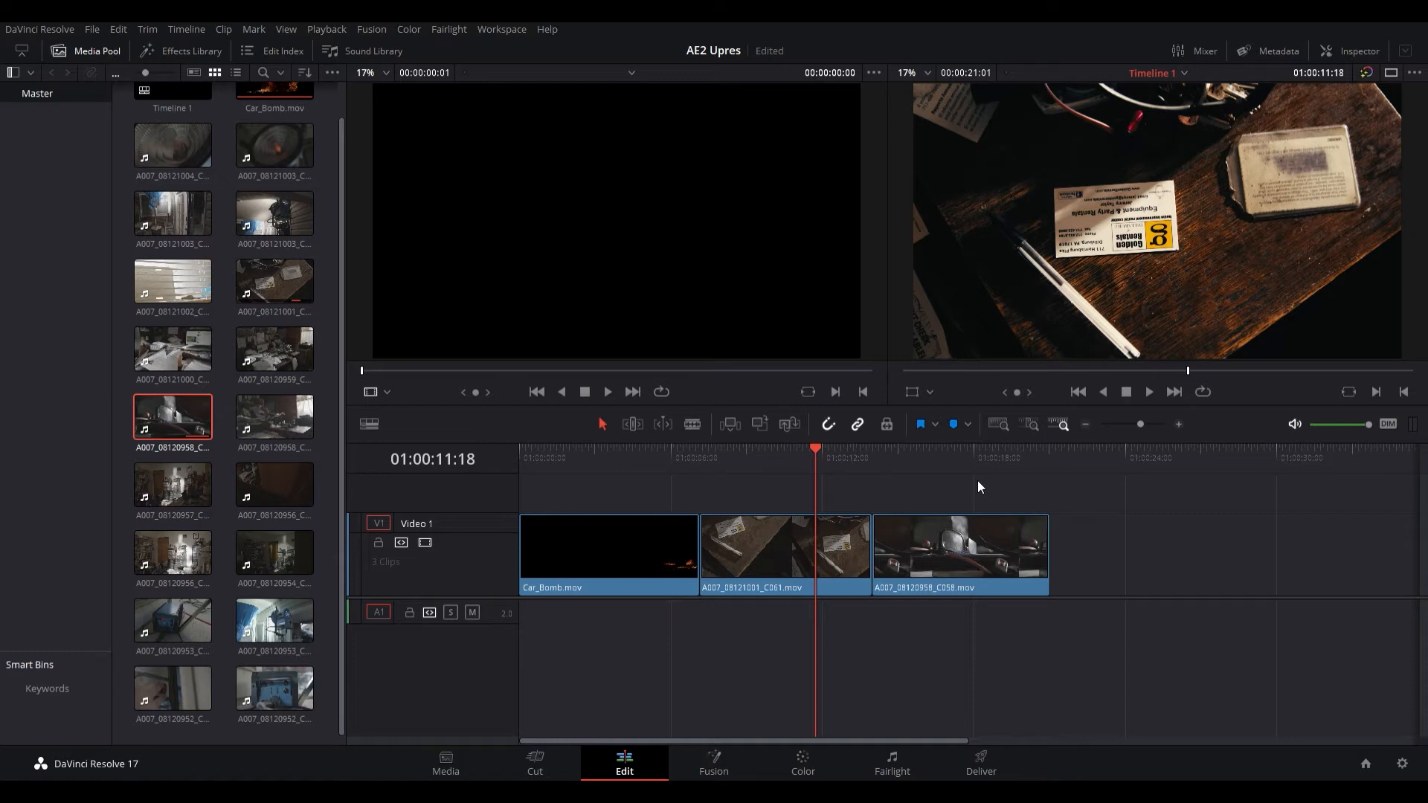
mouse_move(955, 479)
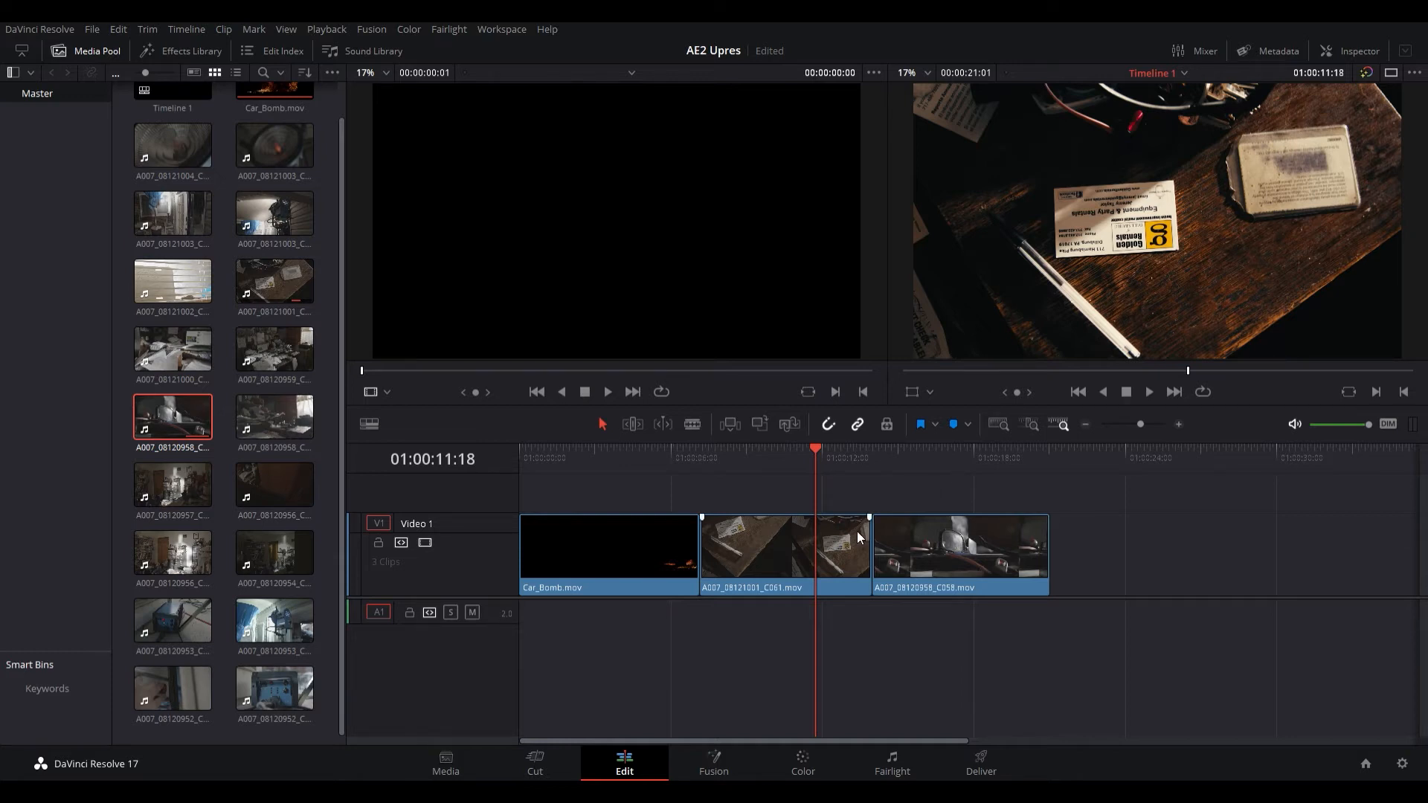
mouse_move(847, 532)
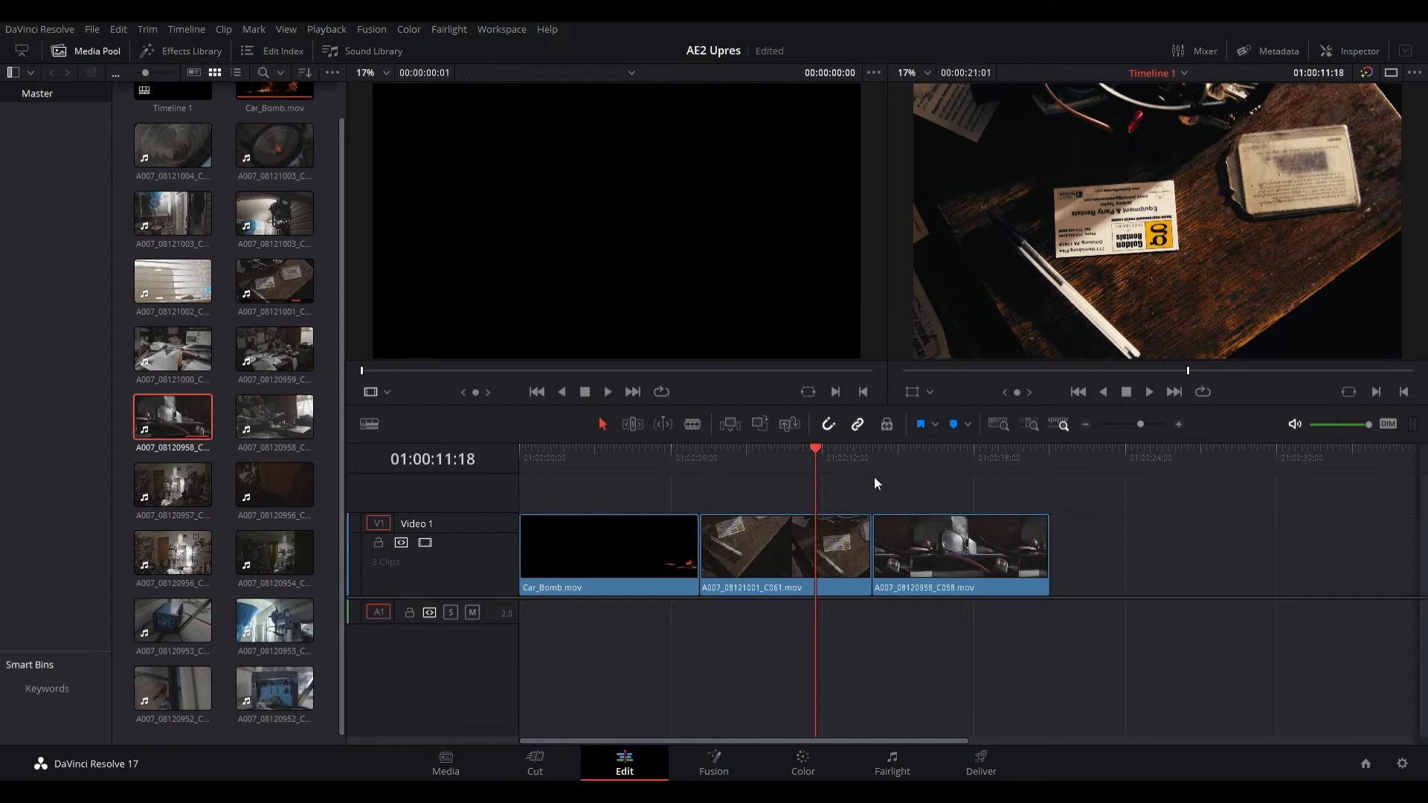
mouse_move(1106, 393)
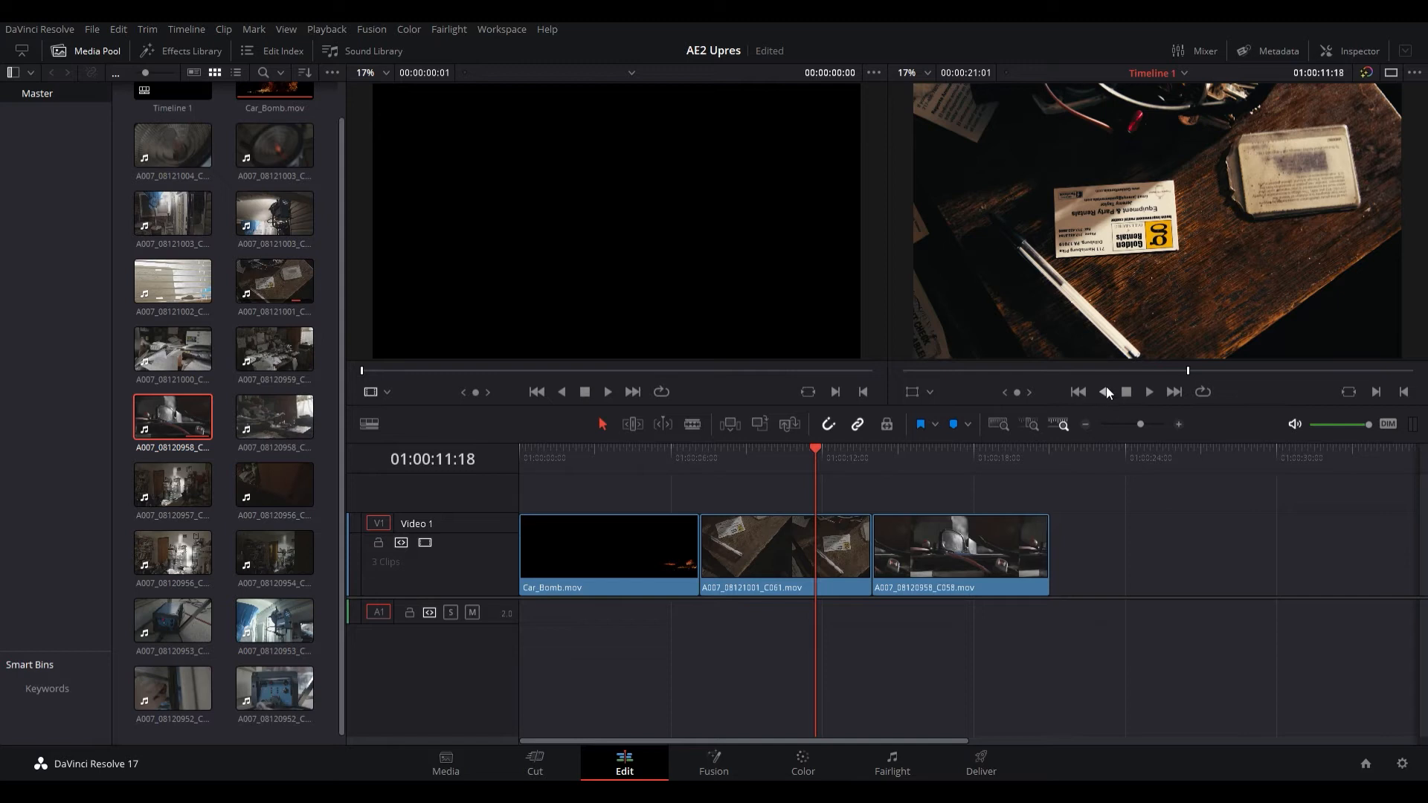
mouse_move(1111, 392)
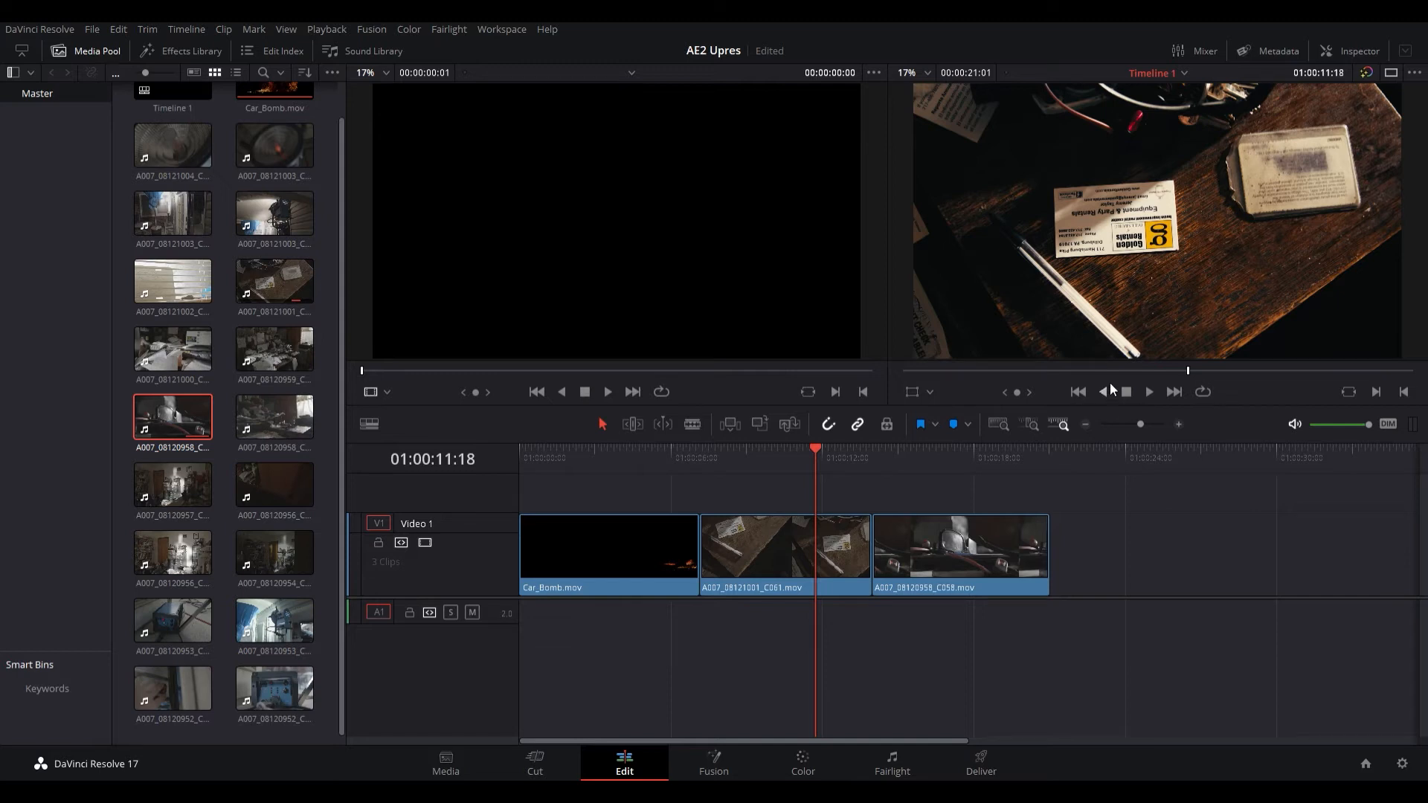
mouse_move(1080, 408)
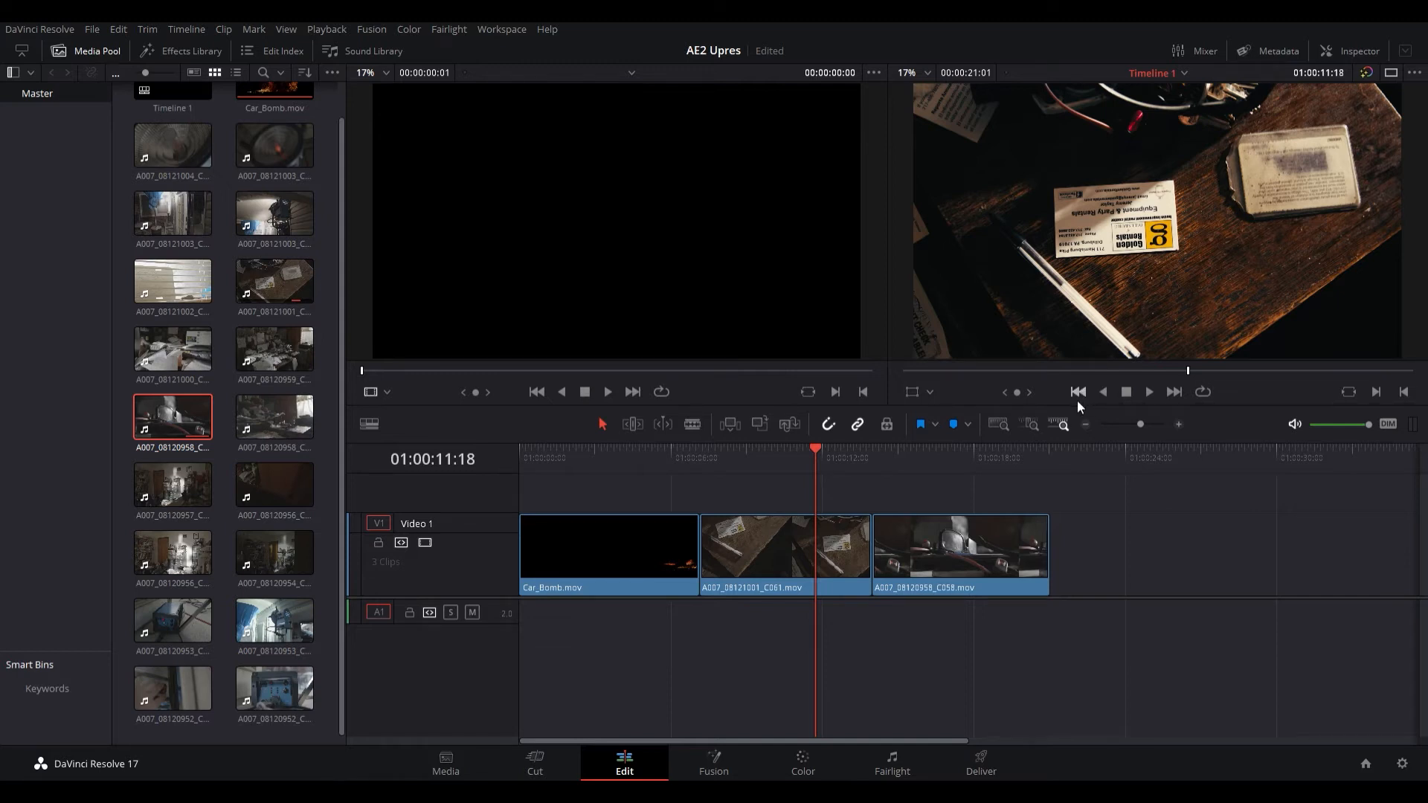
mouse_move(1091, 428)
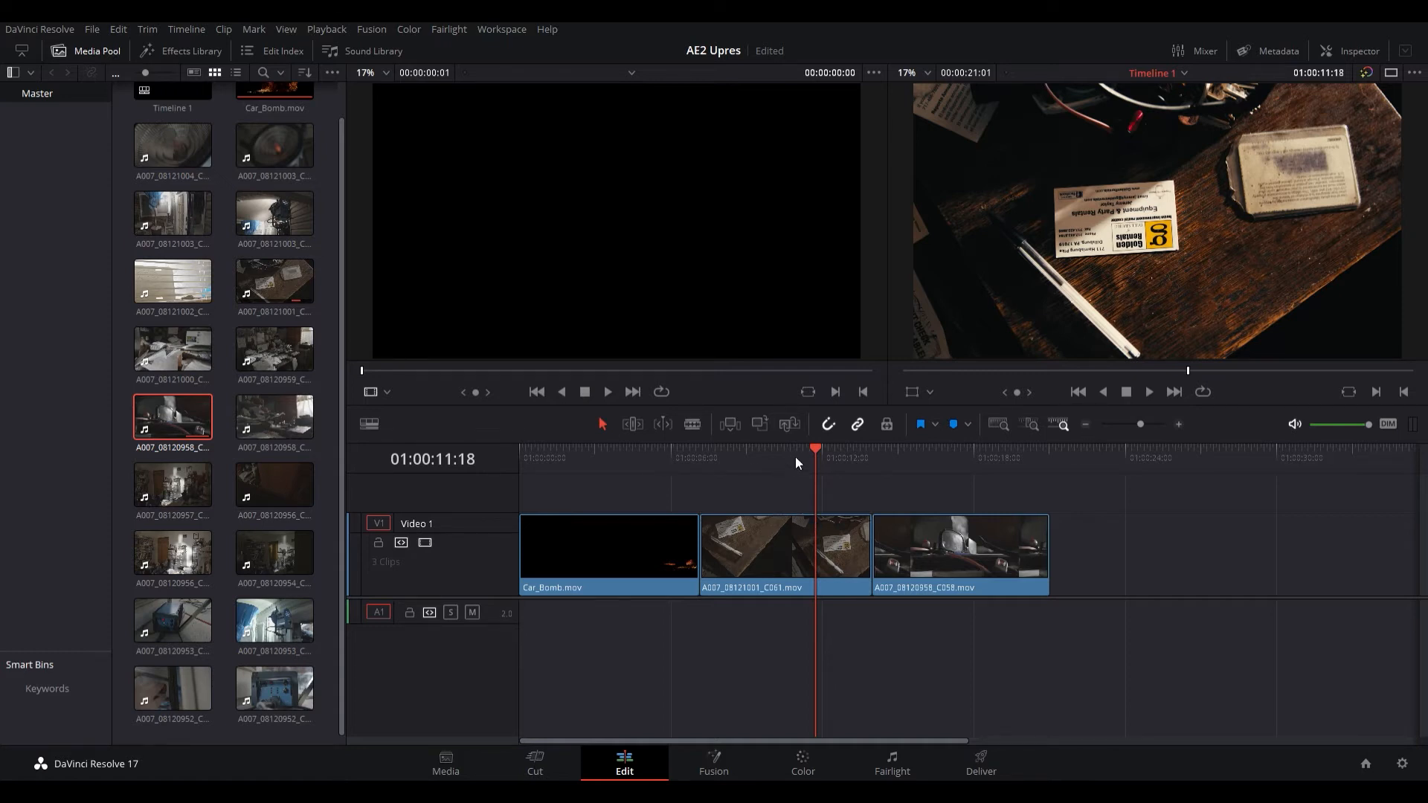
mouse_move(643, 463)
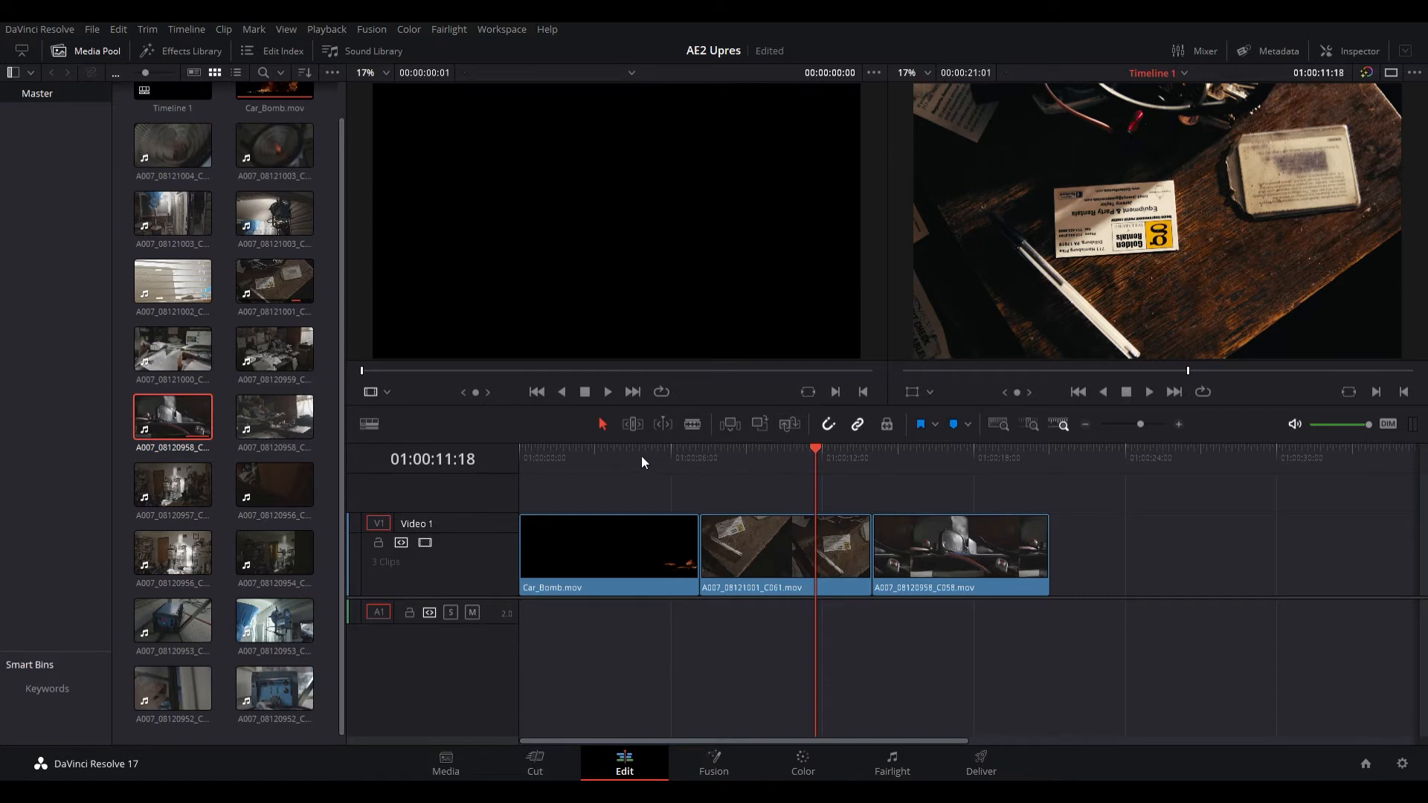
Scrub through the explosion and select the Car_Bomb.mov clip on the timeline for Clip Attributes.
click(592, 458)
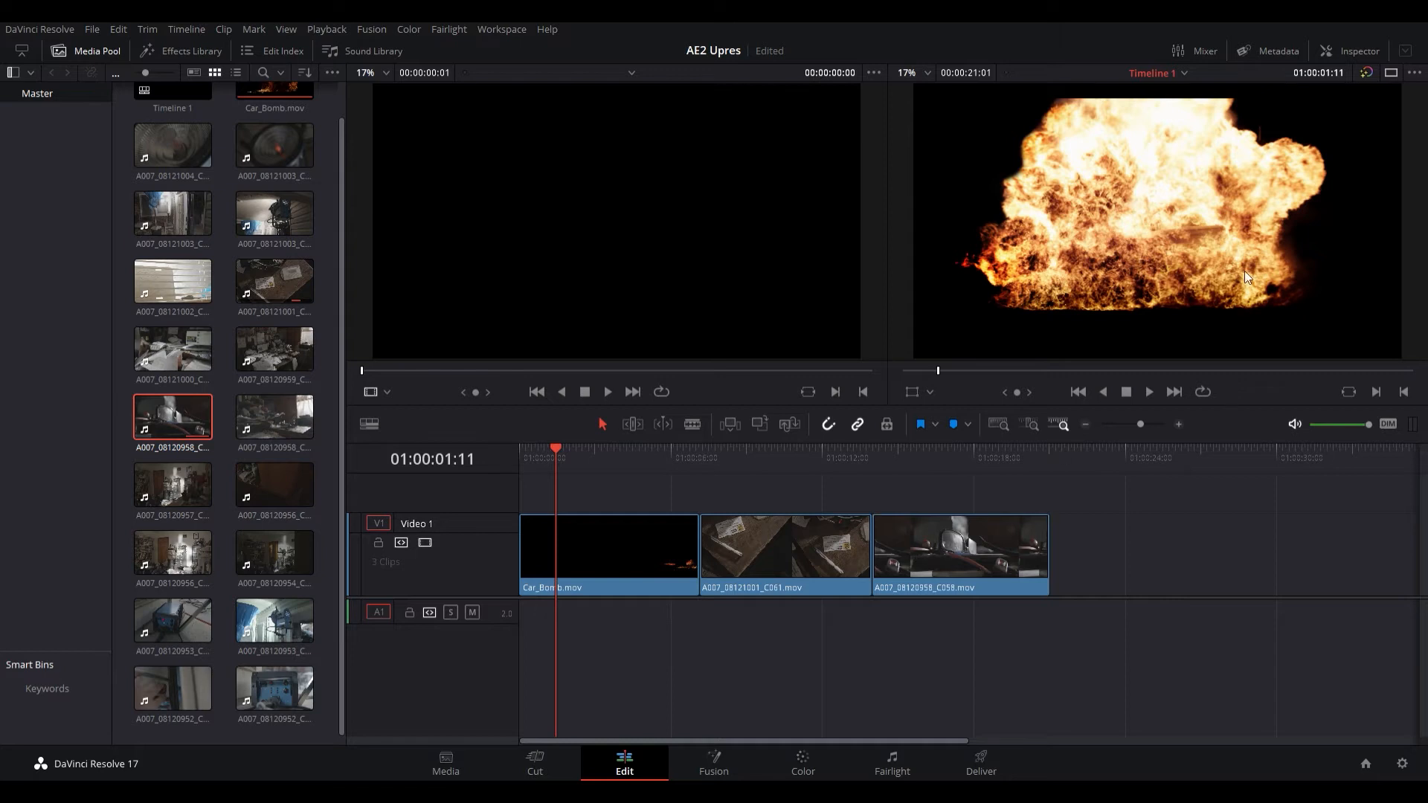
mouse_move(875, 455)
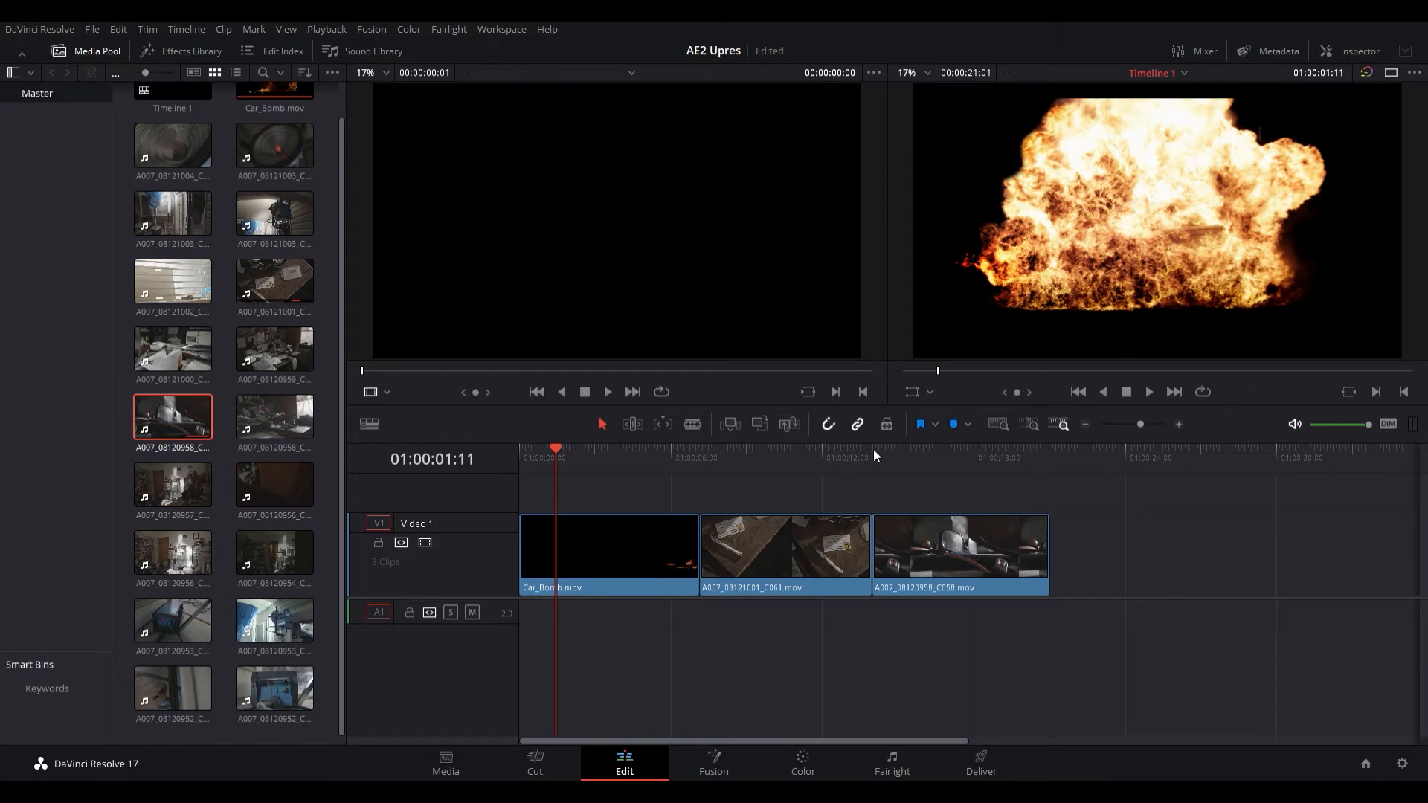
mouse_move(1121, 412)
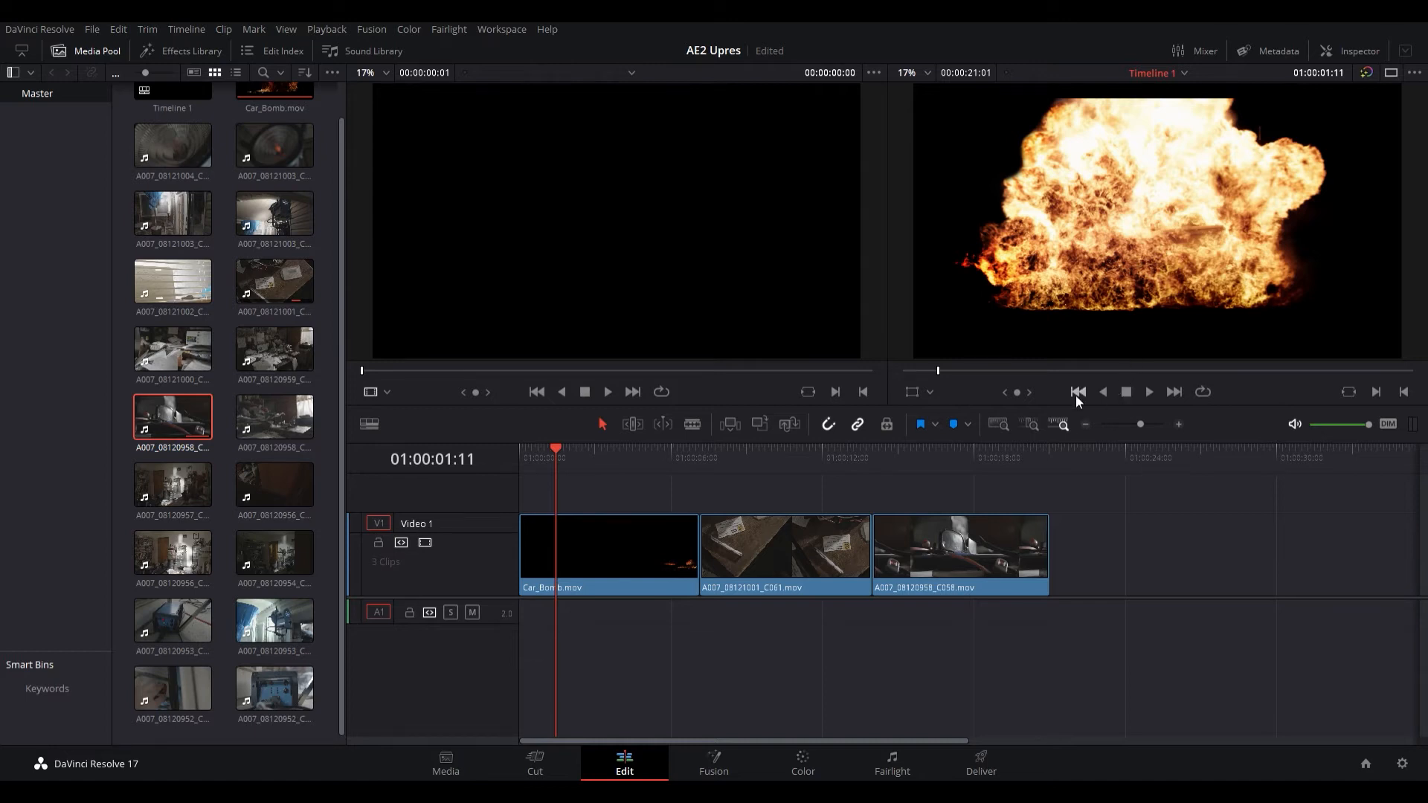
mouse_move(1135, 433)
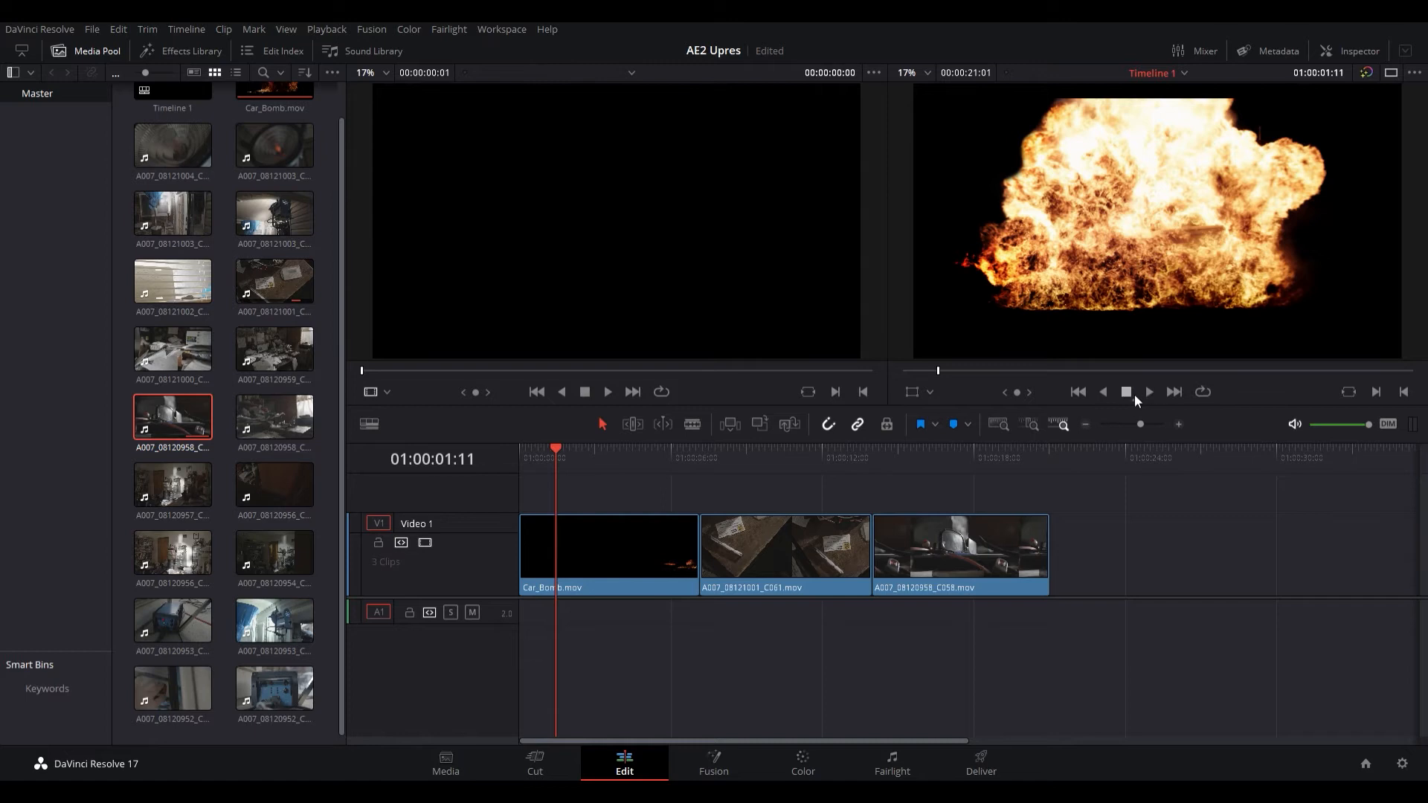
mouse_move(1124, 441)
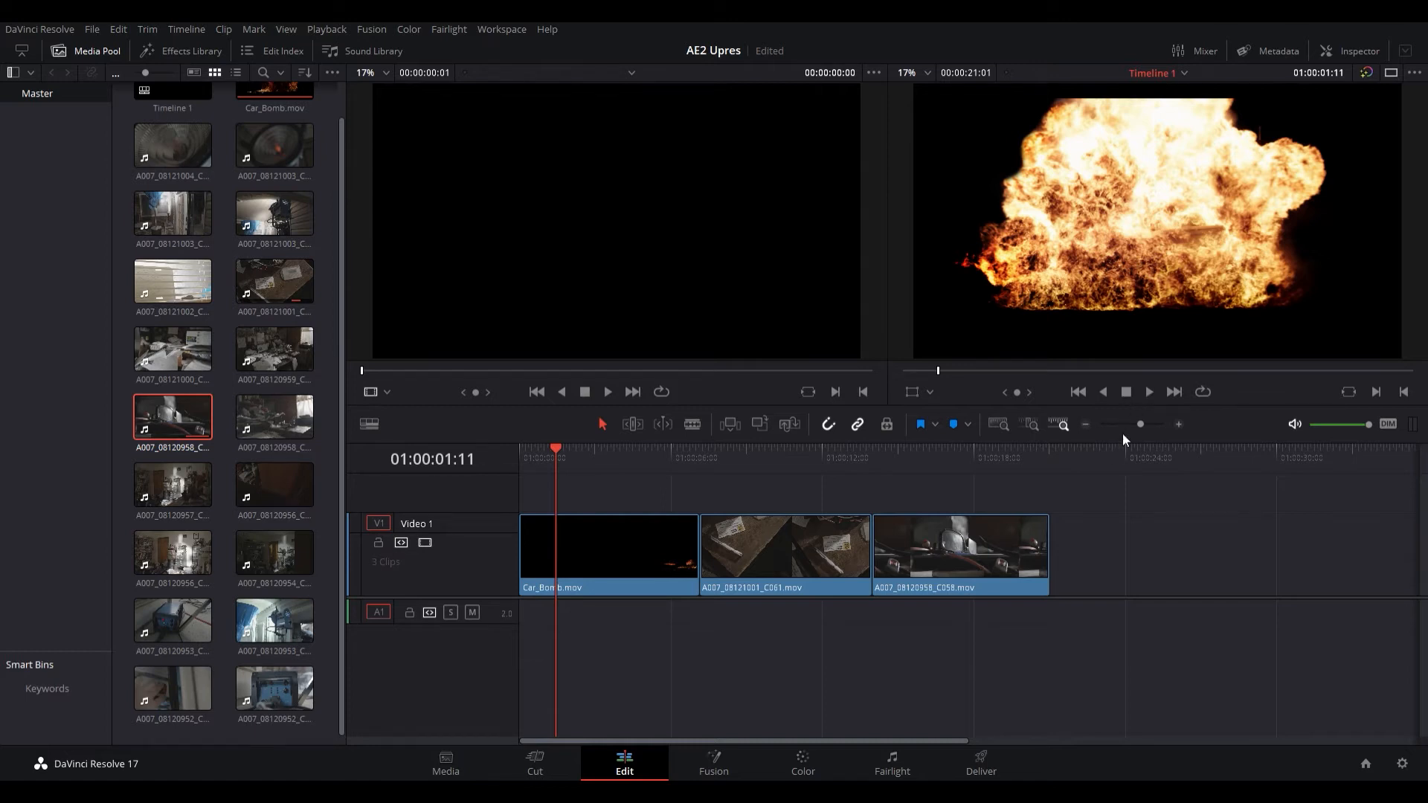
mouse_move(1109, 470)
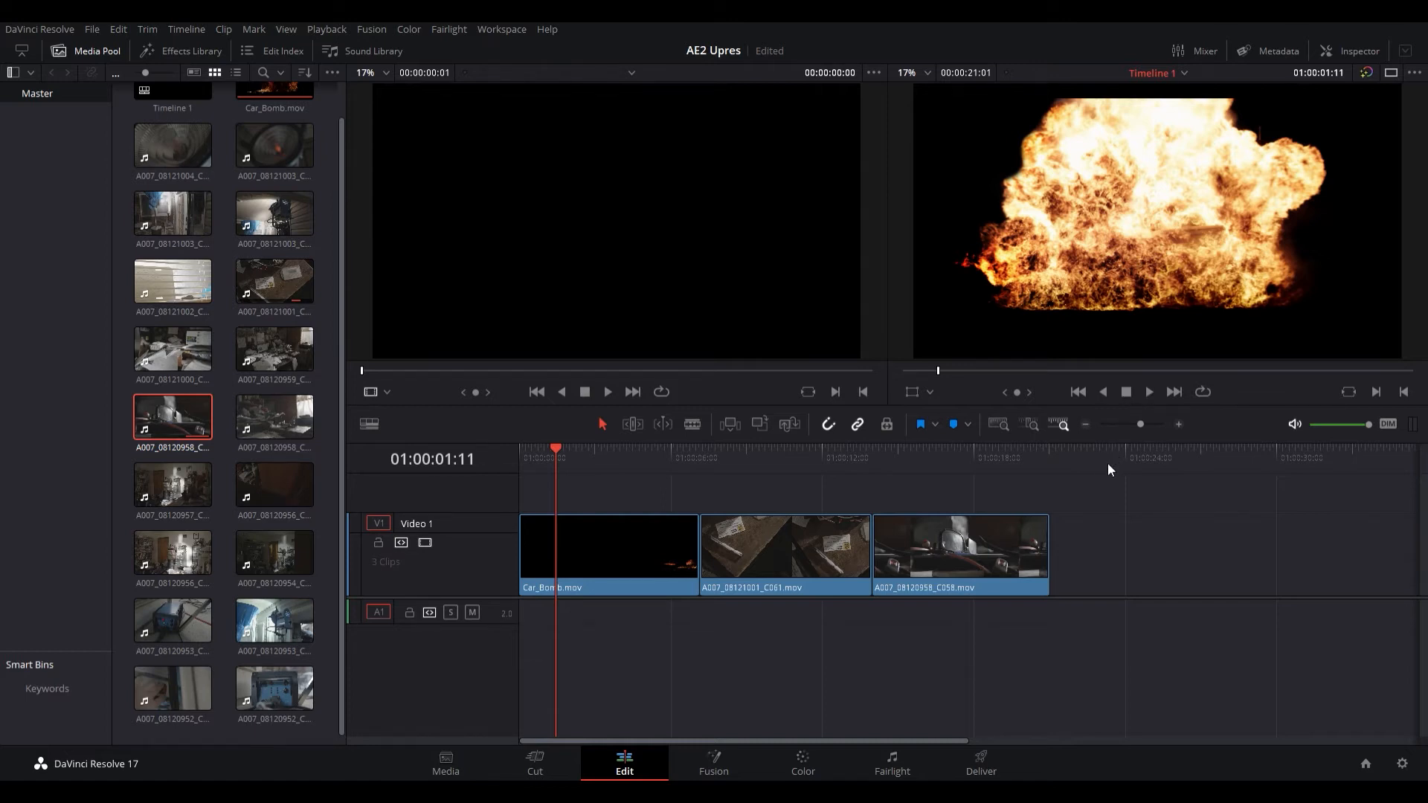
mouse_move(1095, 478)
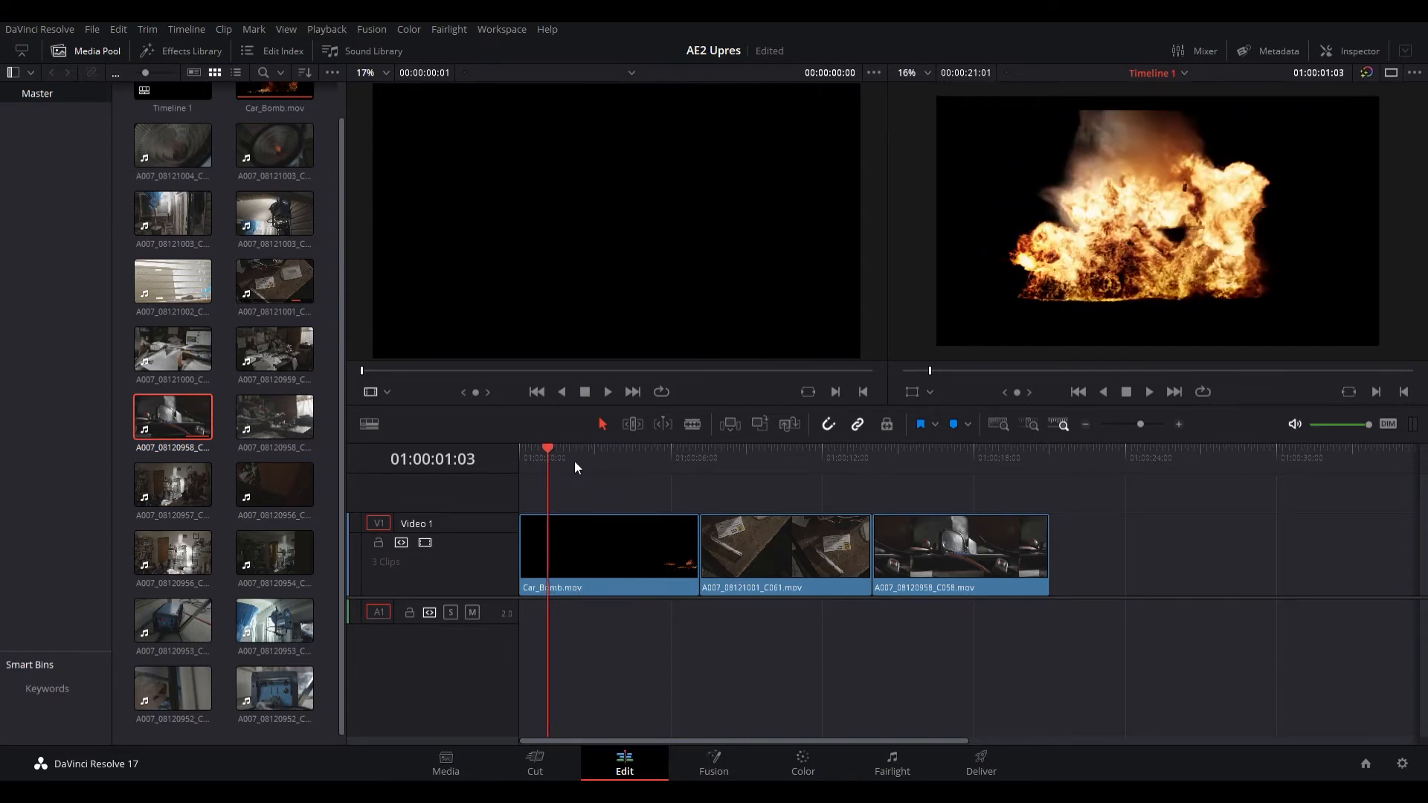
click(609, 452)
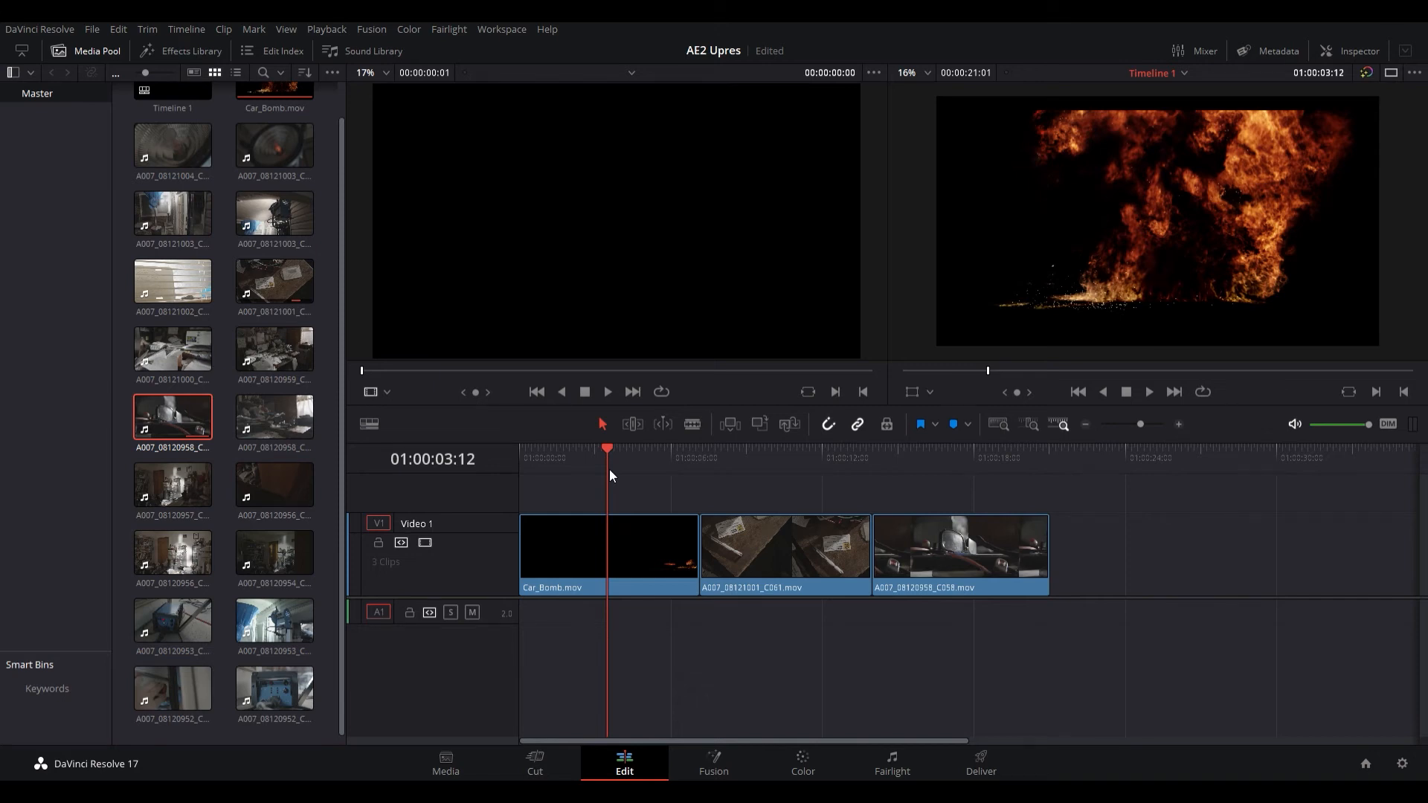
mouse_move(650, 455)
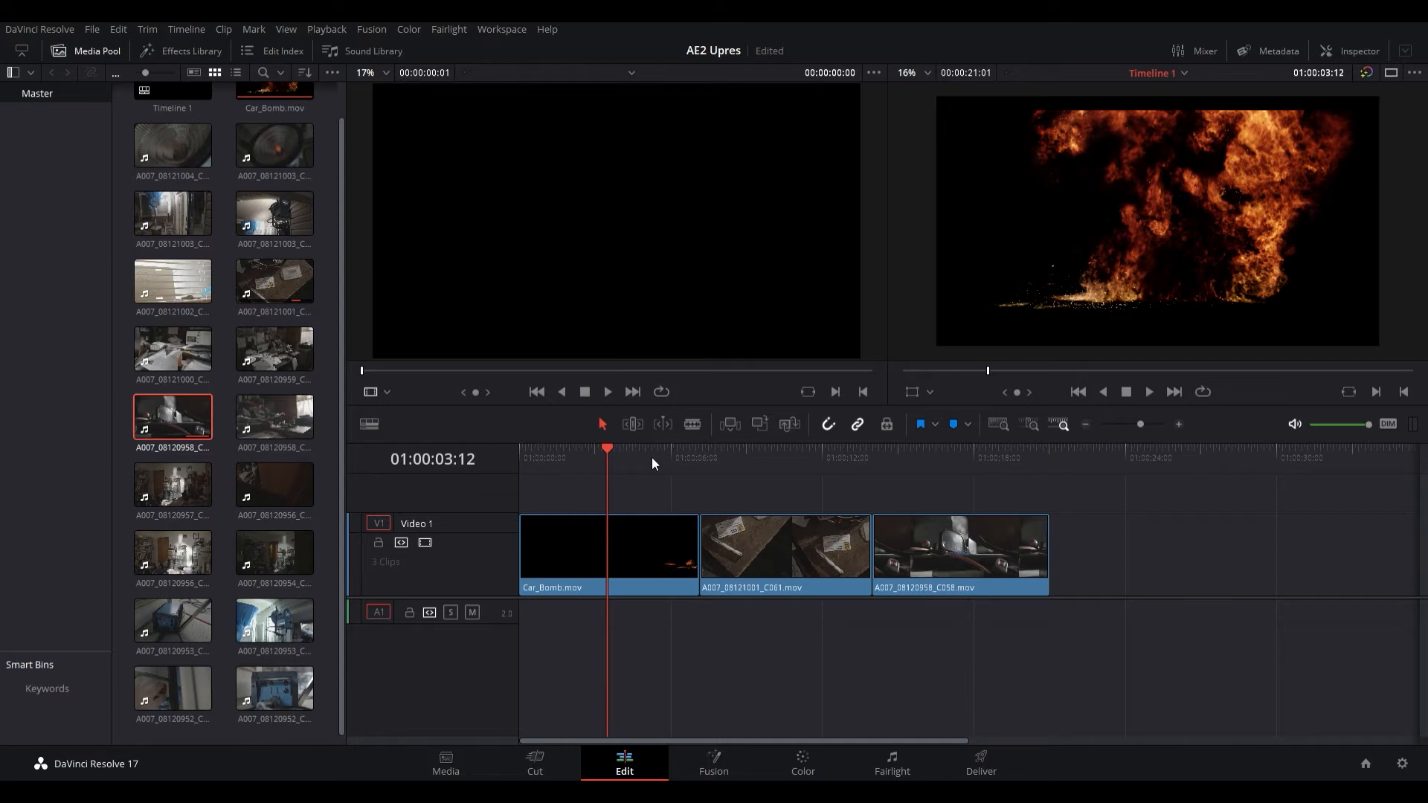
mouse_move(661, 459)
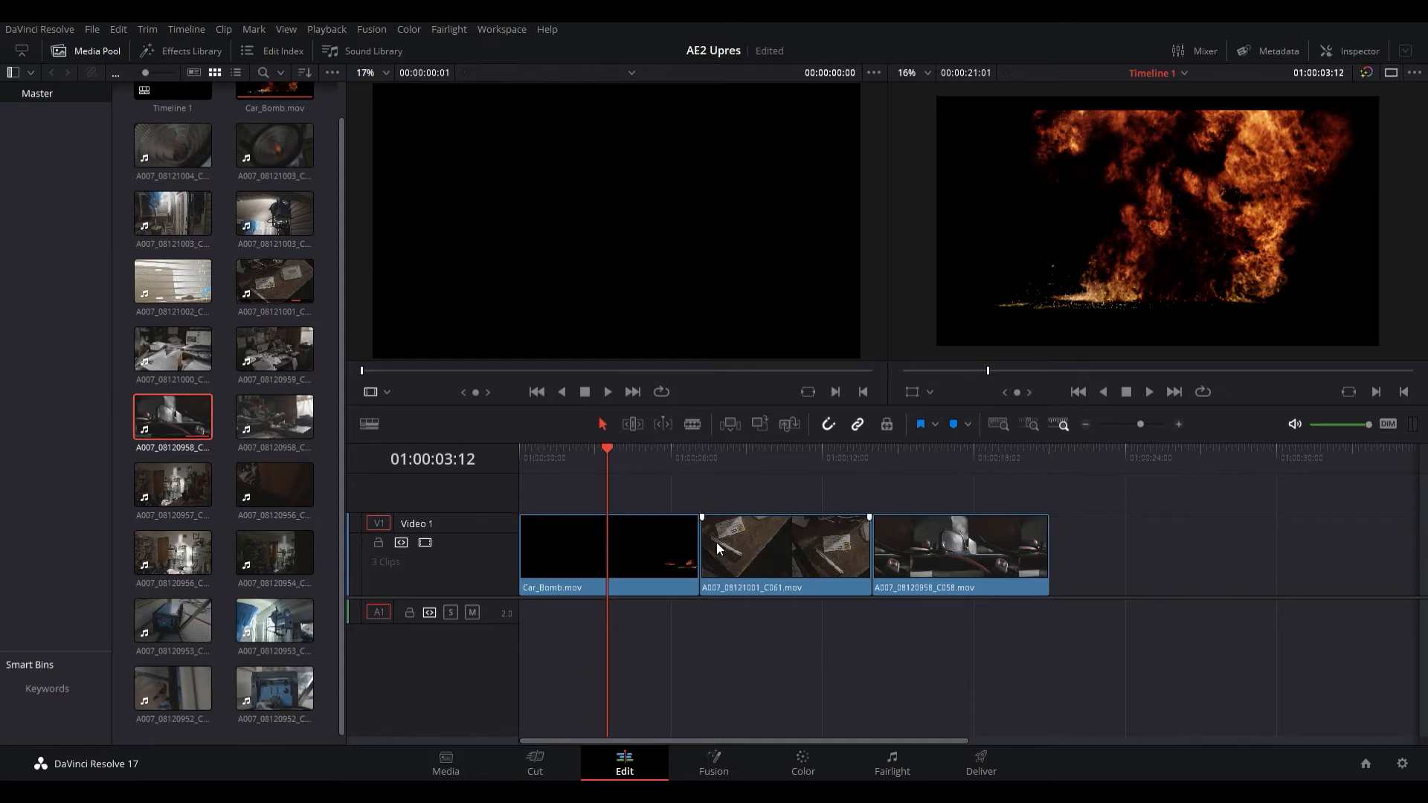
click(806, 448)
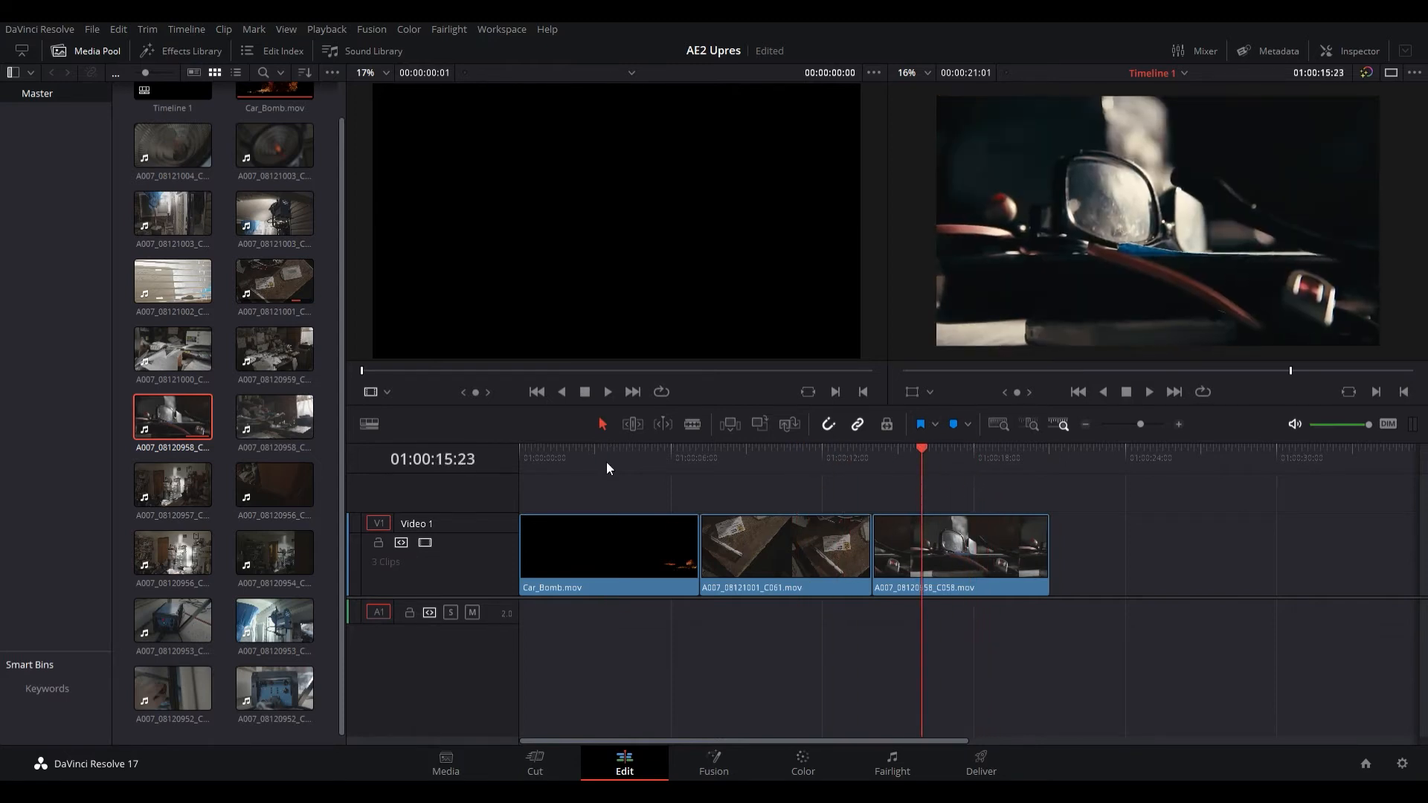
click(597, 447)
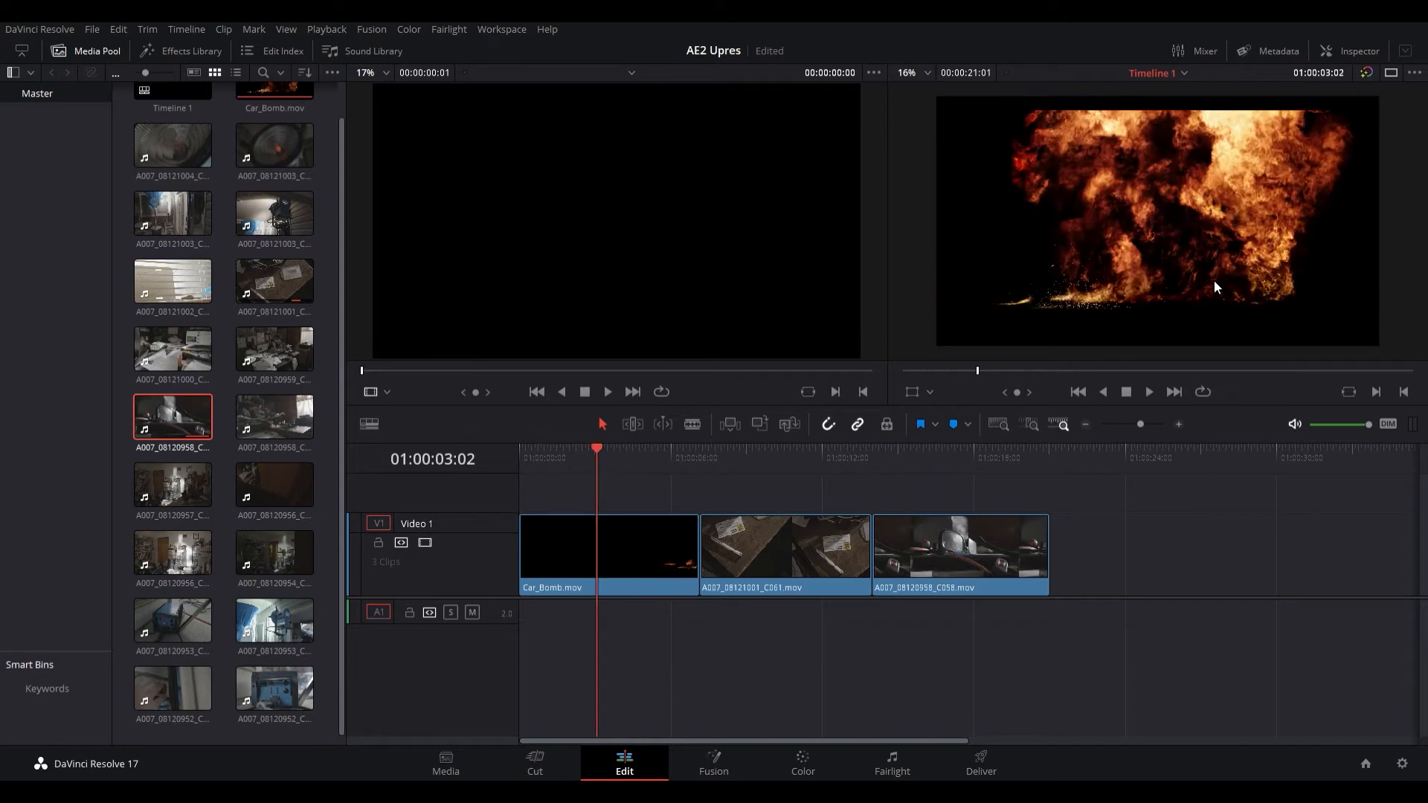
mouse_move(1246, 290)
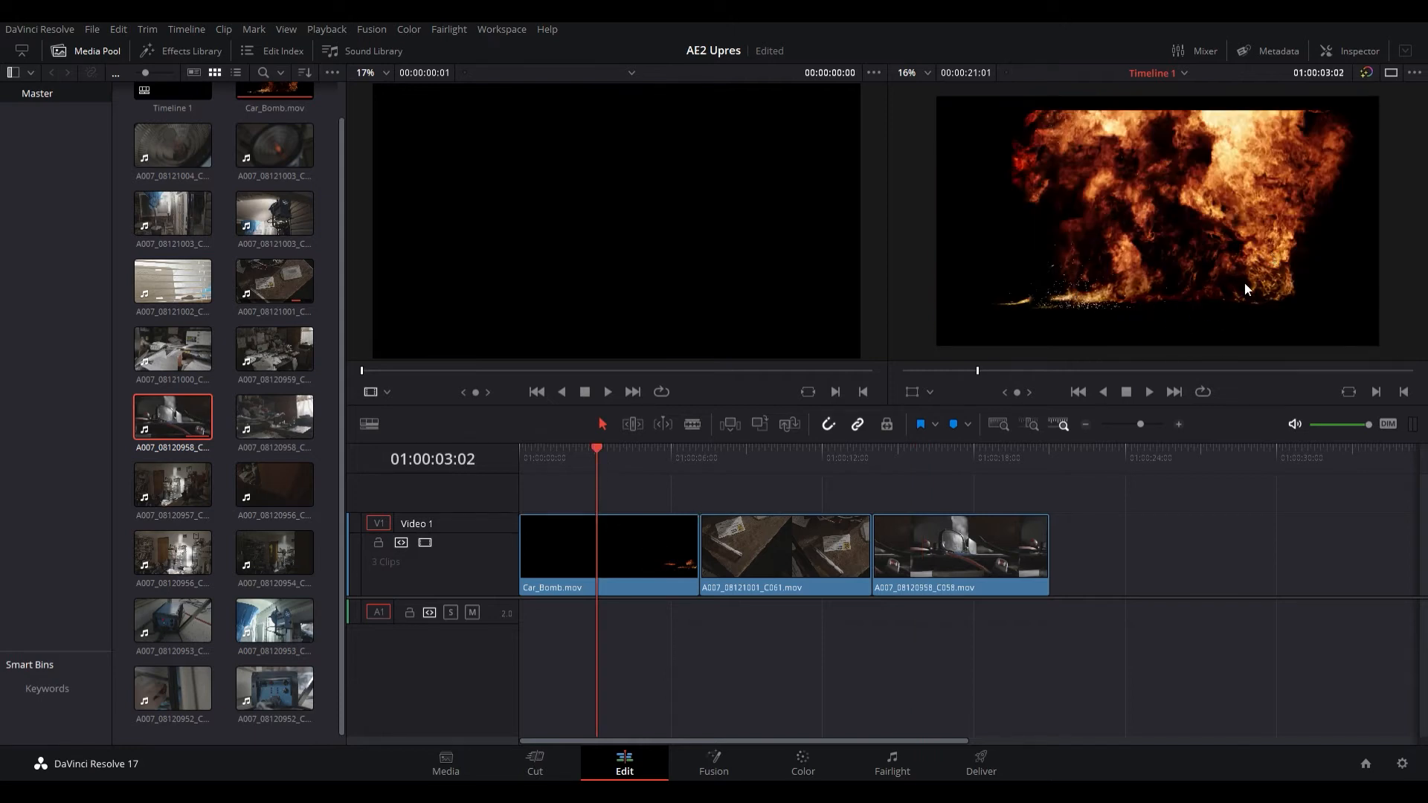
click(623, 540)
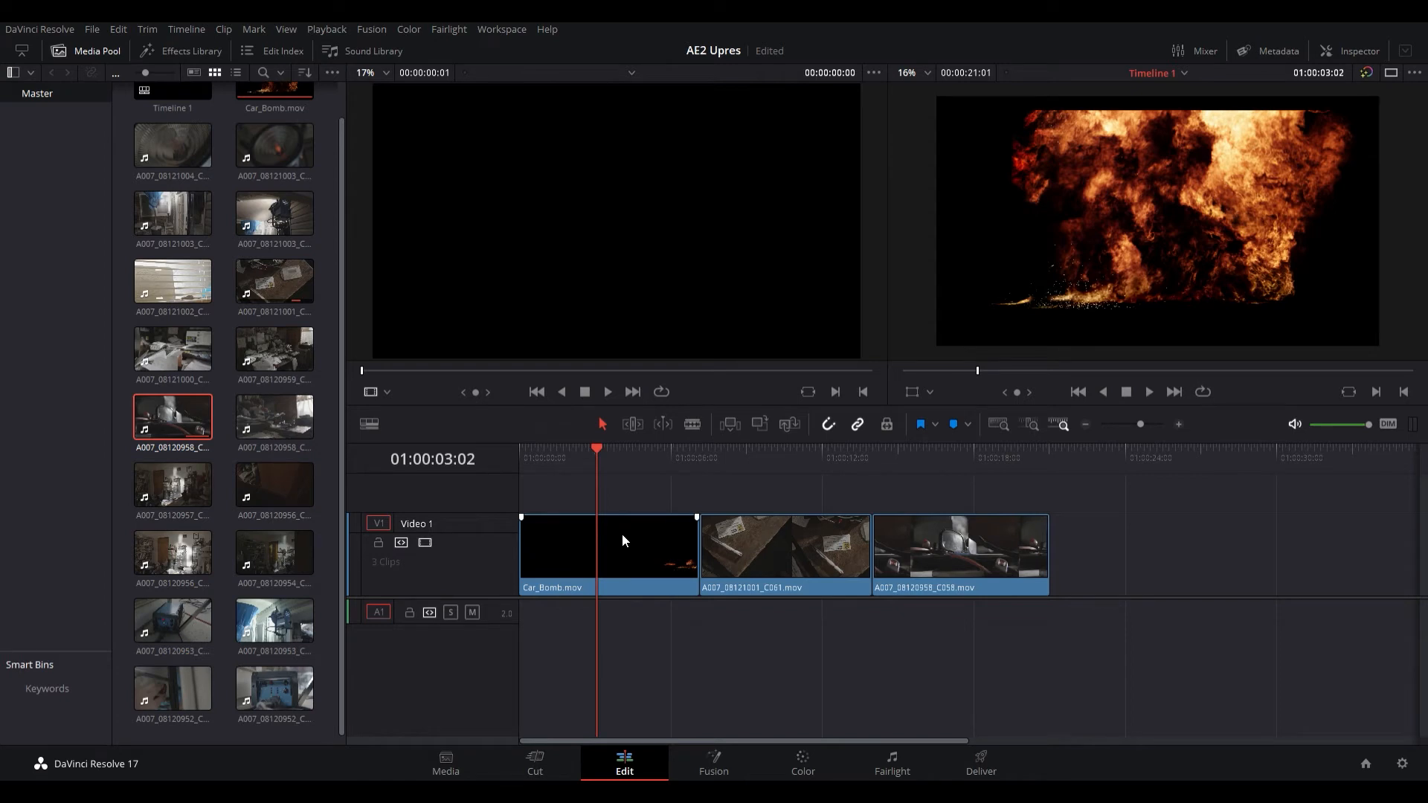
click(609, 546)
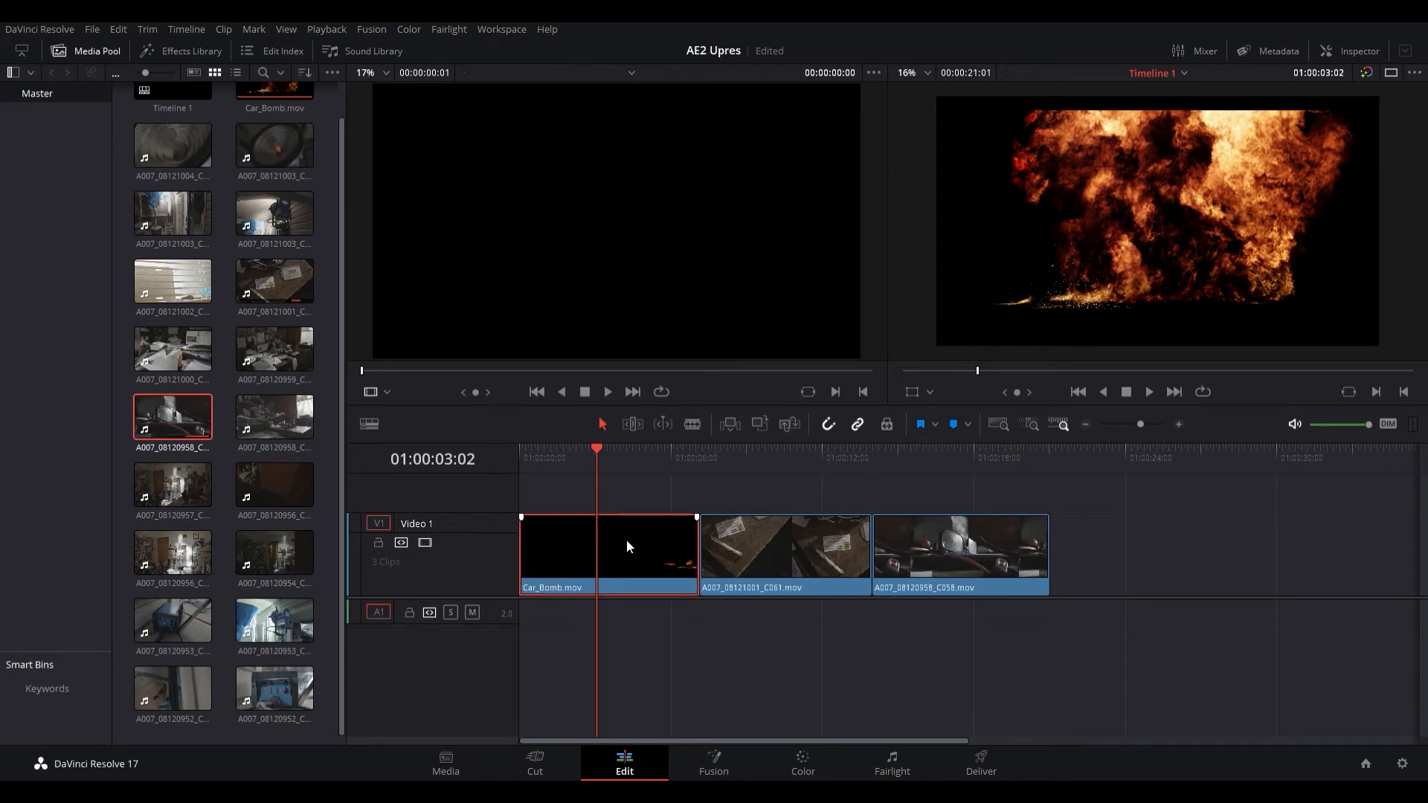
mouse_move(715, 500)
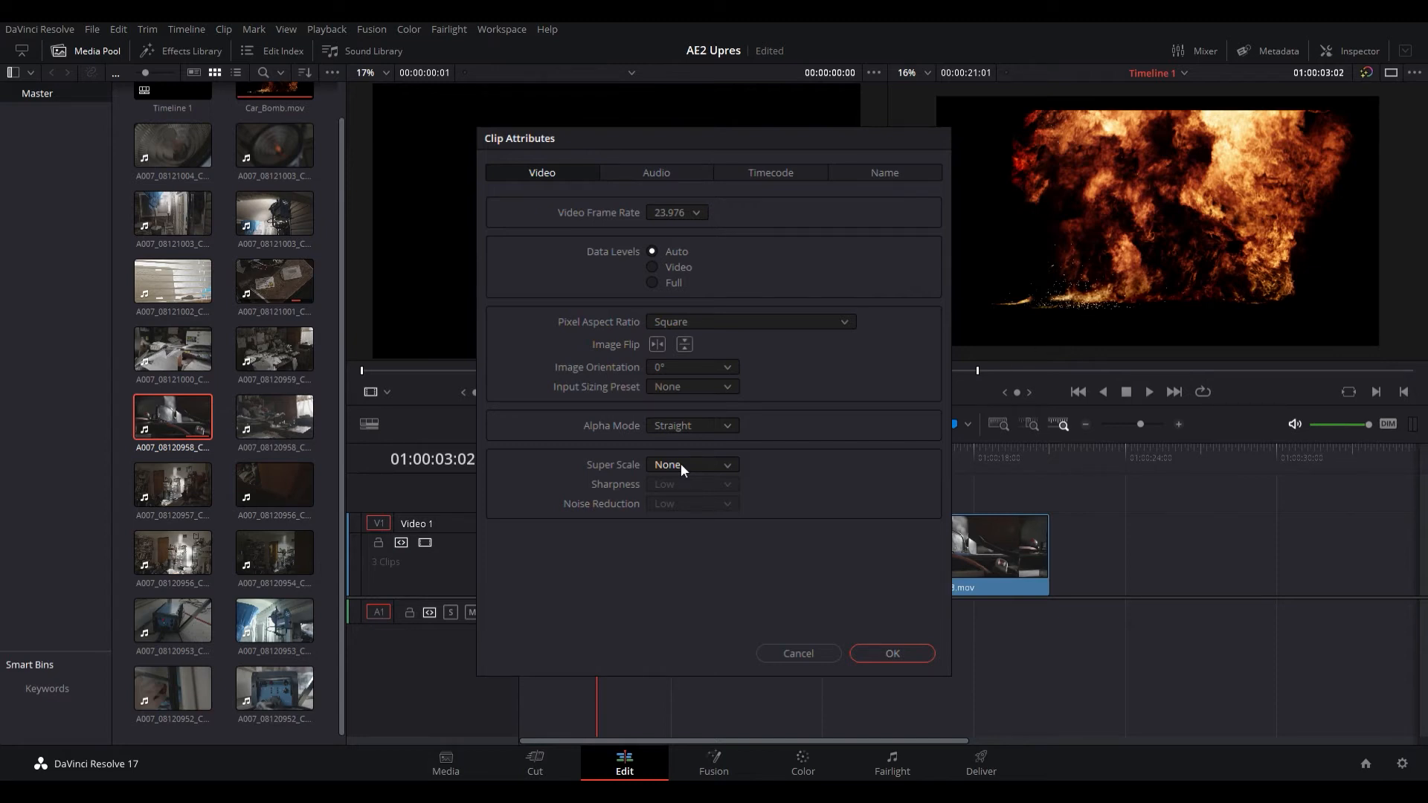
Apply Super Scale 3x with High sharpness and Low noise reduction to Car_Bomb.mov.
click(692, 464)
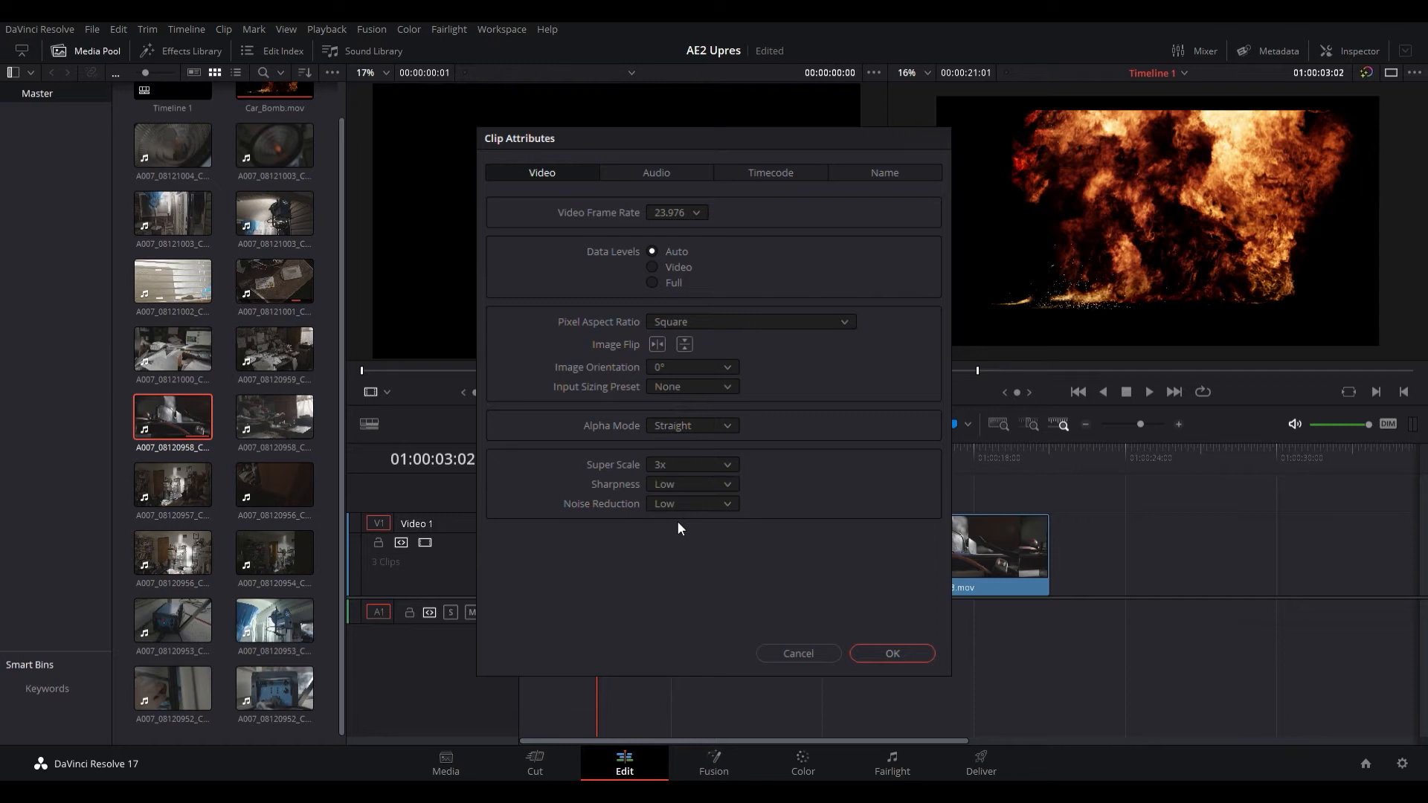
mouse_move(691, 489)
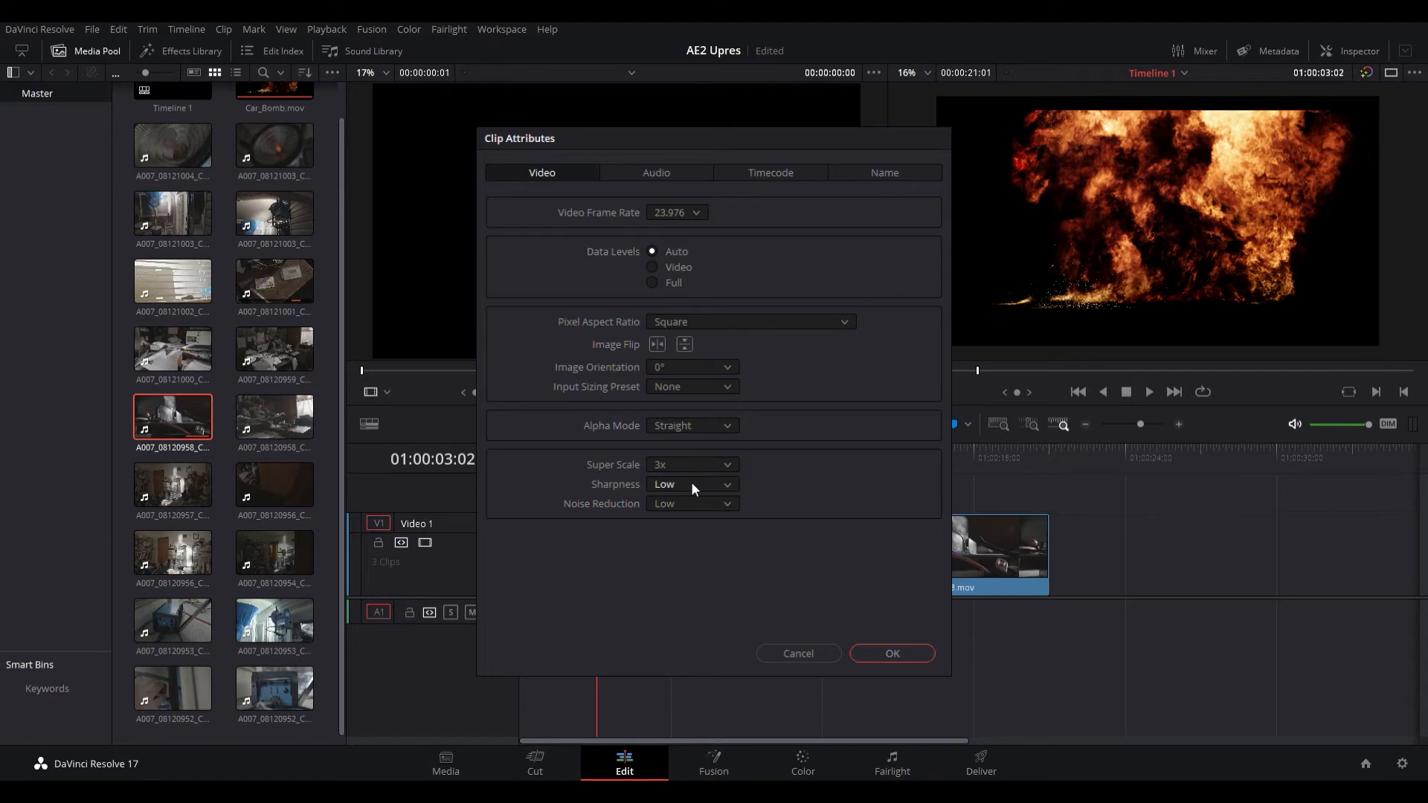
mouse_move(686, 545)
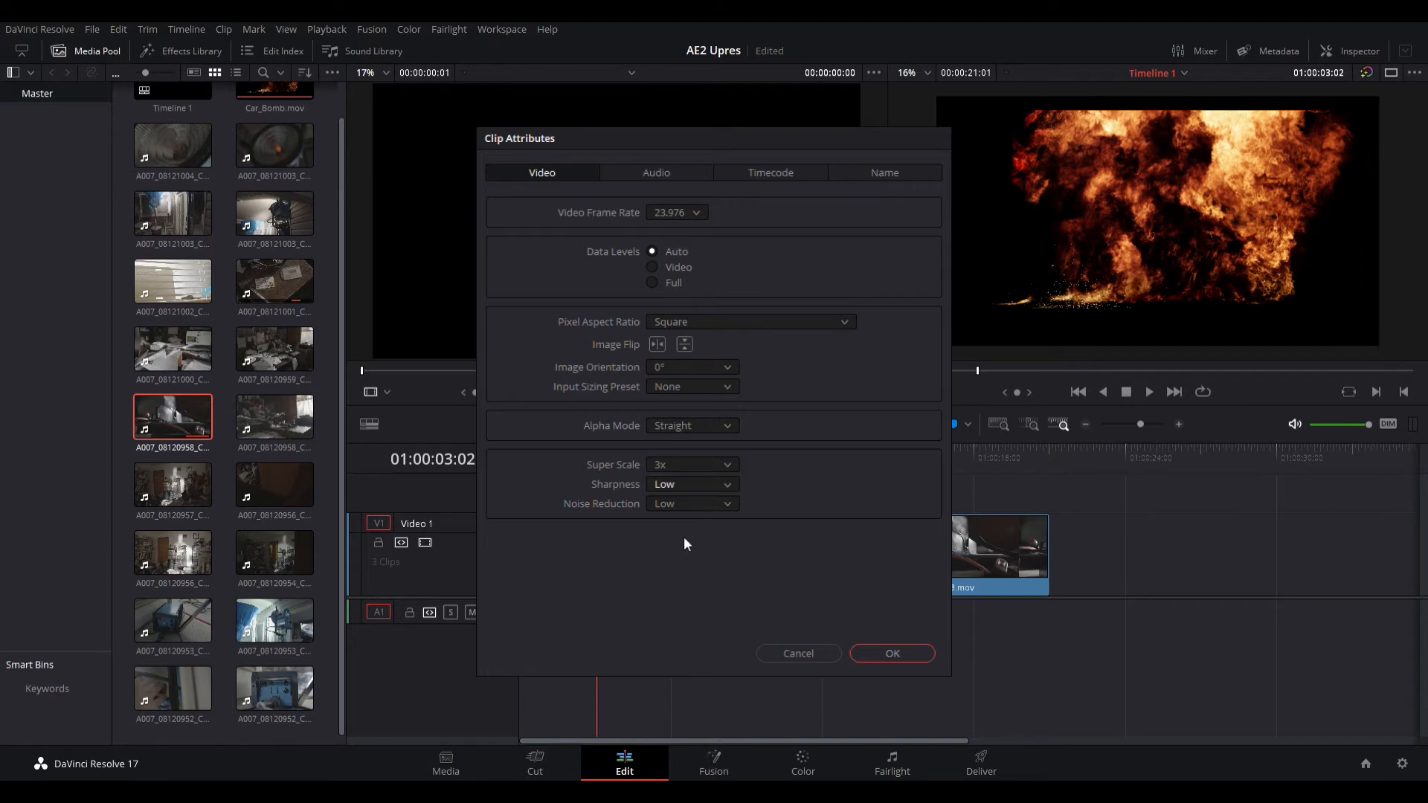
click(691, 483)
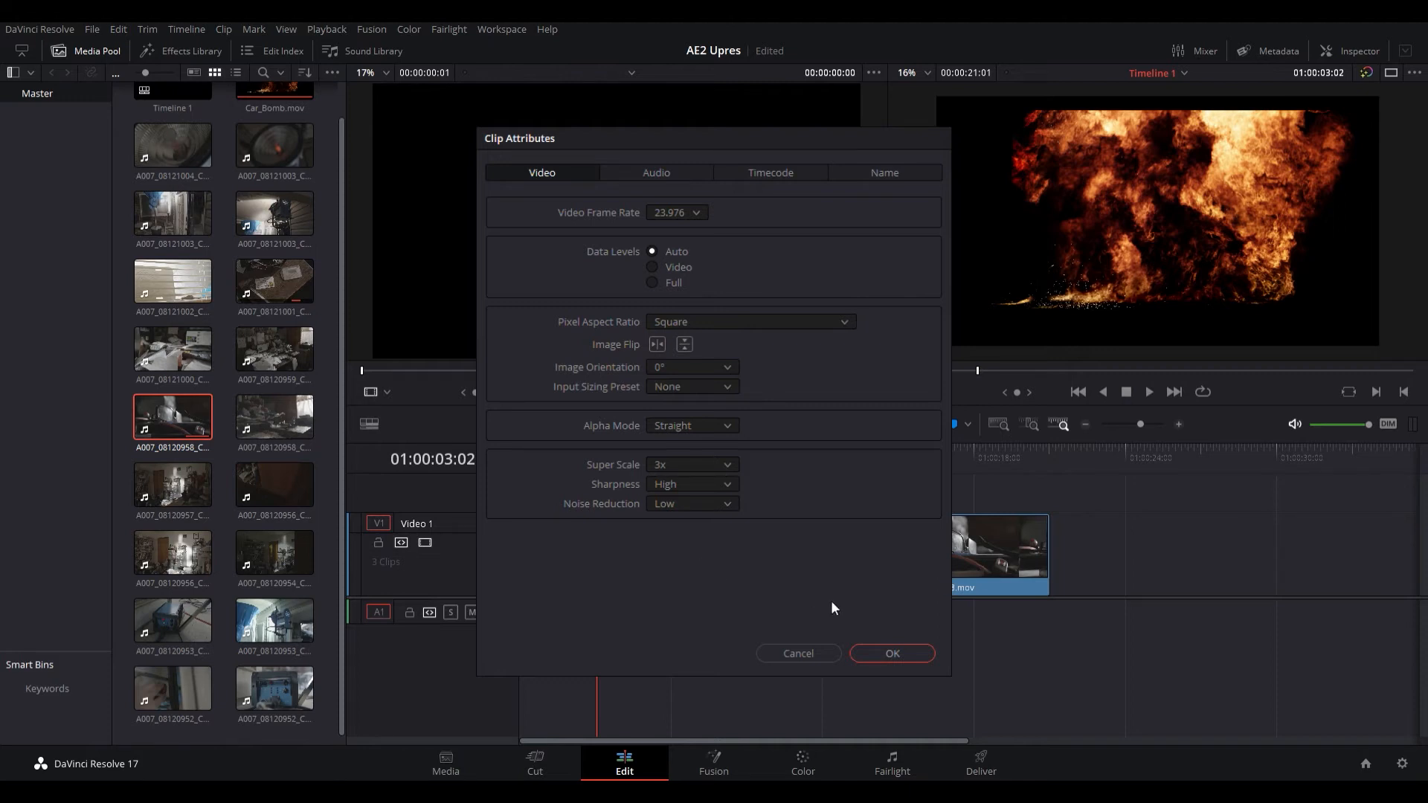
mouse_move(728, 518)
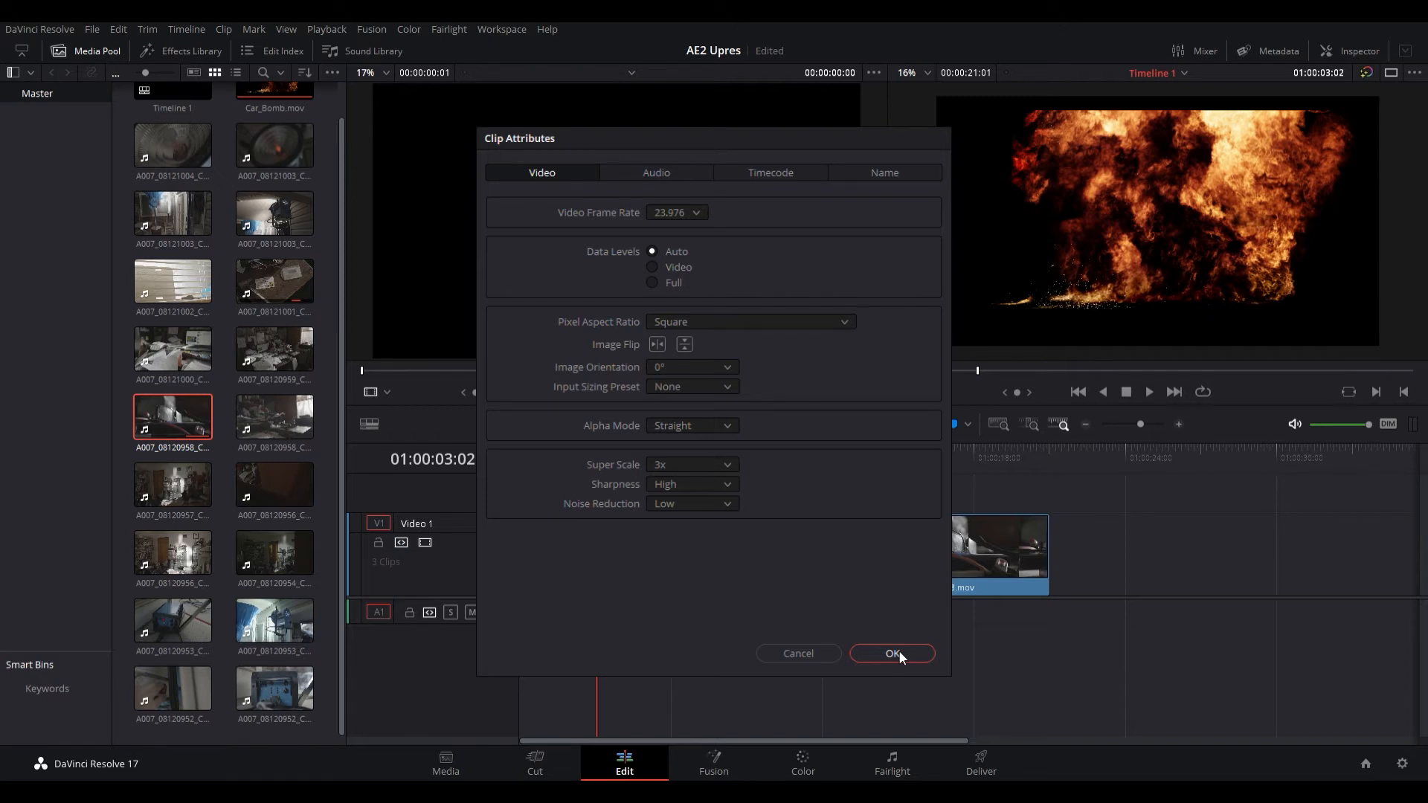
click(891, 653)
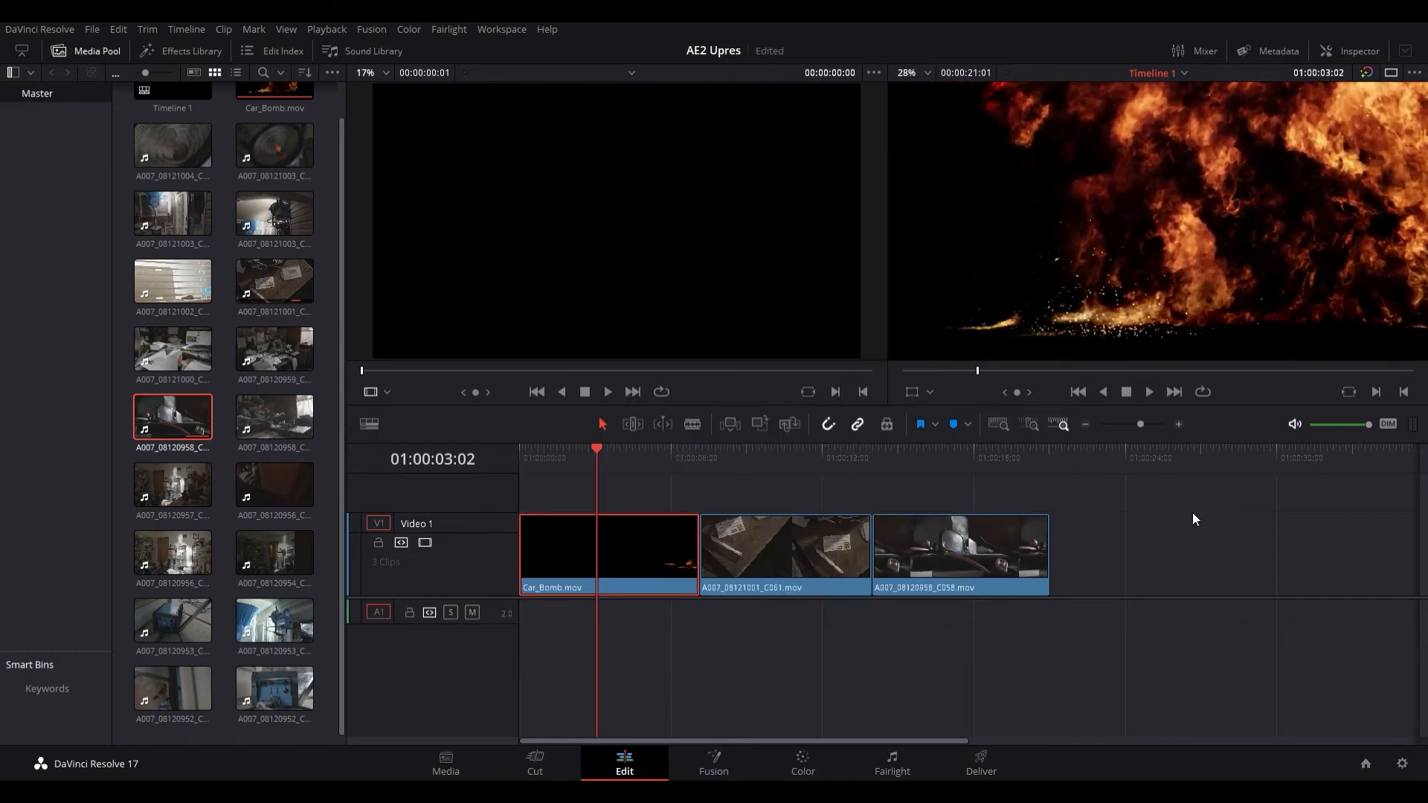
click(738, 339)
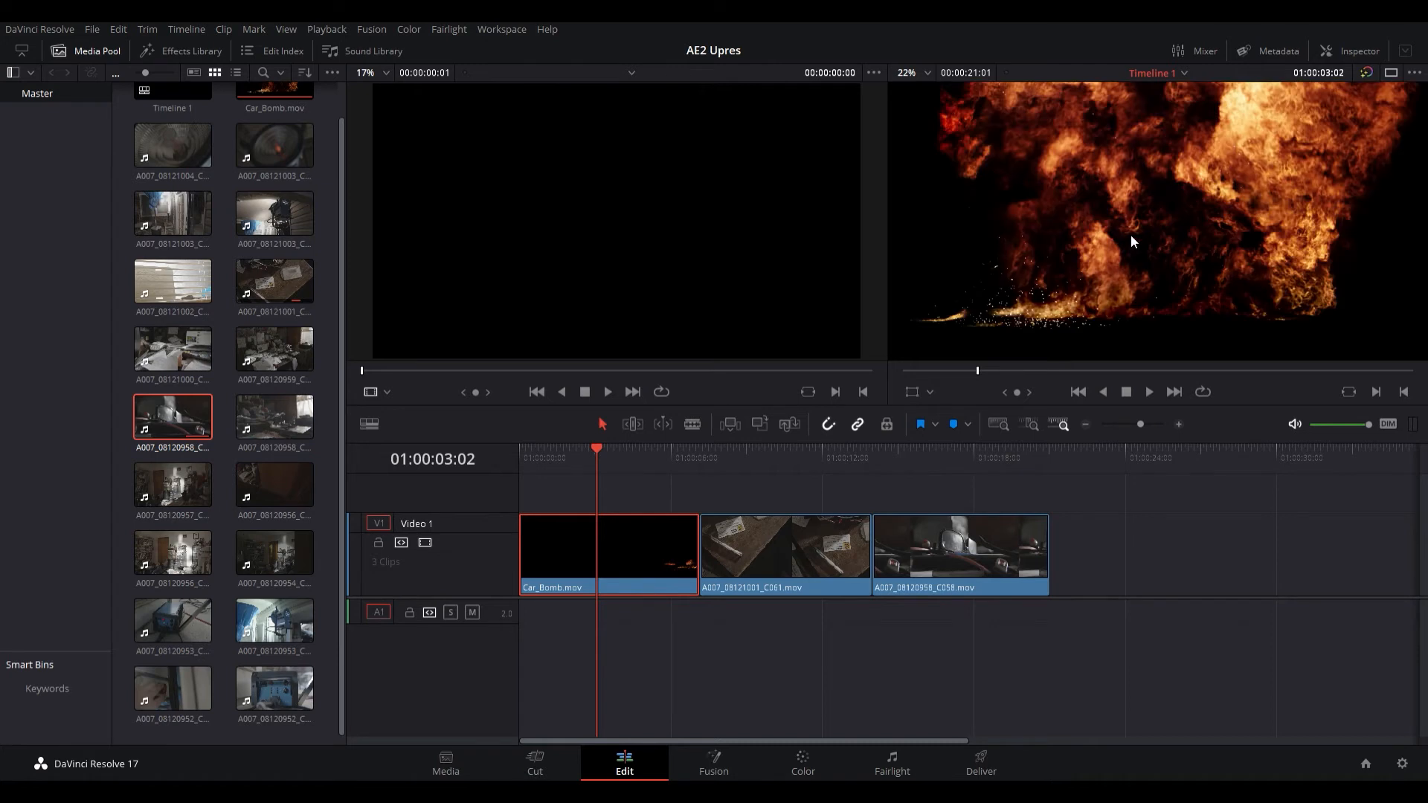
mouse_move(1093, 248)
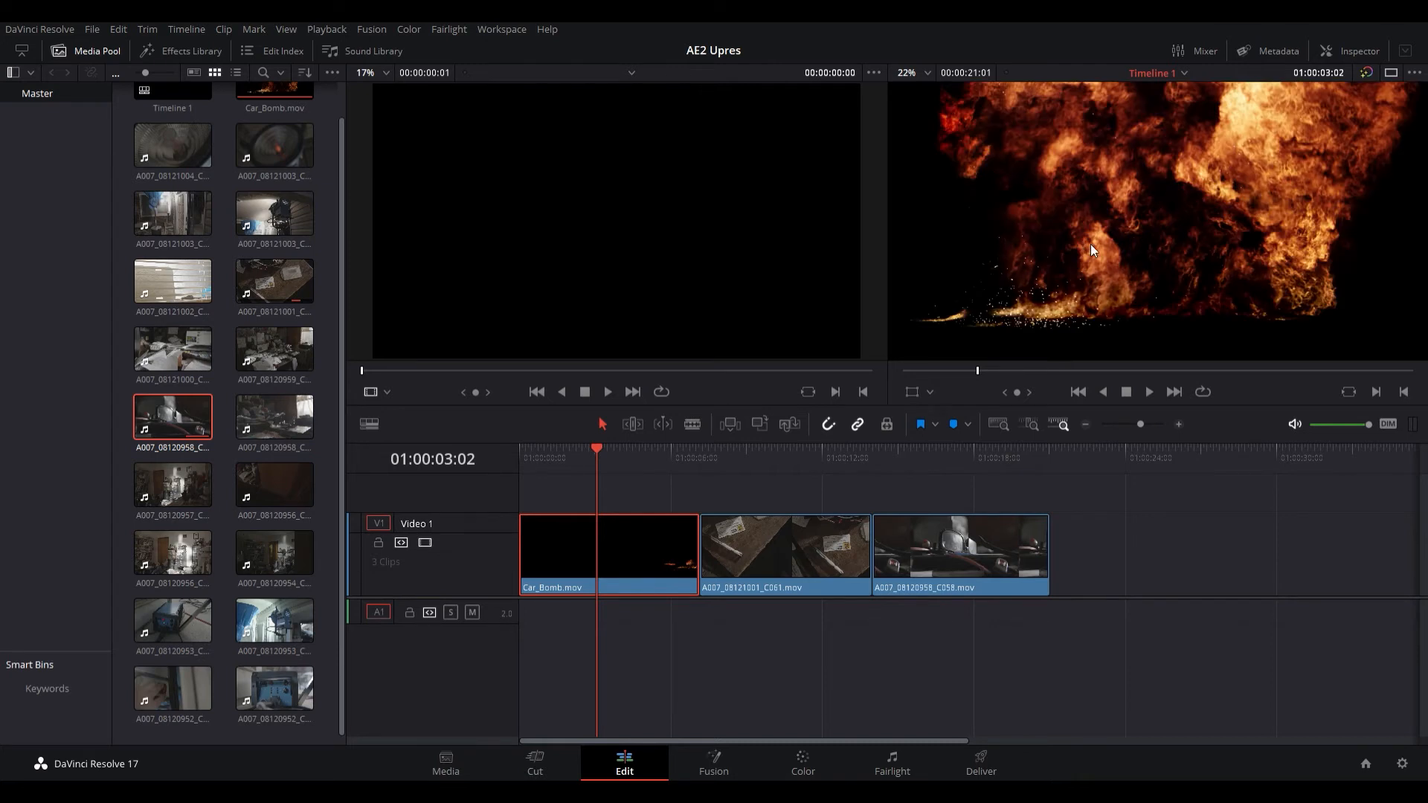
mouse_move(842, 287)
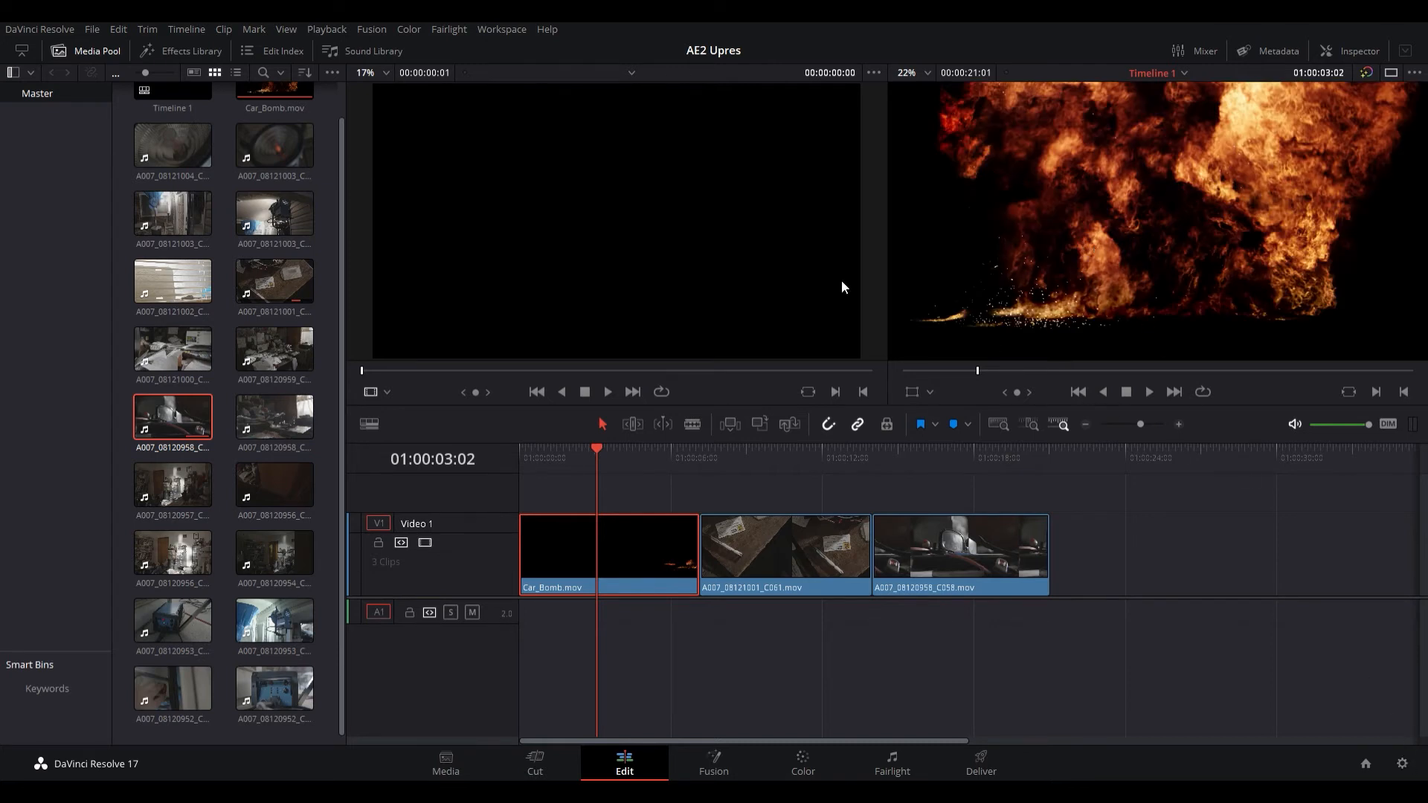
click(737, 339)
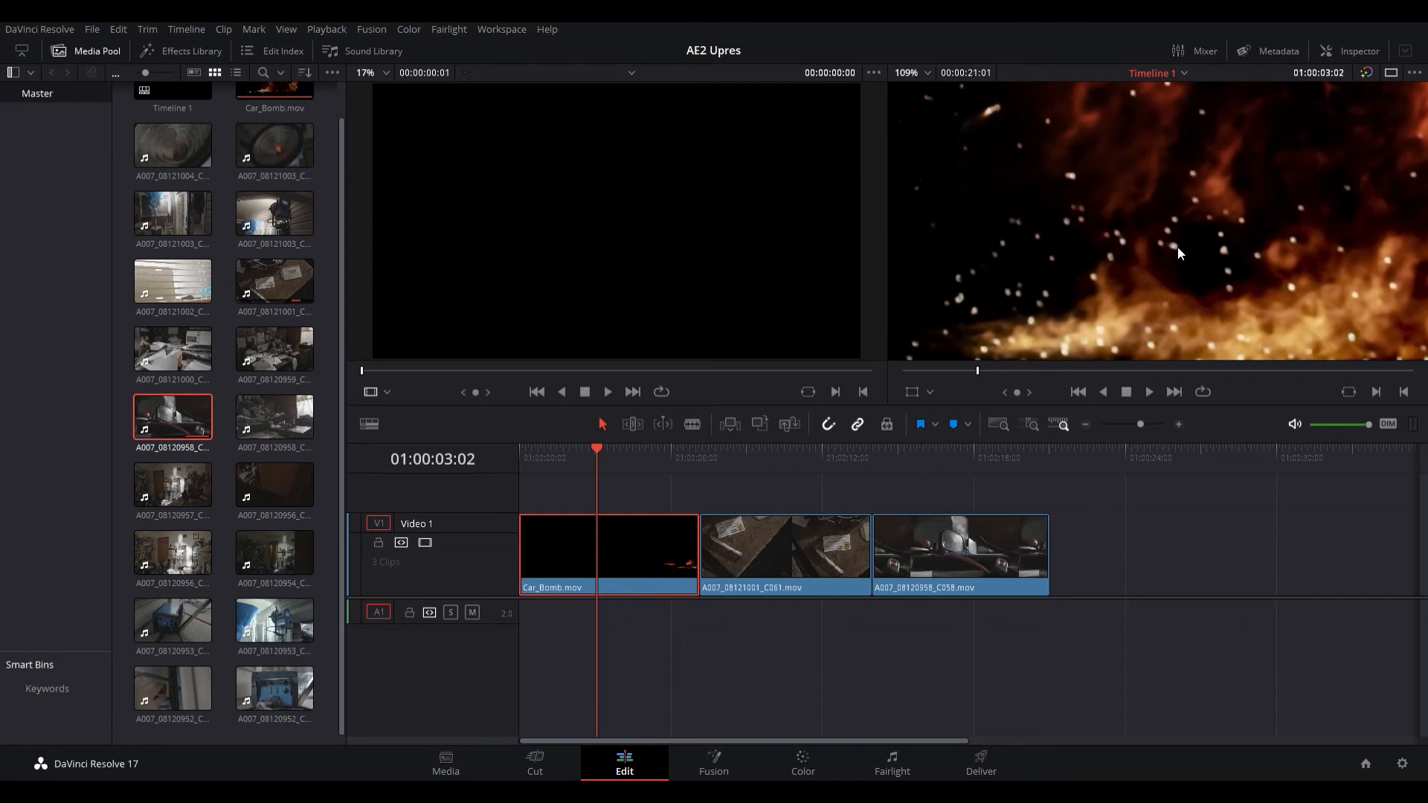
mouse_move(1208, 287)
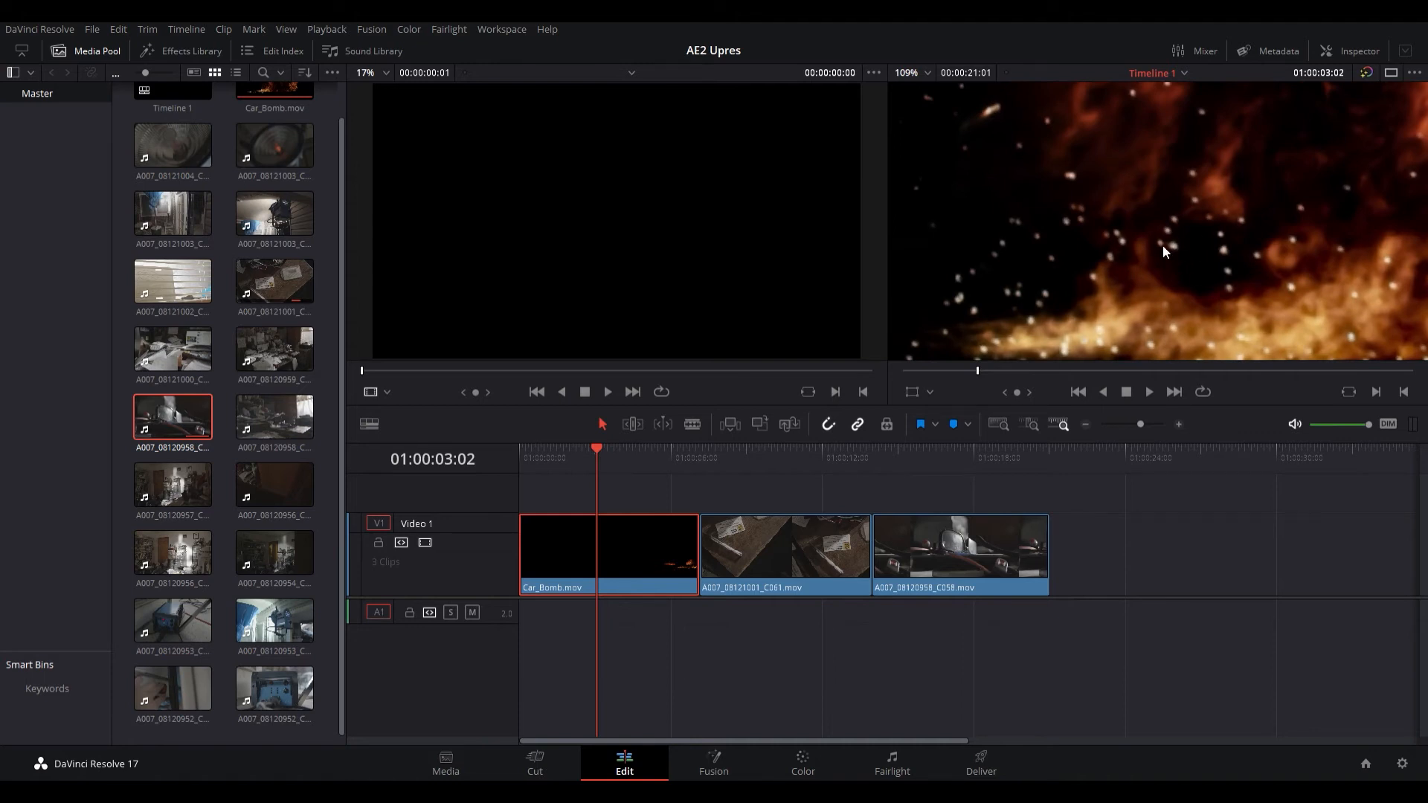
mouse_move(1182, 250)
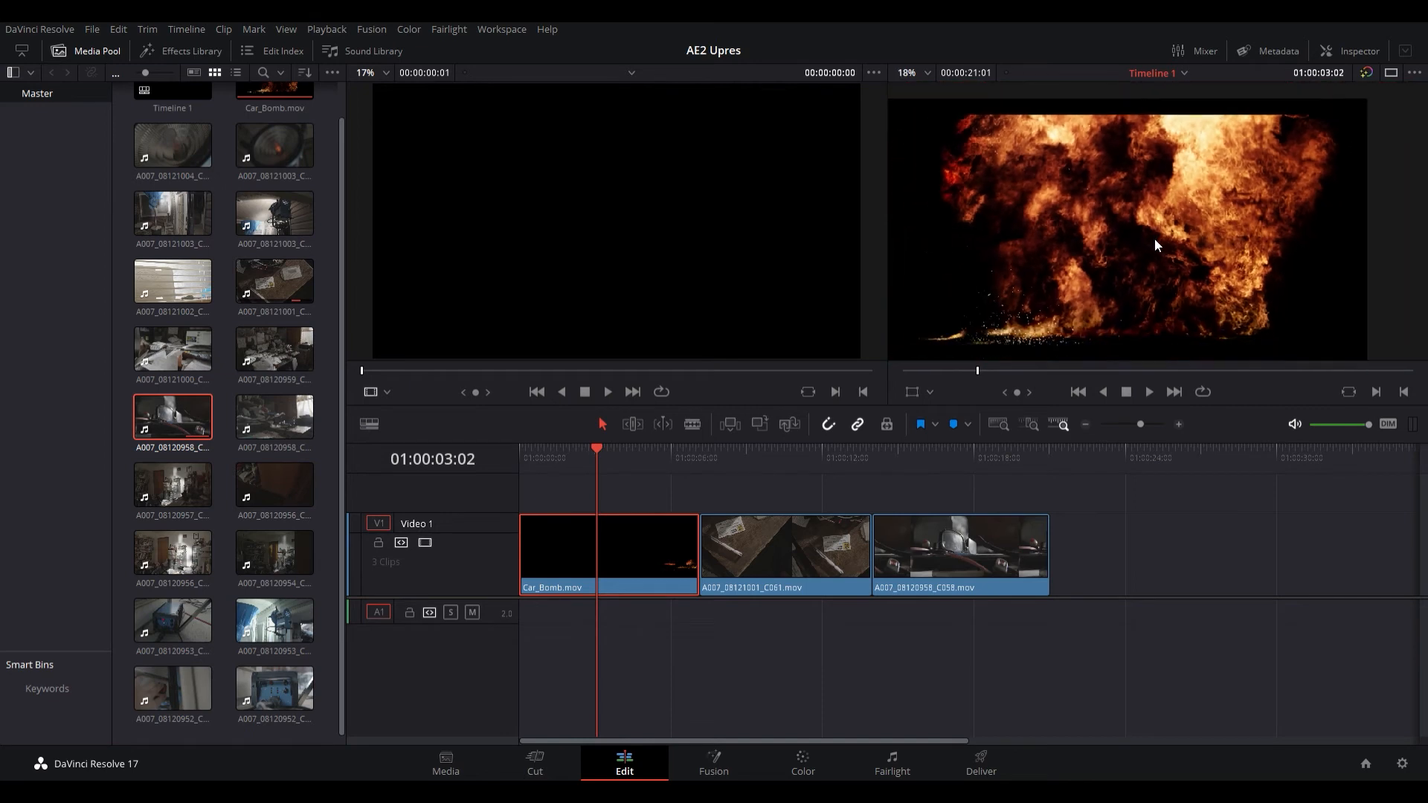
mouse_move(1122, 293)
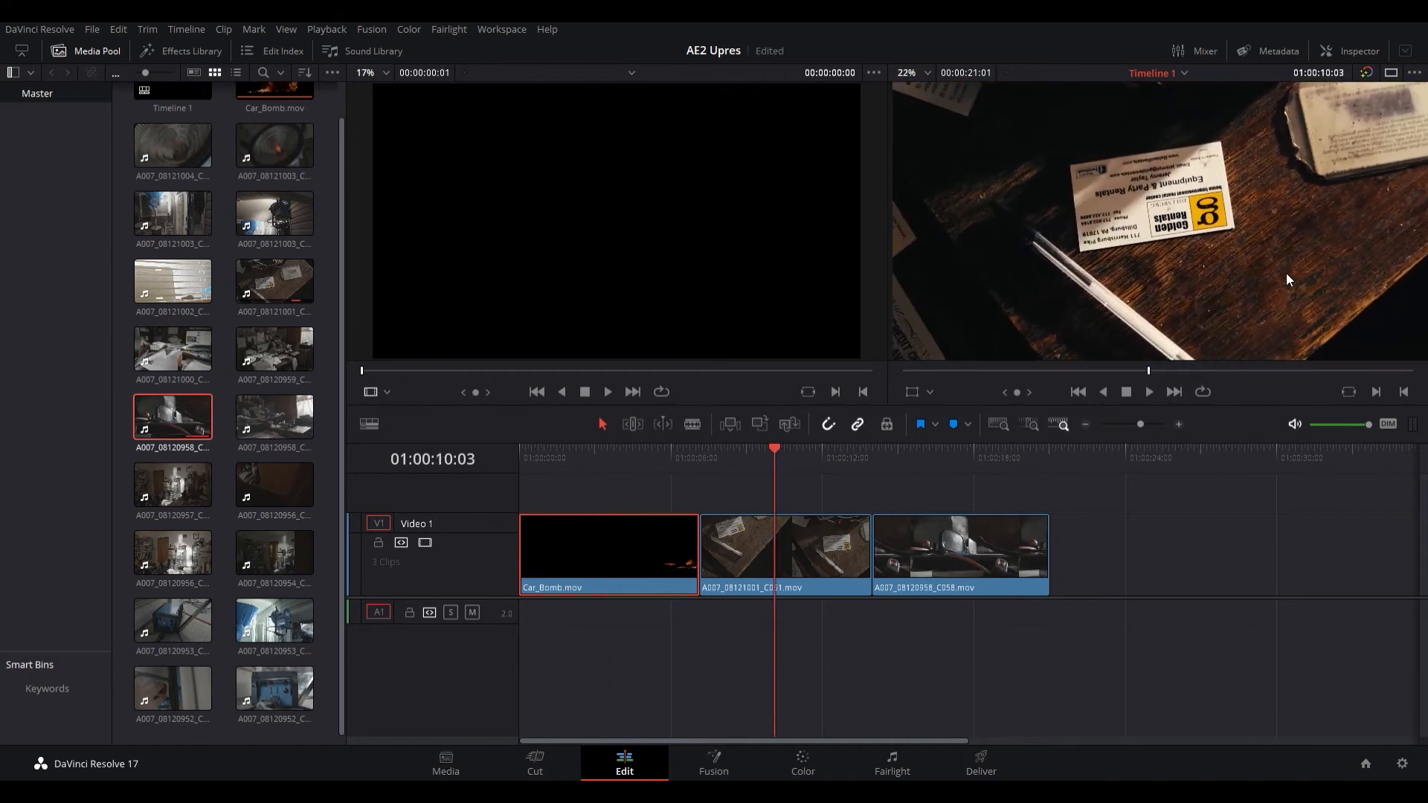
Select the middle desk clip A007_08121003_C051.mov on the V1 track.
click(905, 73)
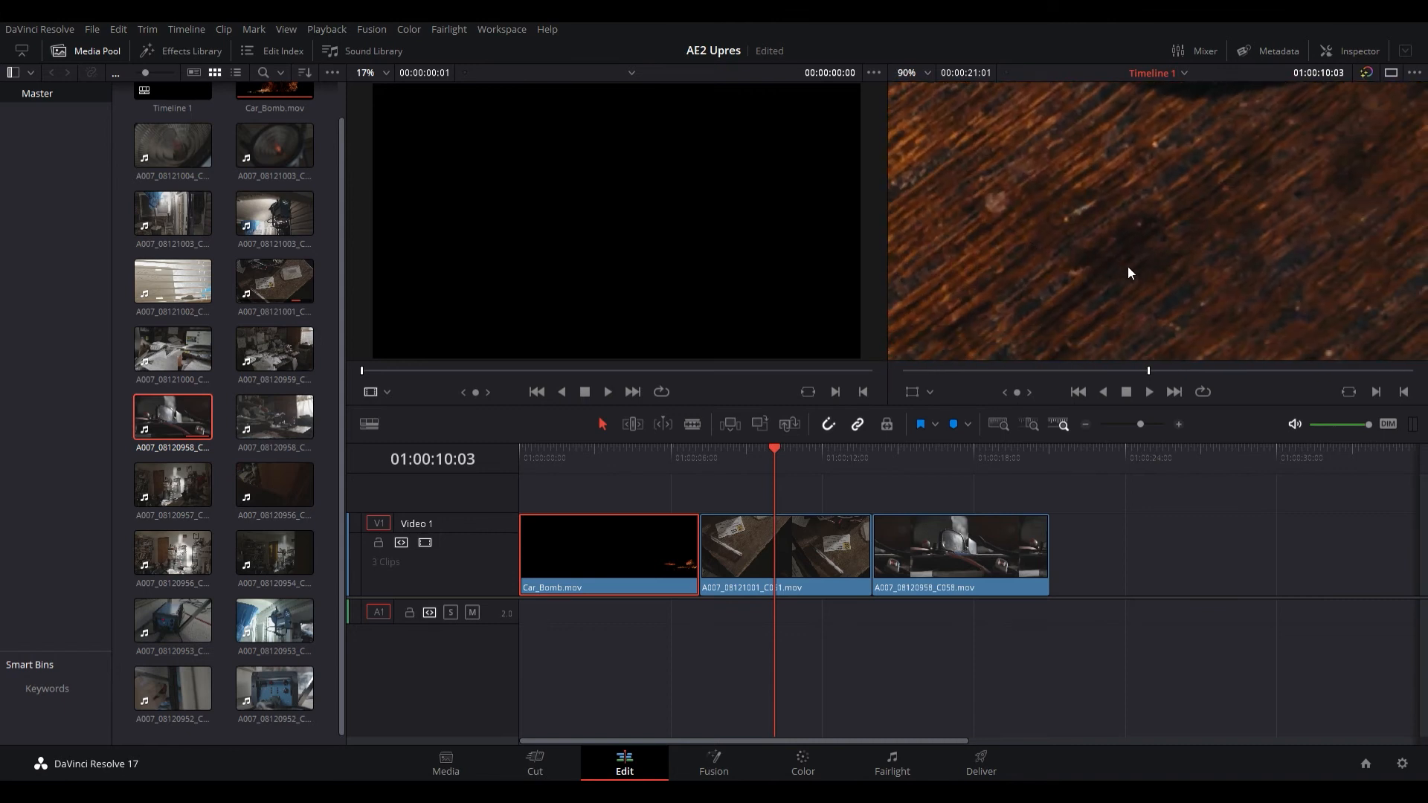
click(784, 550)
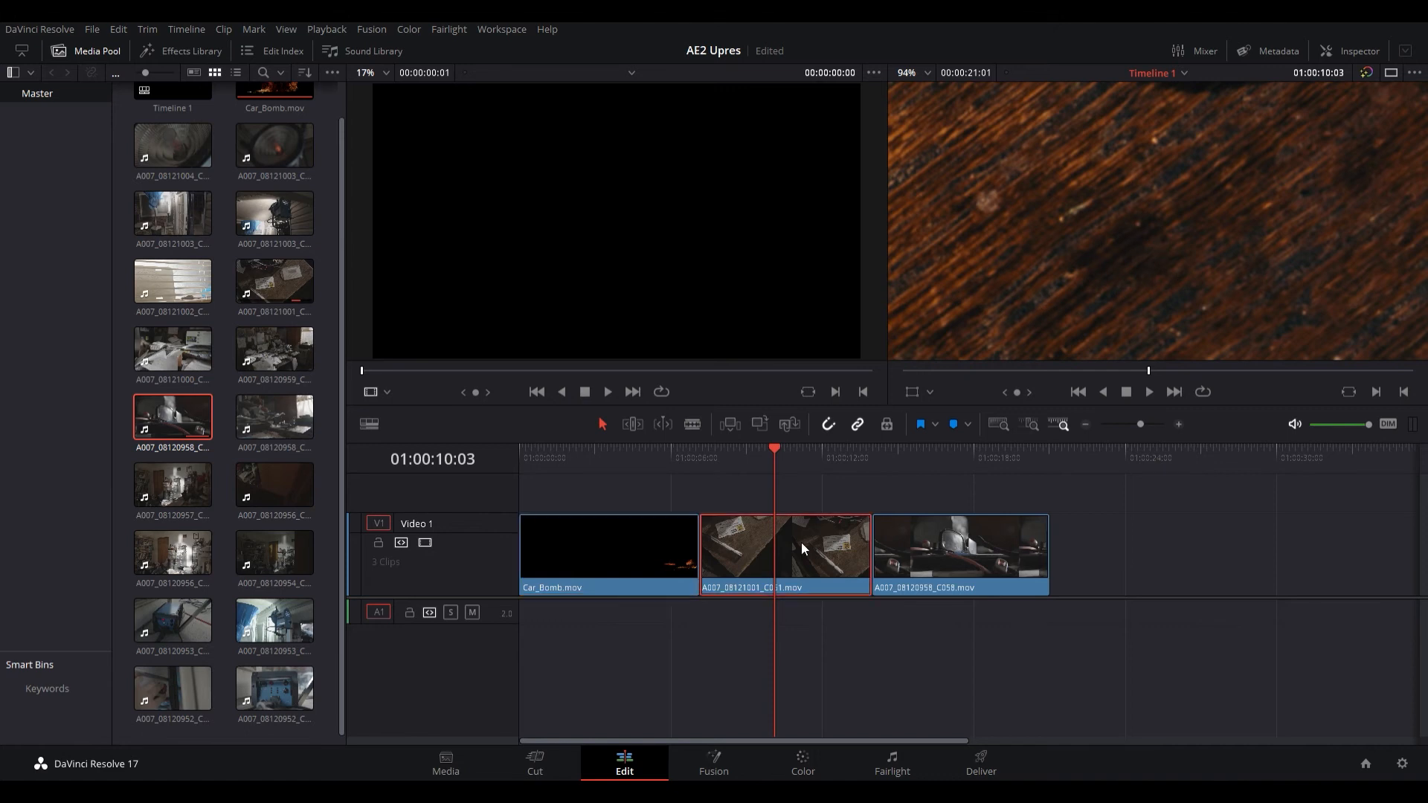
mouse_move(861, 458)
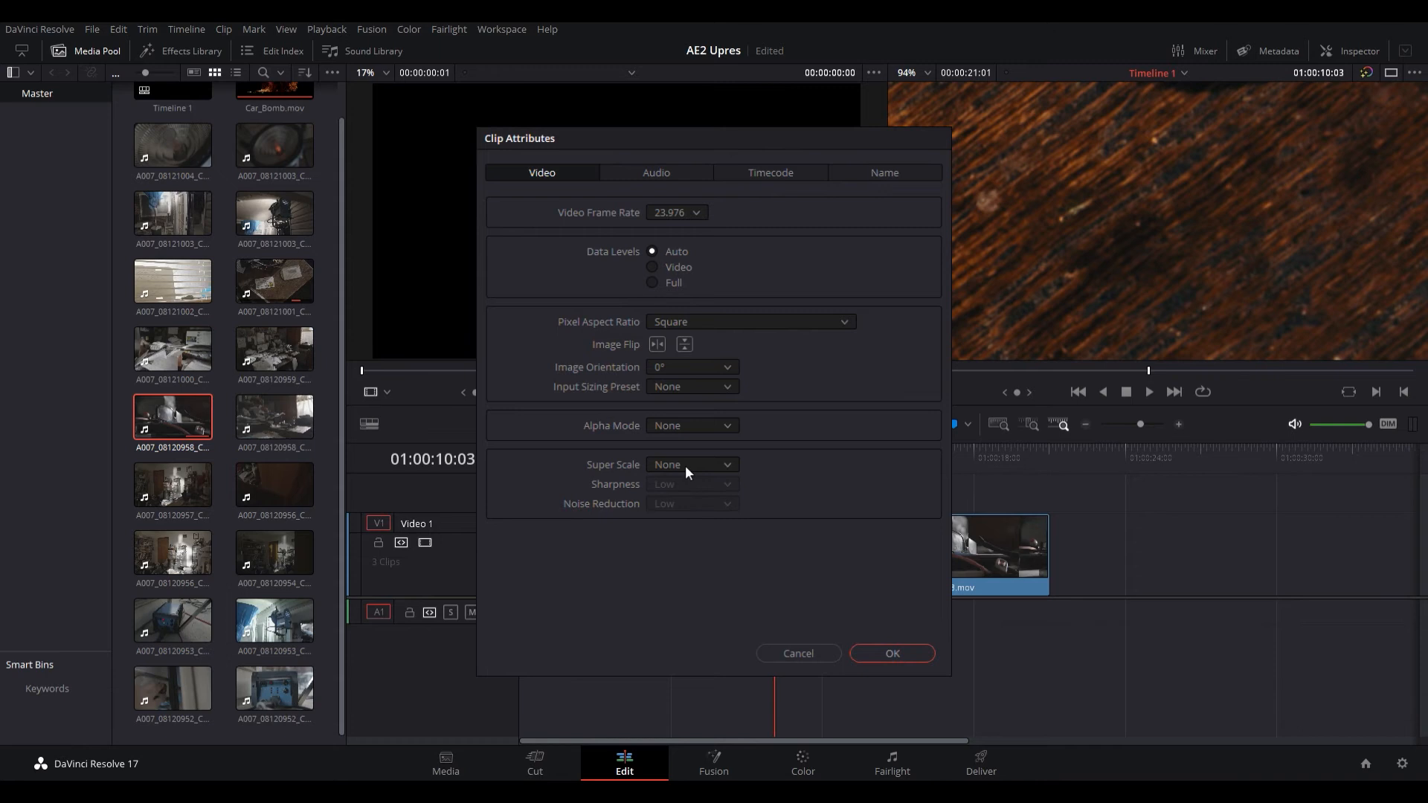
mouse_move(678, 511)
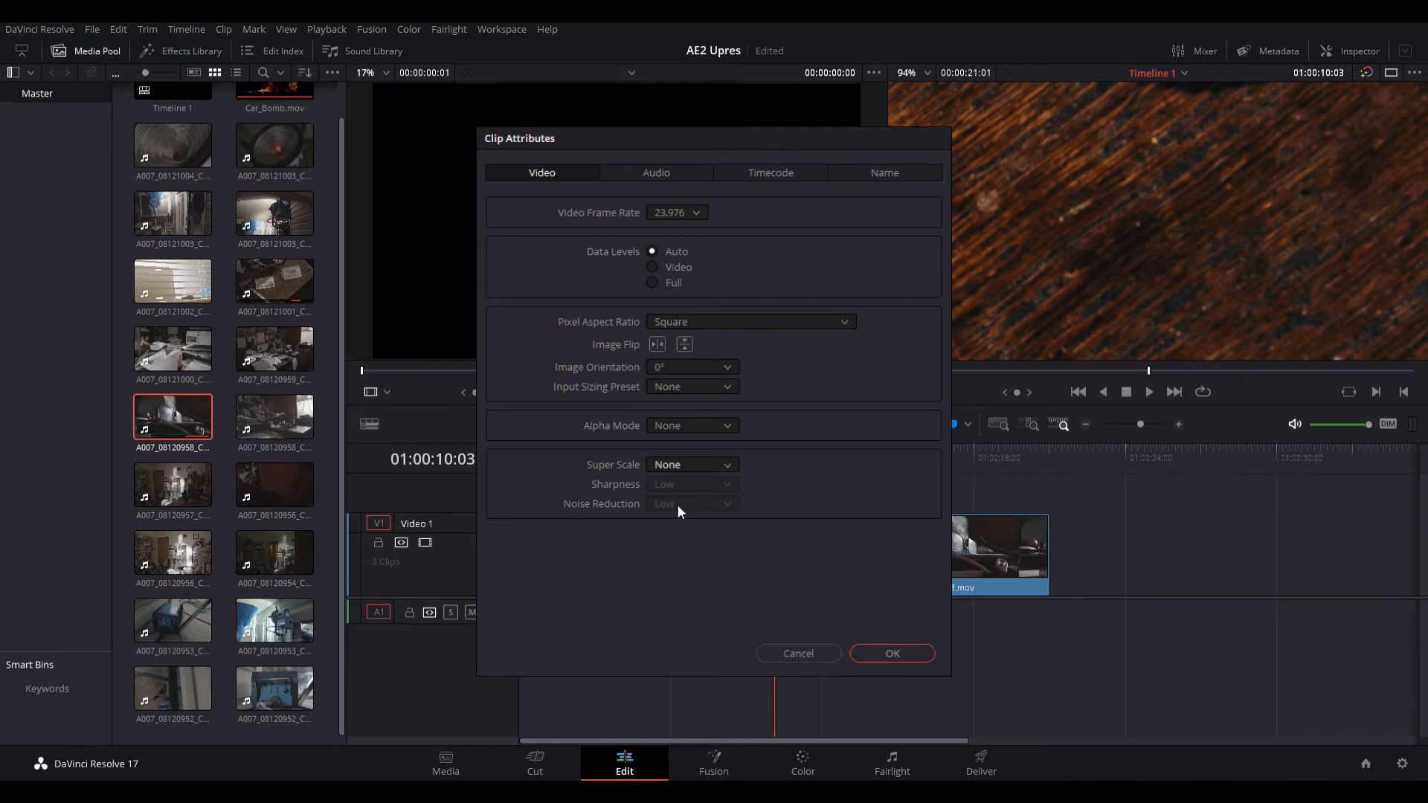
Apply Super Scale 2x with Medium sharpness and Low noise reduction to the desk clip.
click(692, 464)
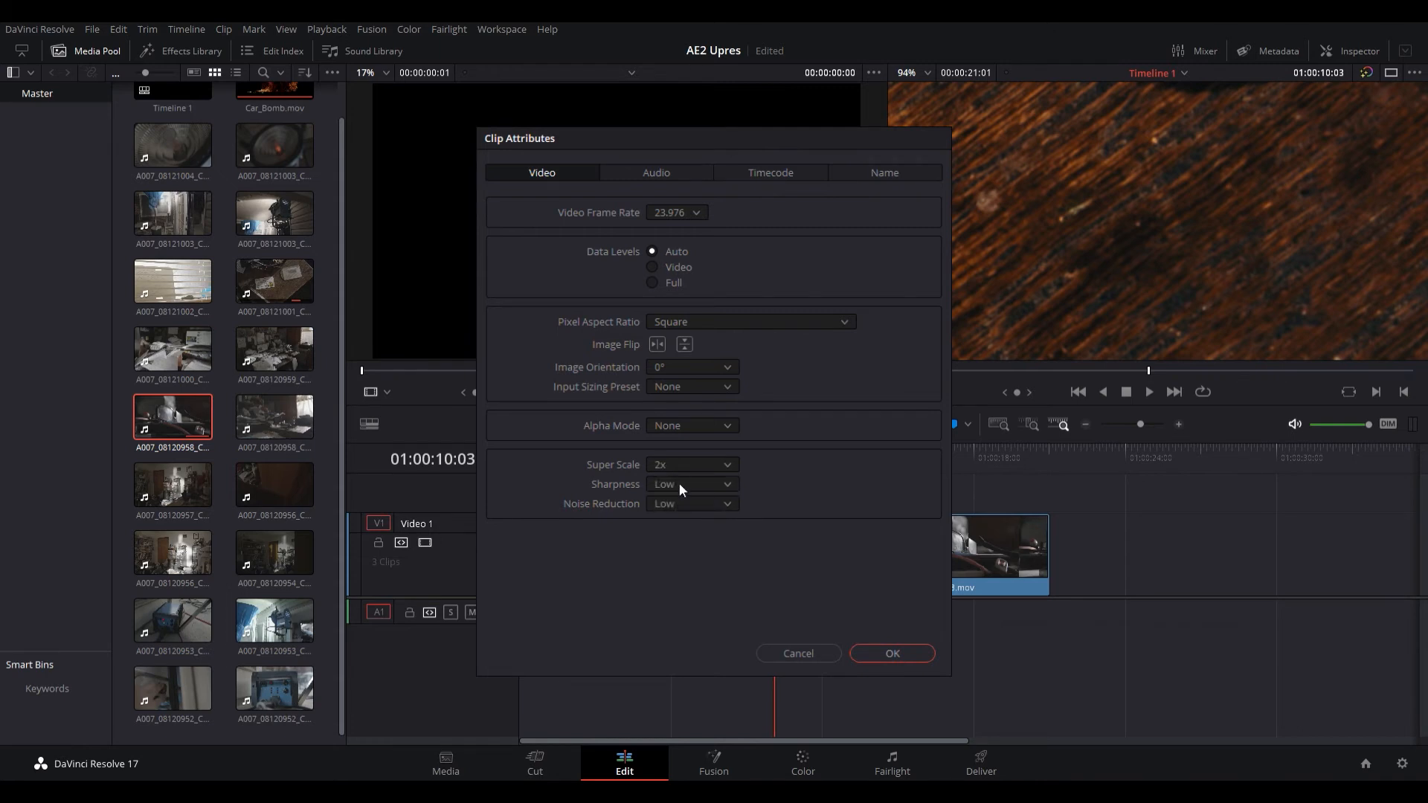
mouse_move(691, 526)
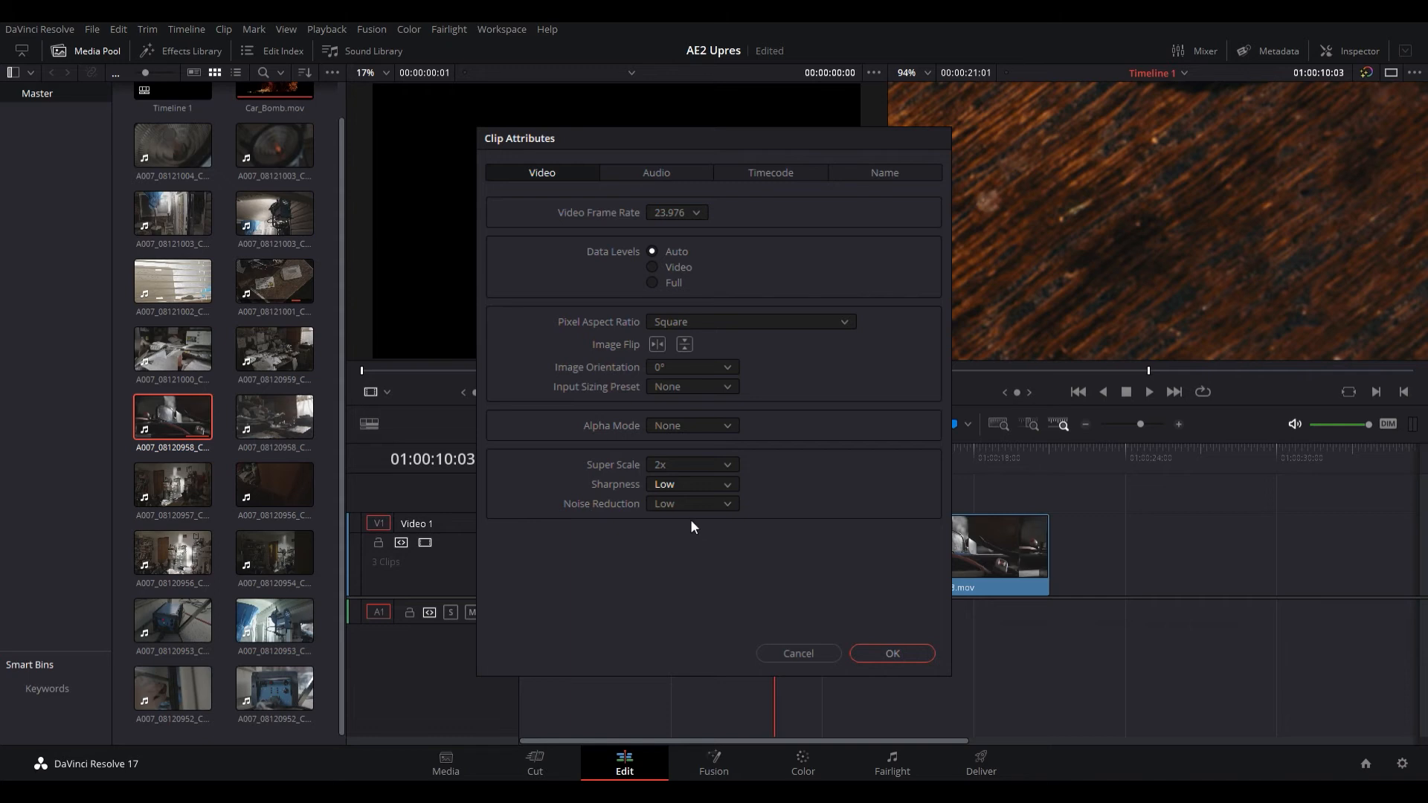
click(692, 483)
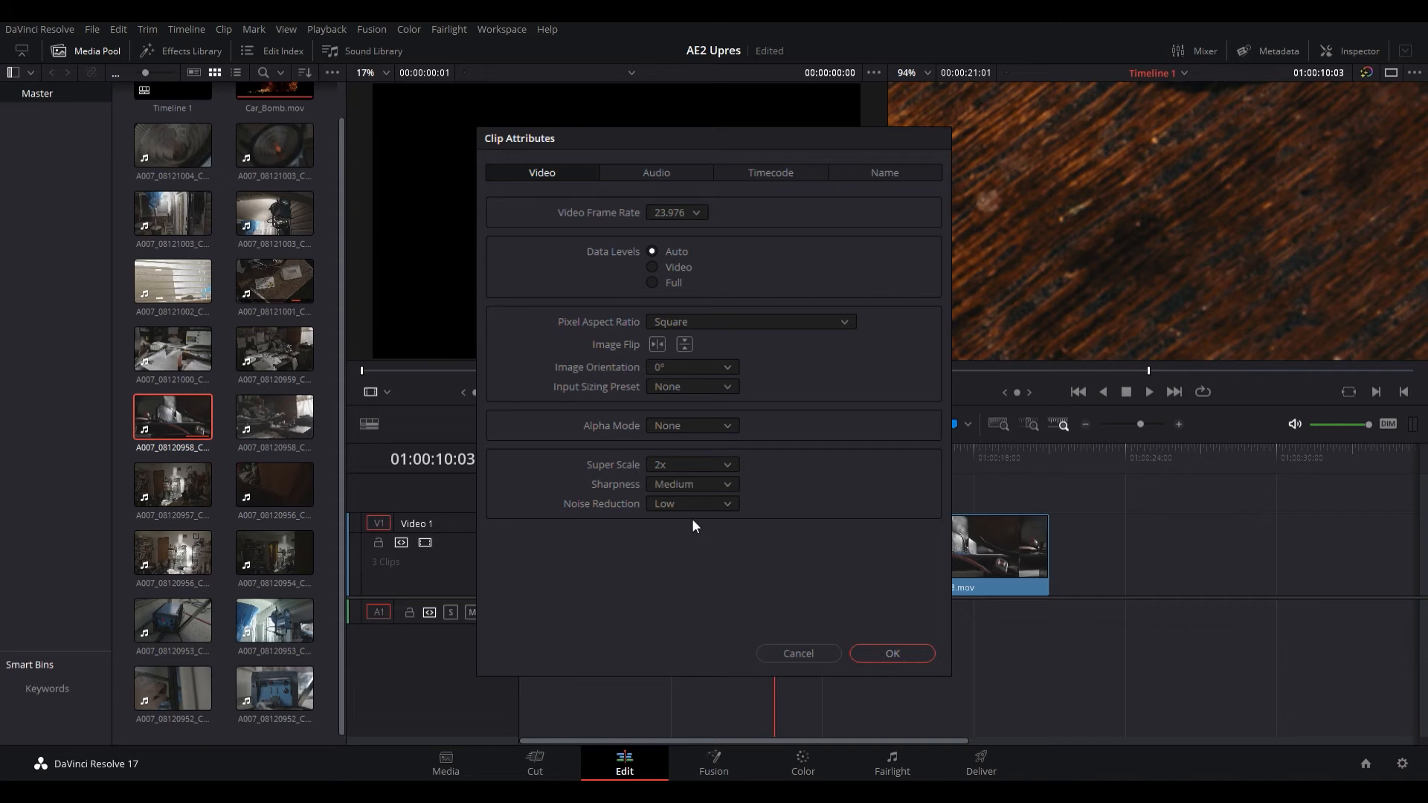
mouse_move(913, 666)
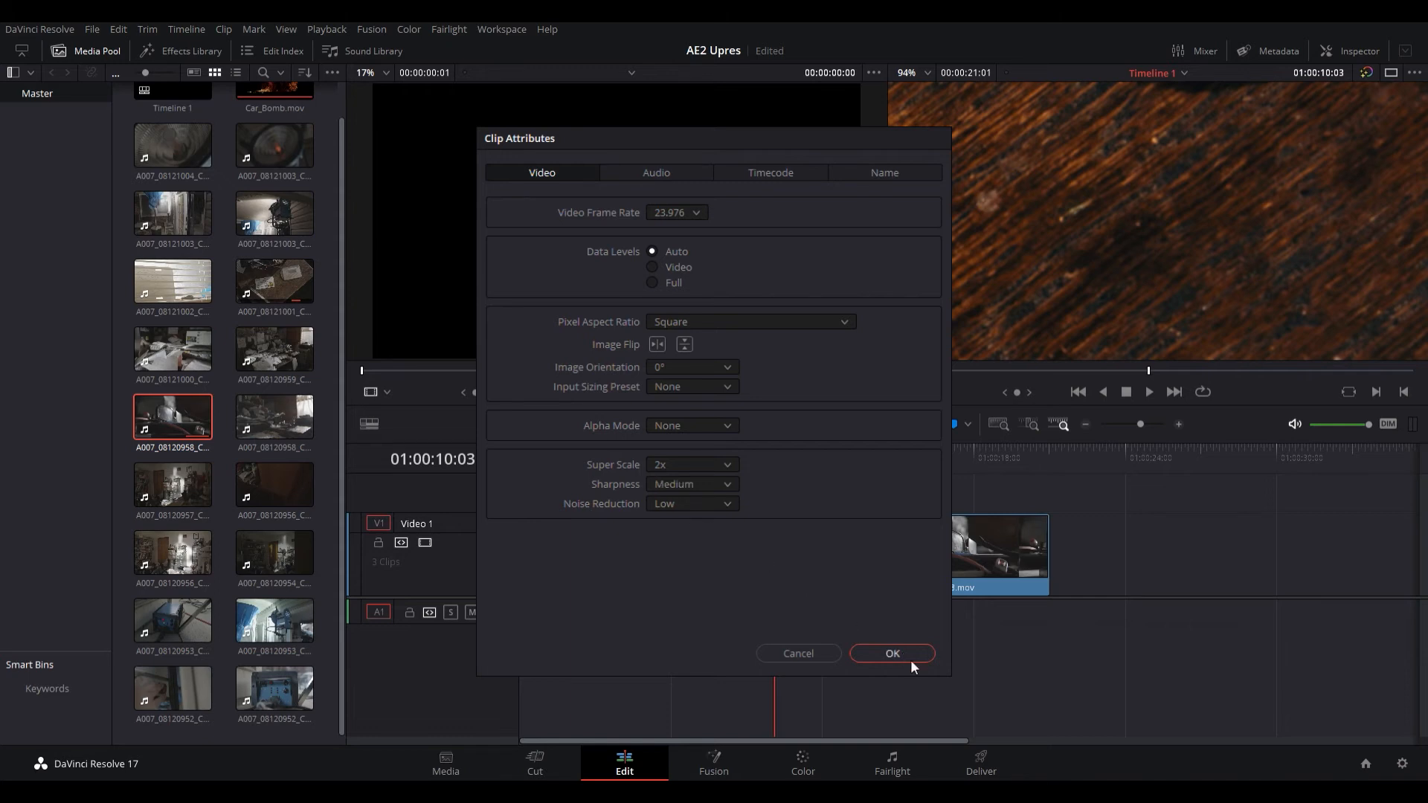
click(891, 655)
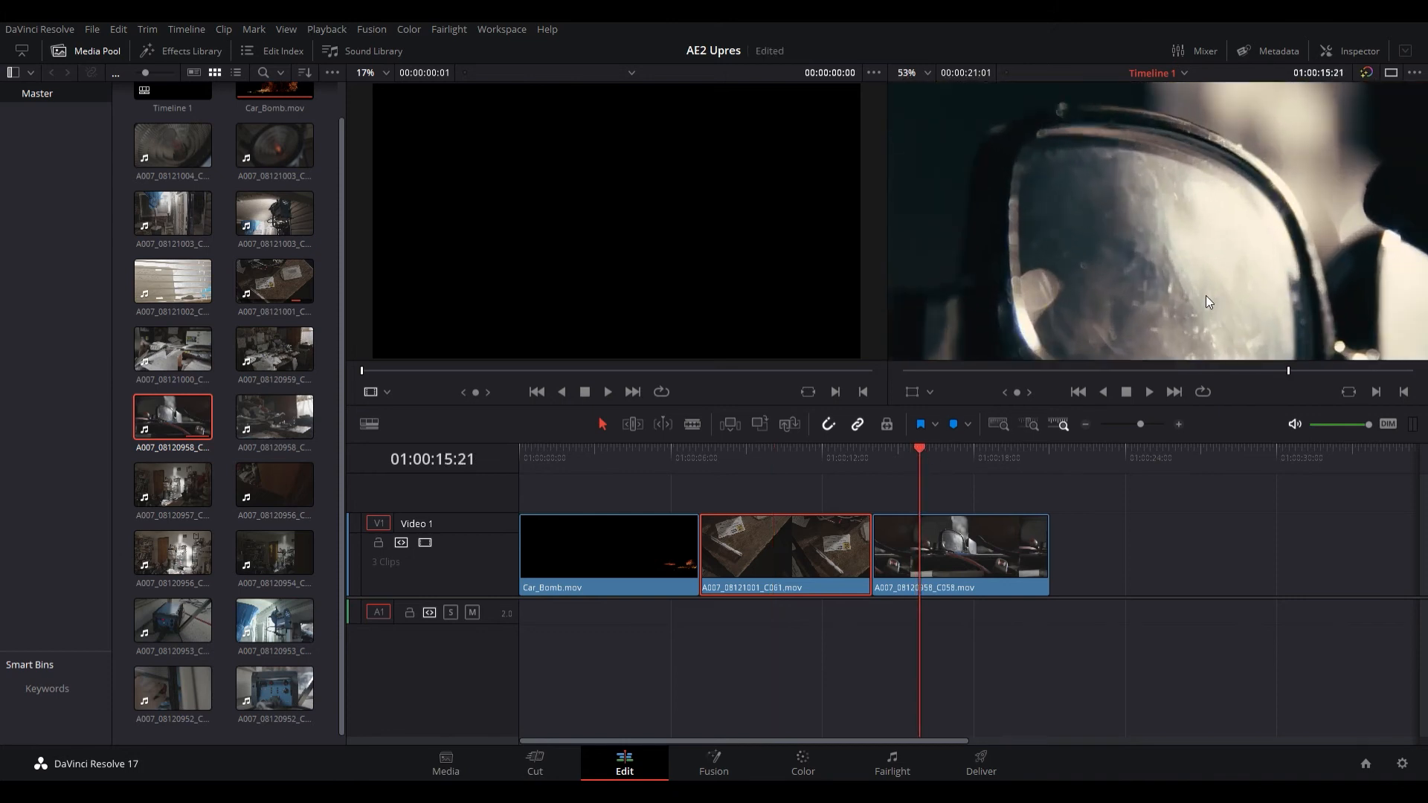
Select the third eyeglasses clip A007_08120958_C058.mov on the V1 track.
click(928, 73)
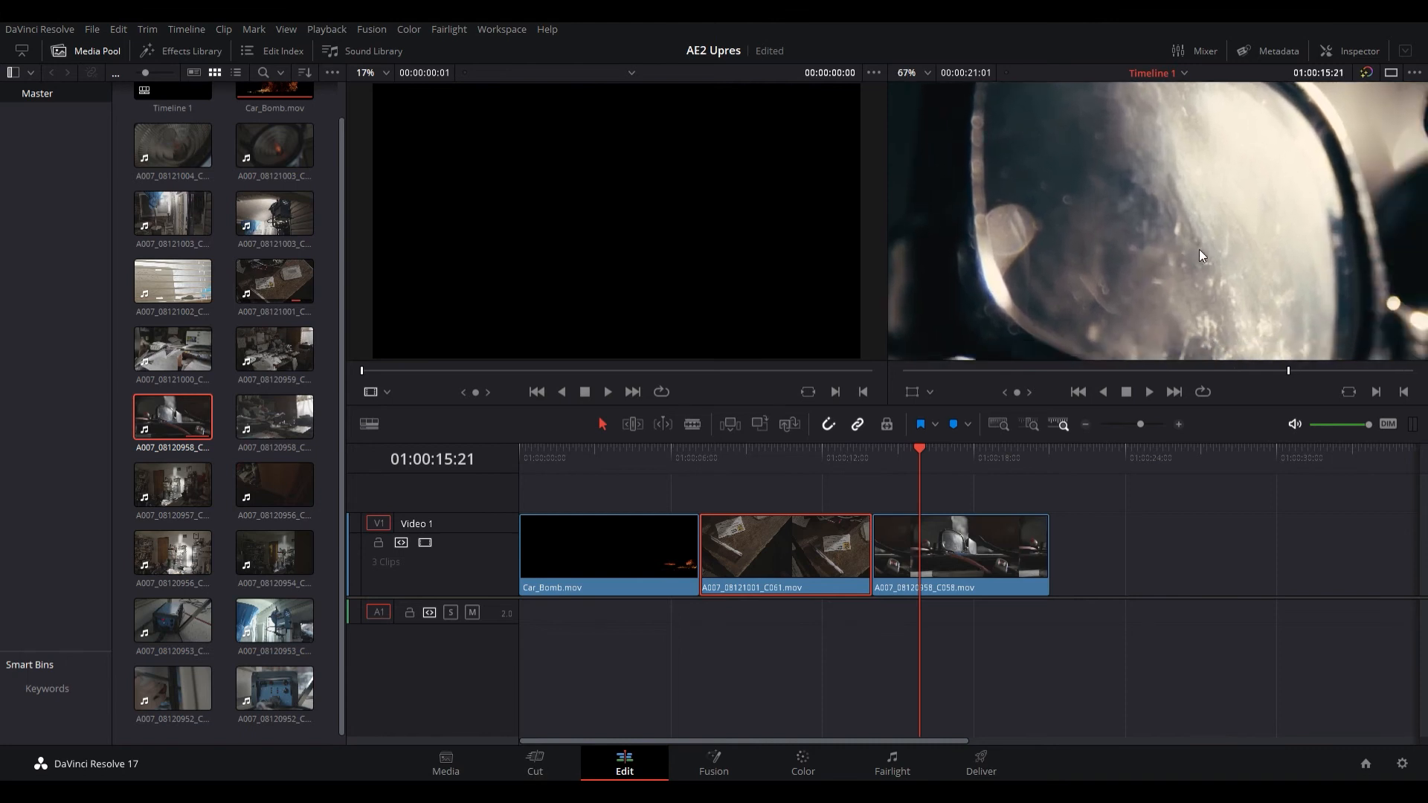
click(958, 550)
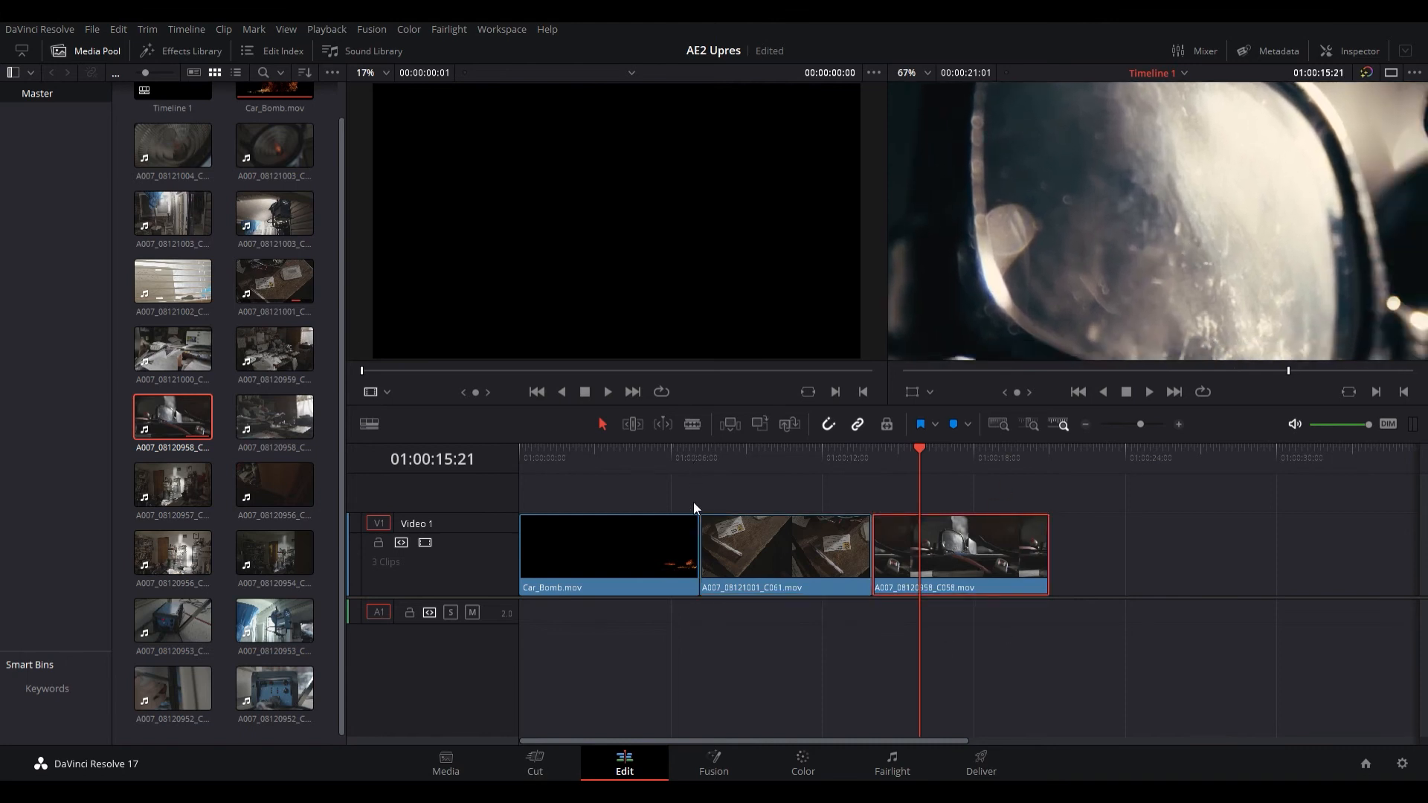
mouse_move(703, 497)
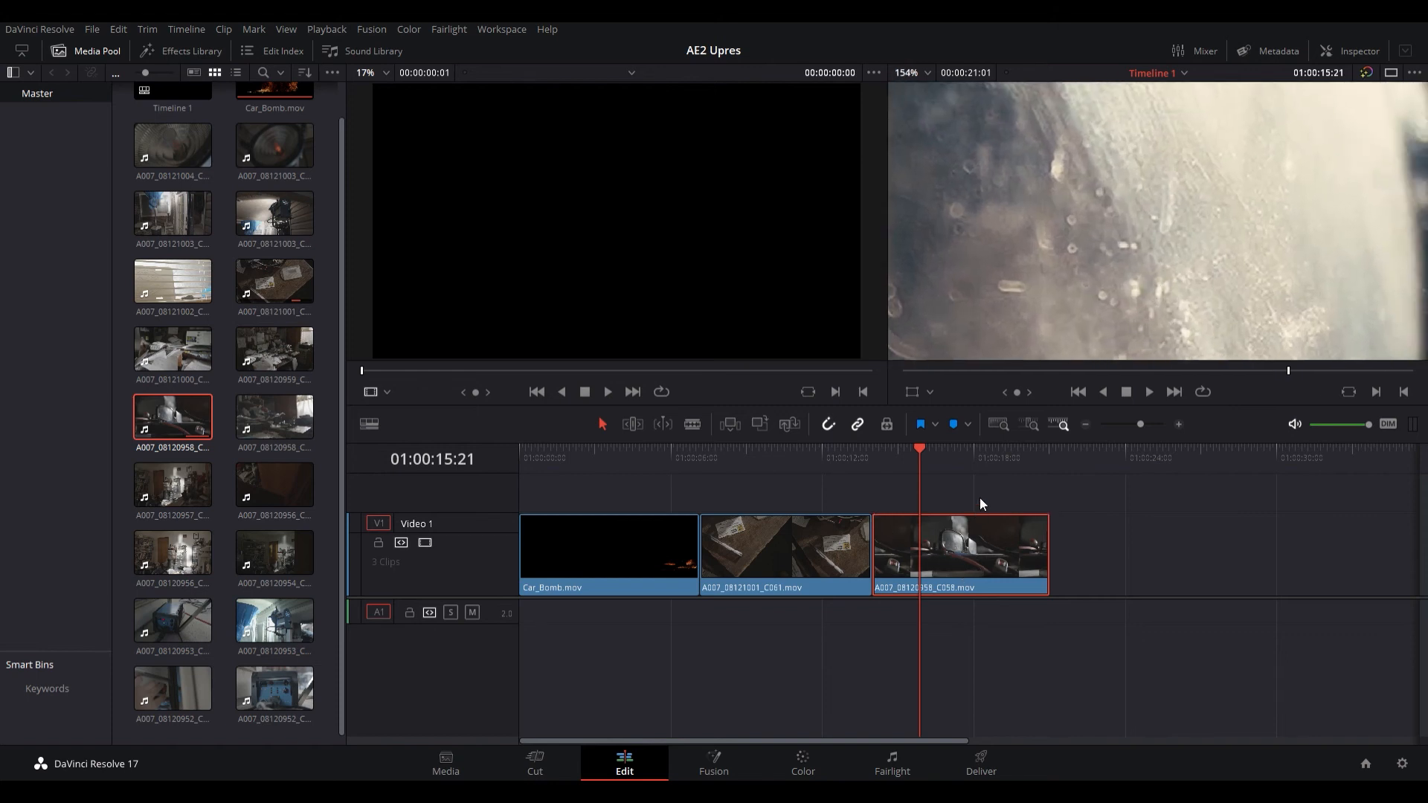
mouse_move(711, 472)
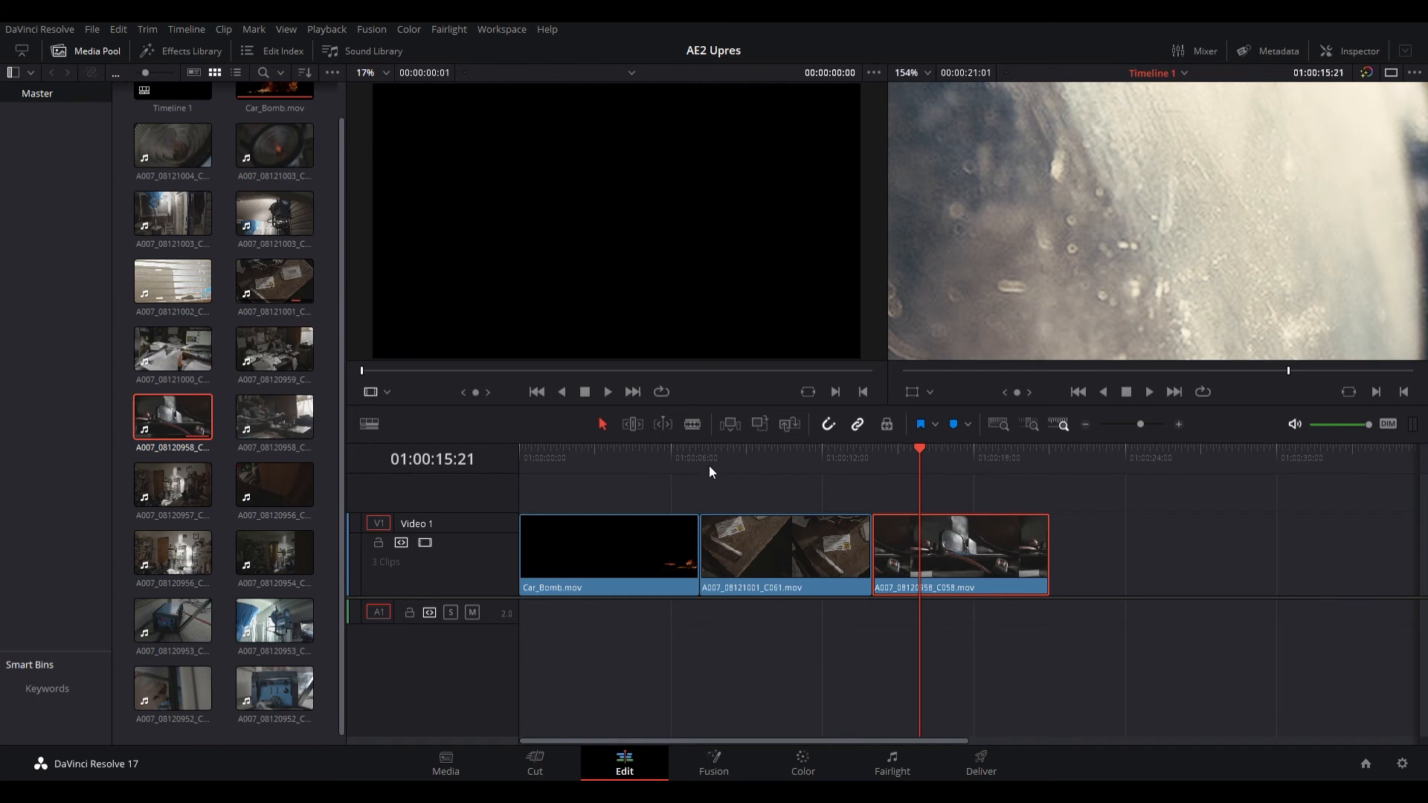
mouse_move(857, 600)
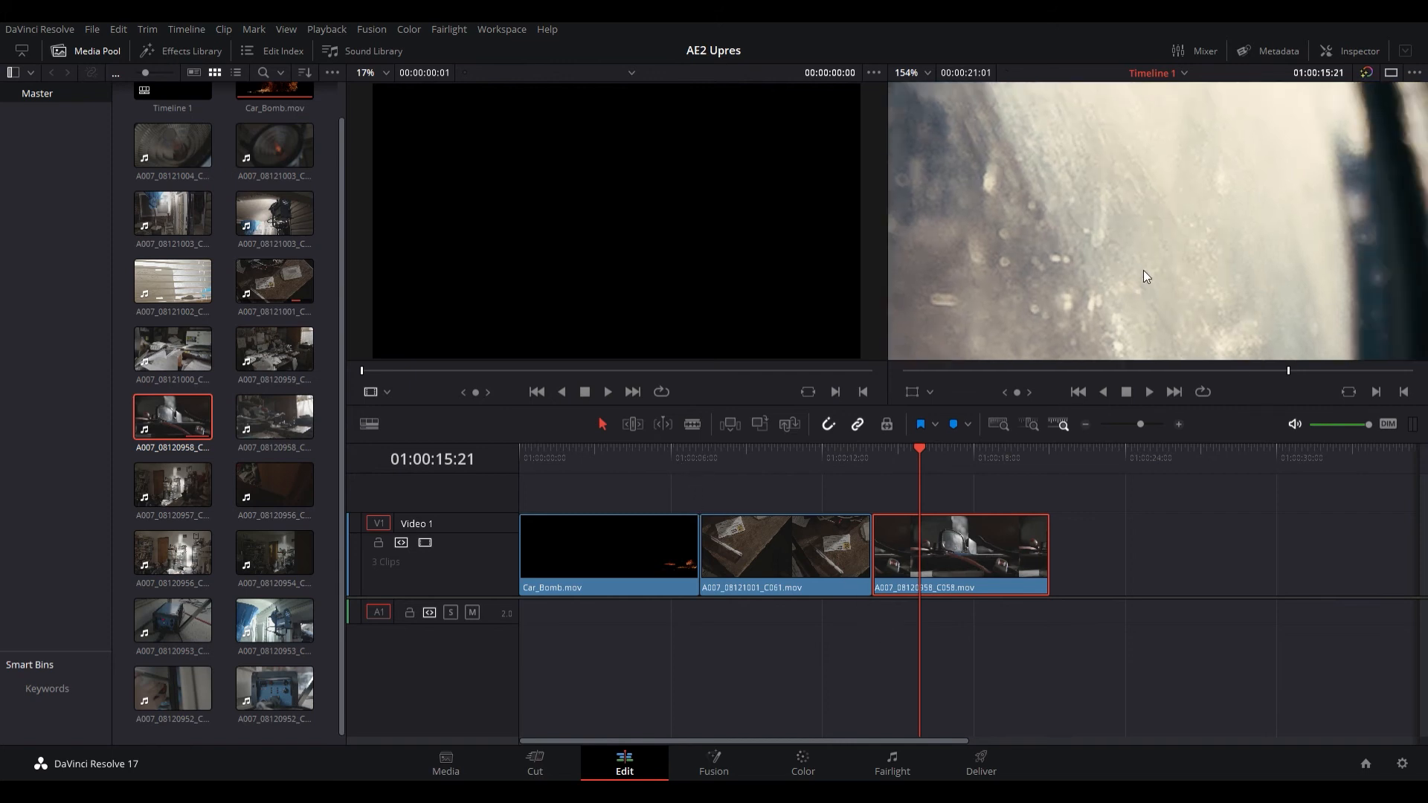
mouse_move(818, 494)
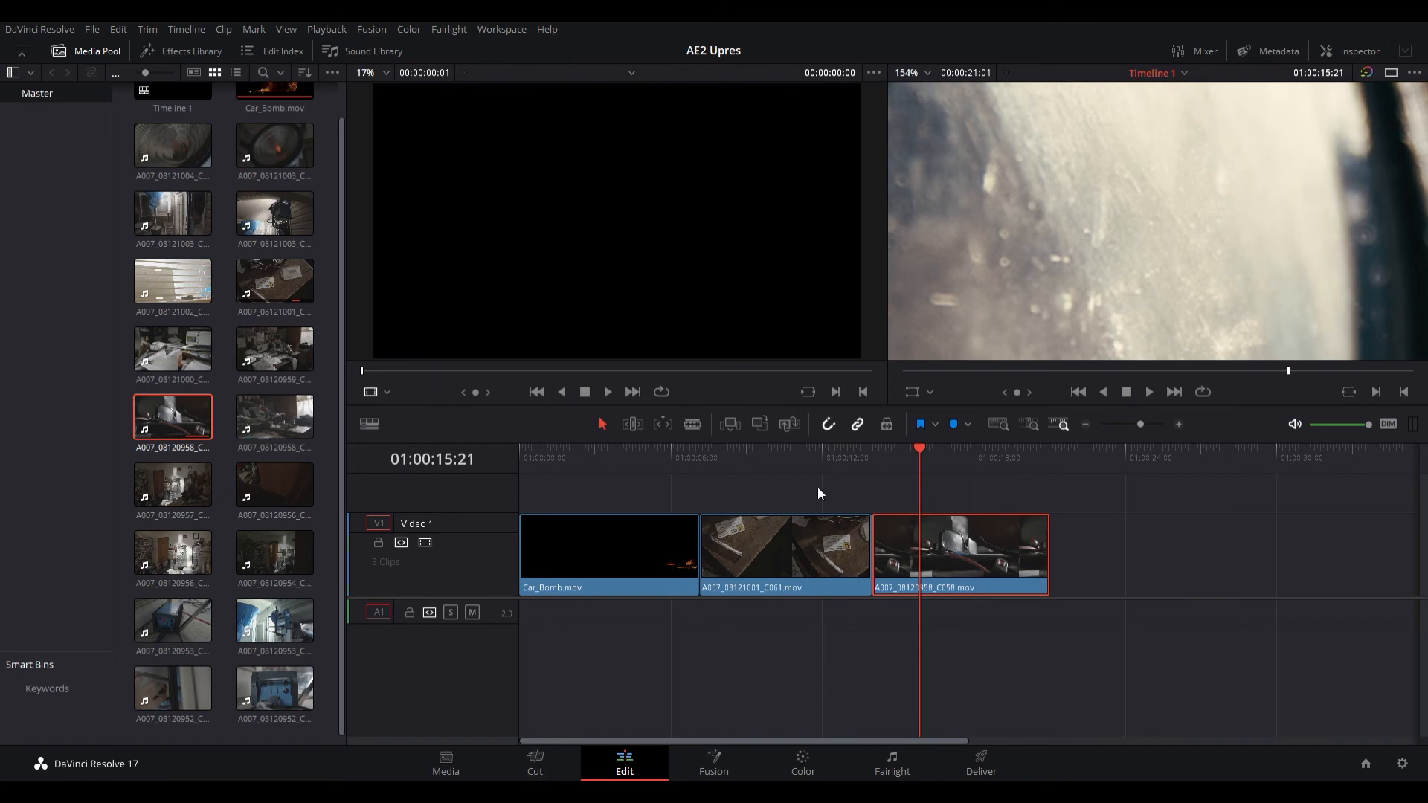
mouse_move(1098, 403)
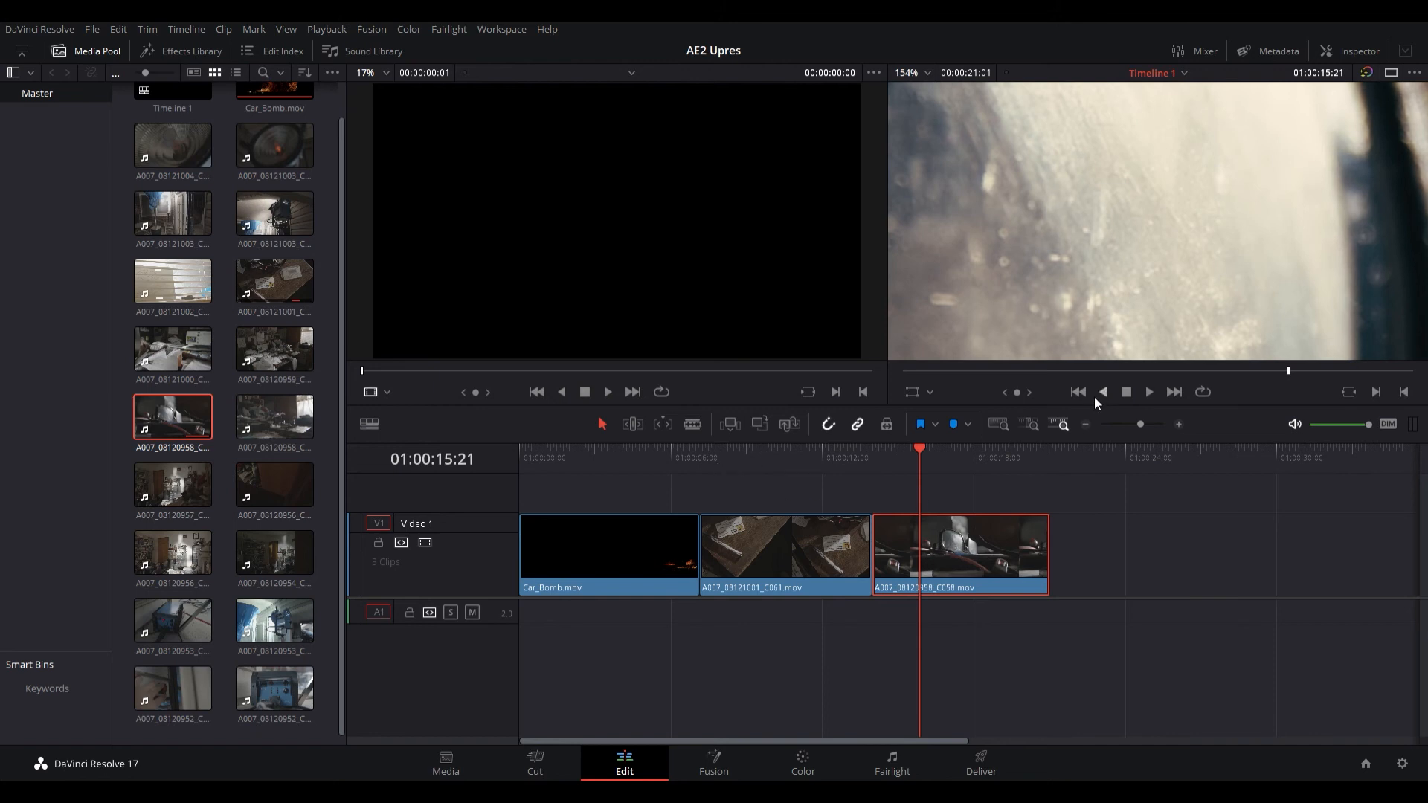
mouse_move(1096, 318)
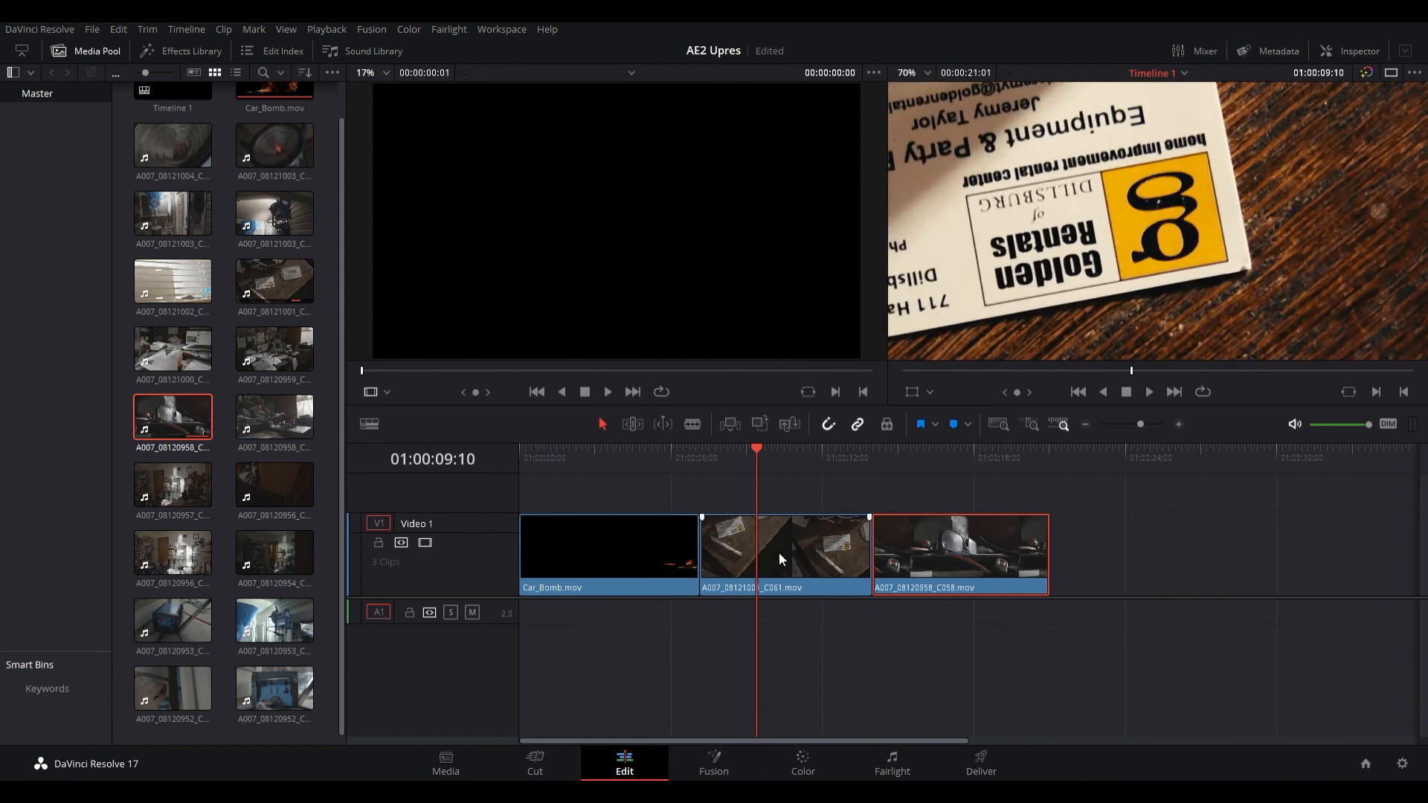
Apply Super Scale 2x with Medium sharpness and Low noise reduction to the eyeglasses clip.
click(961, 448)
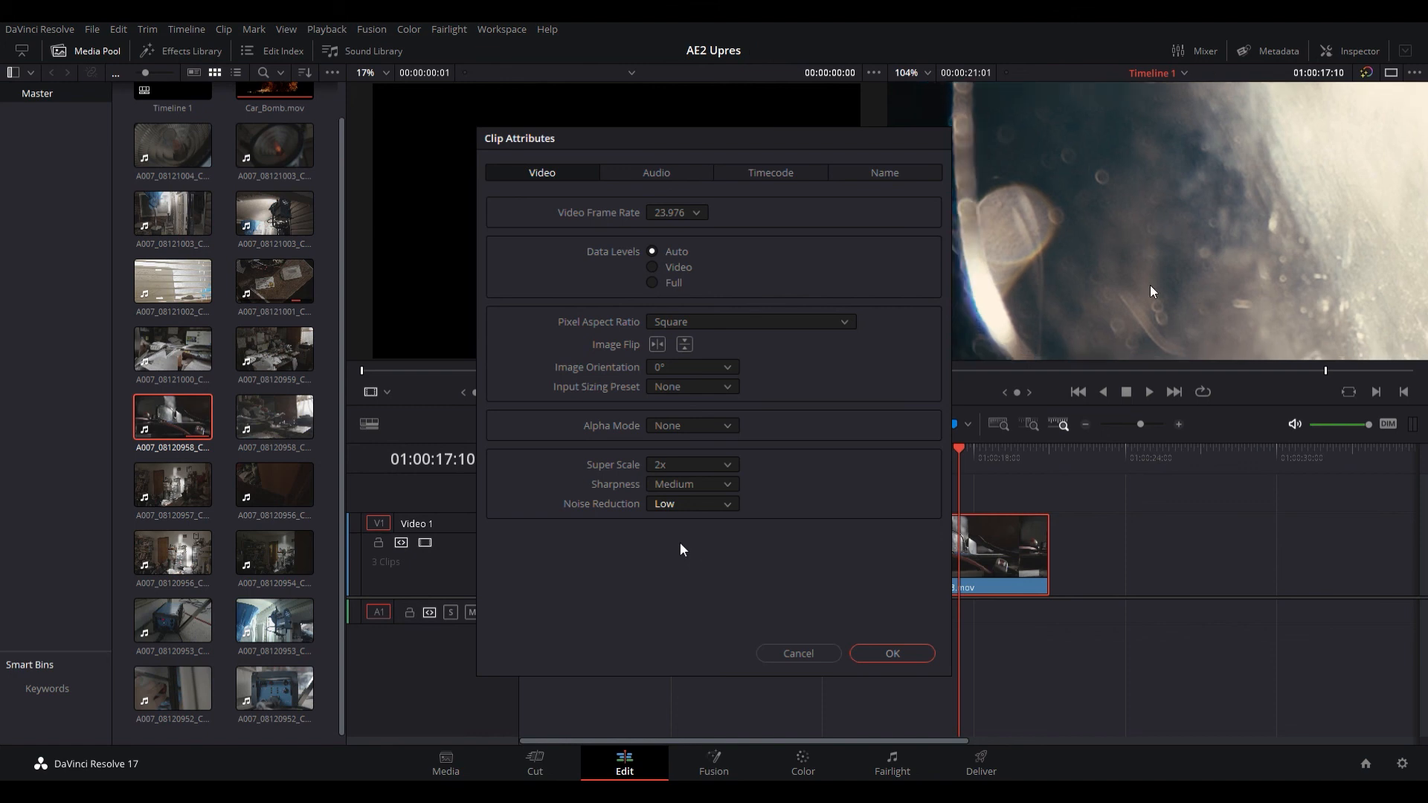
click(889, 653)
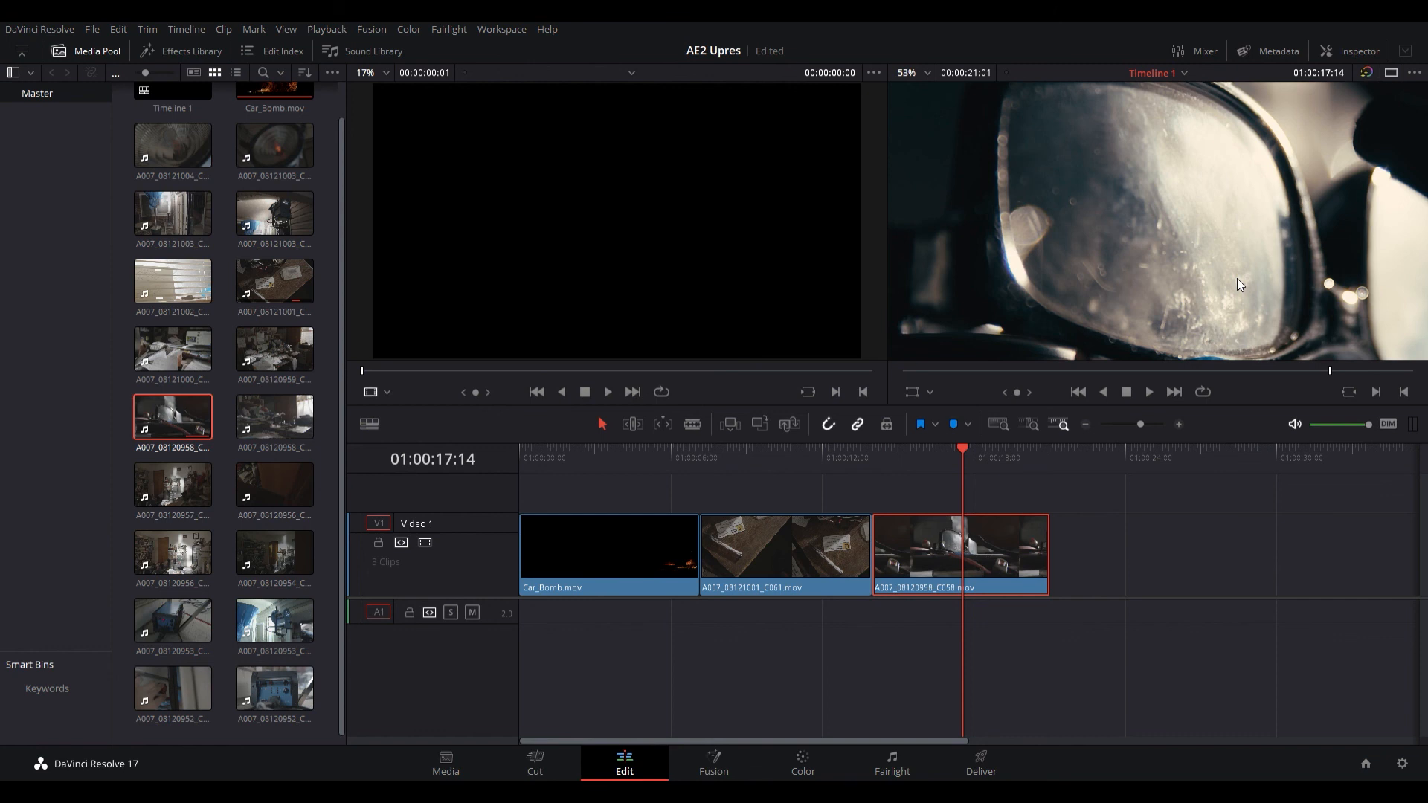
mouse_move(1244, 273)
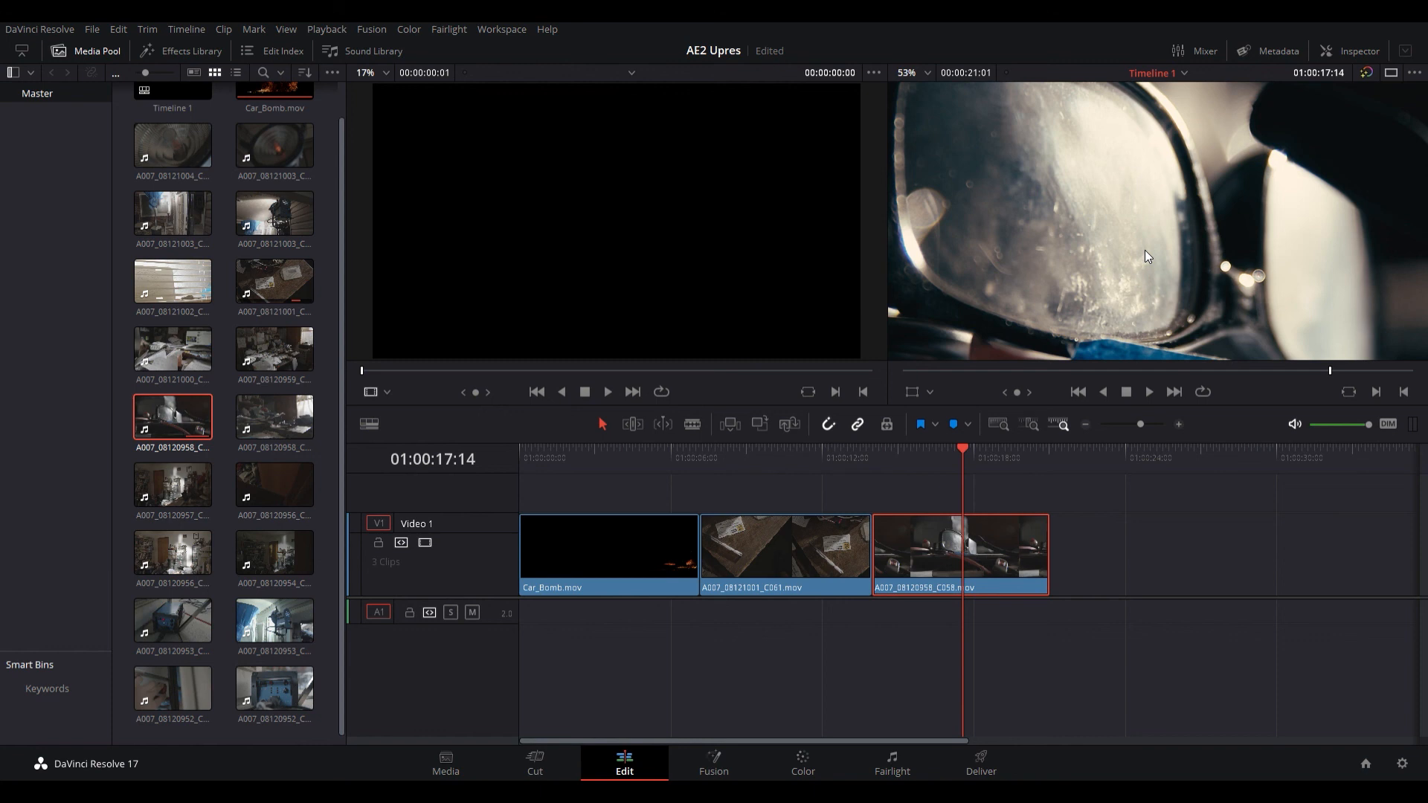
mouse_move(1119, 242)
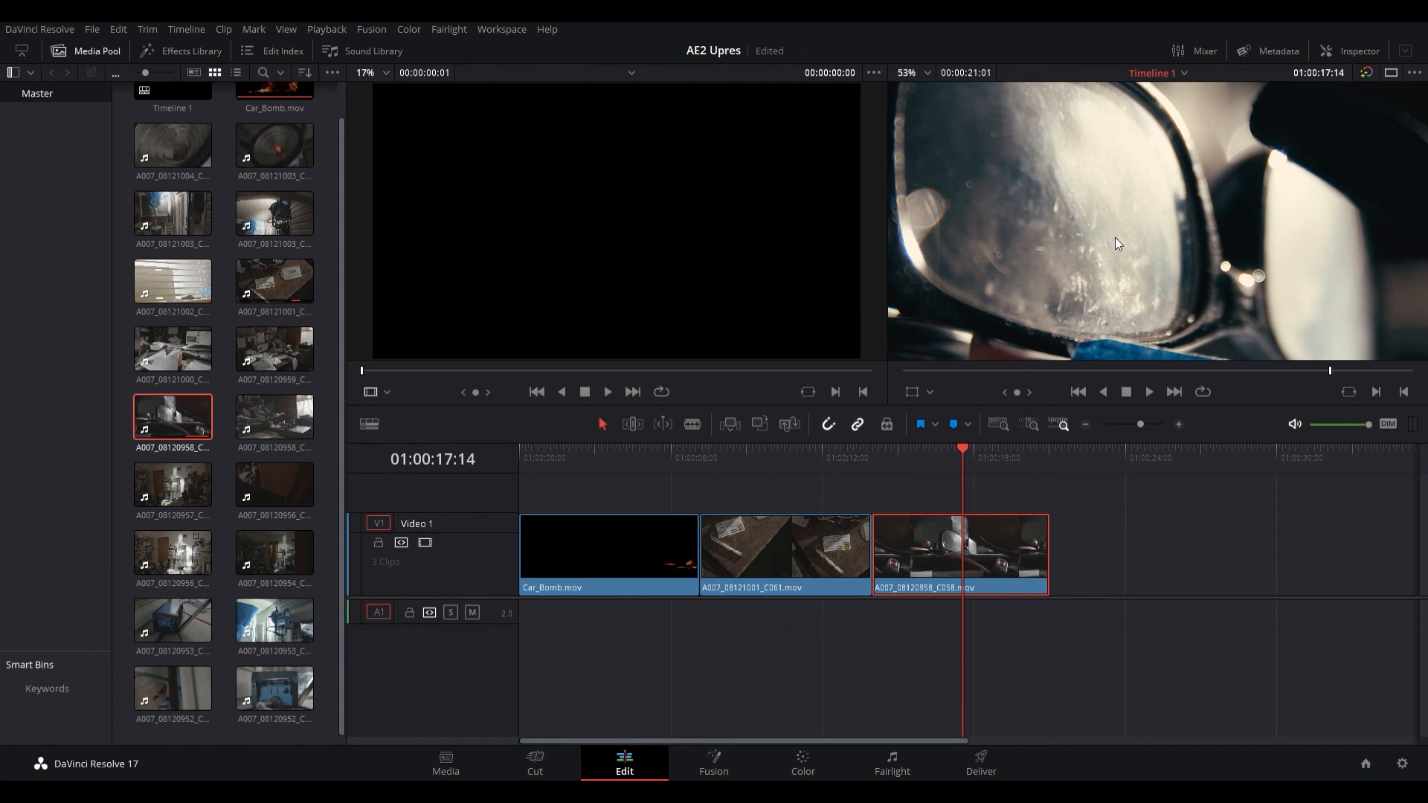
Move the playhead back into Car_Bomb.mov to show the upscaled explosion frame.
click(647, 452)
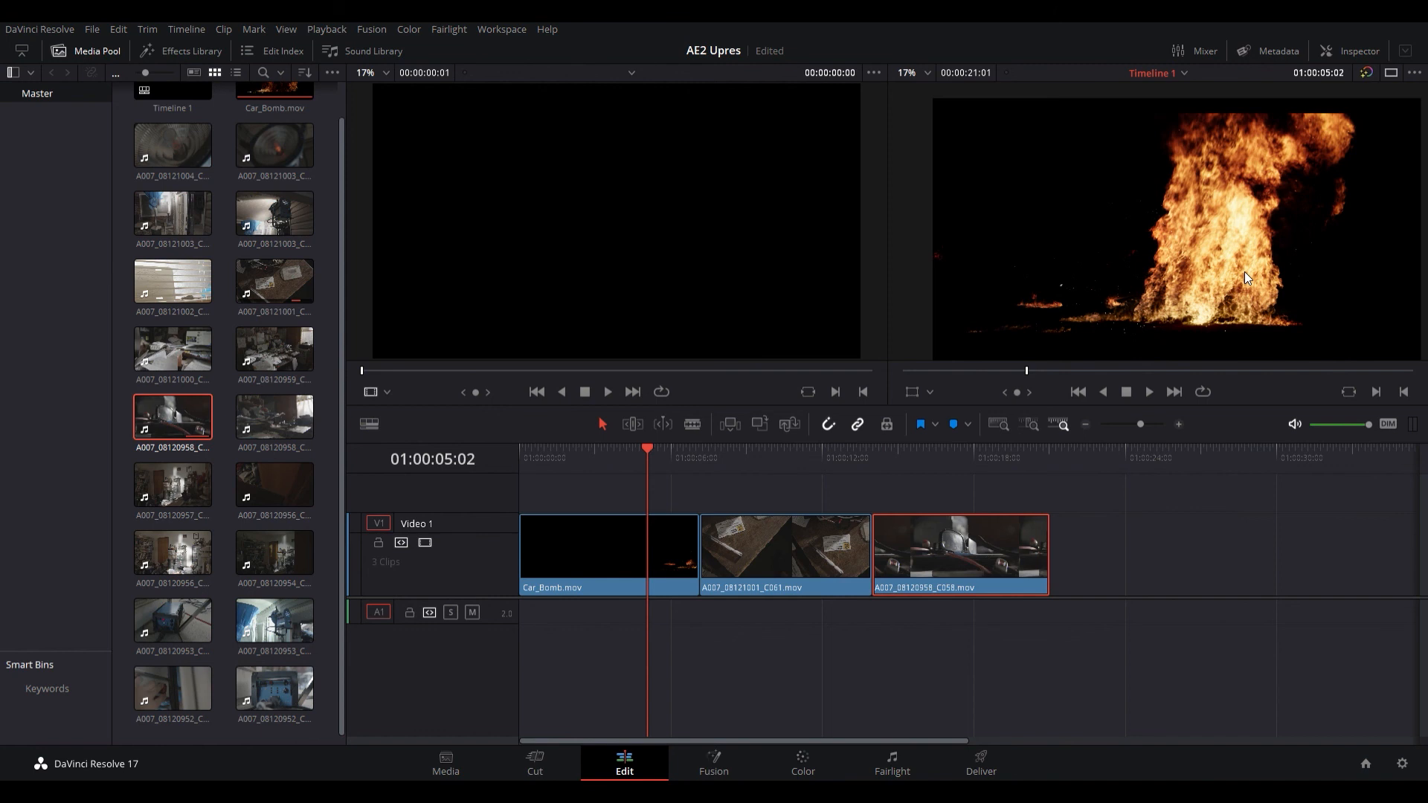
mouse_move(760, 471)
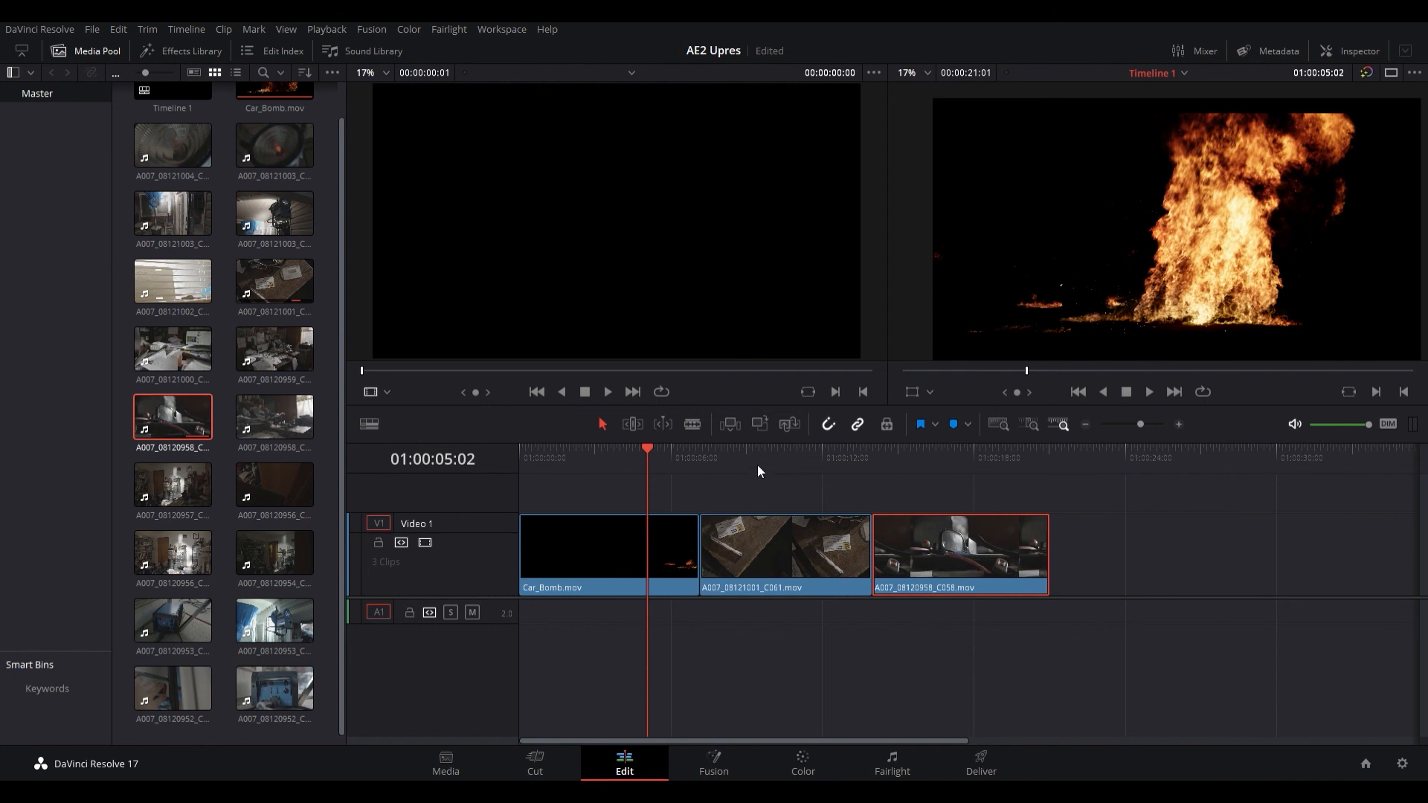